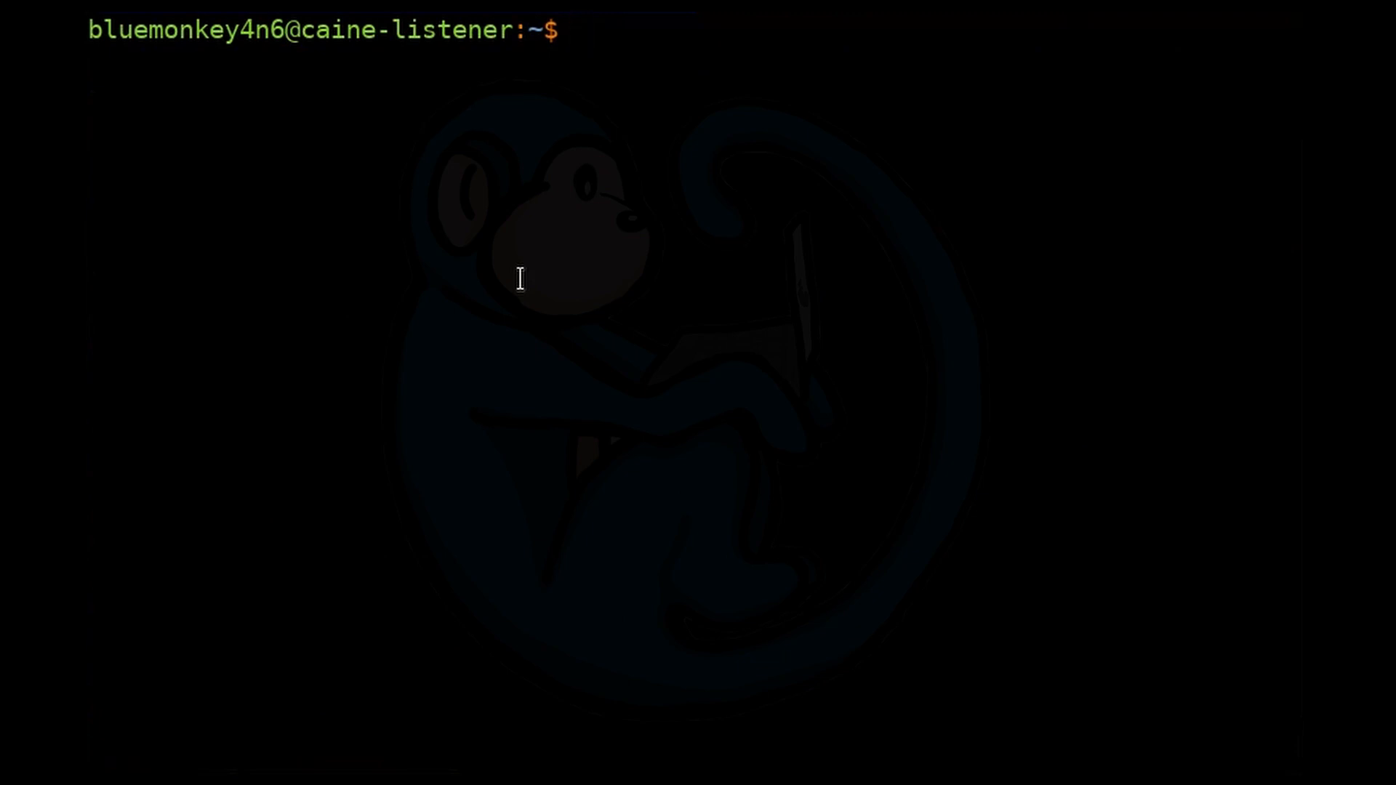
List this machine's network interfaces with ifconfig.
text(if)
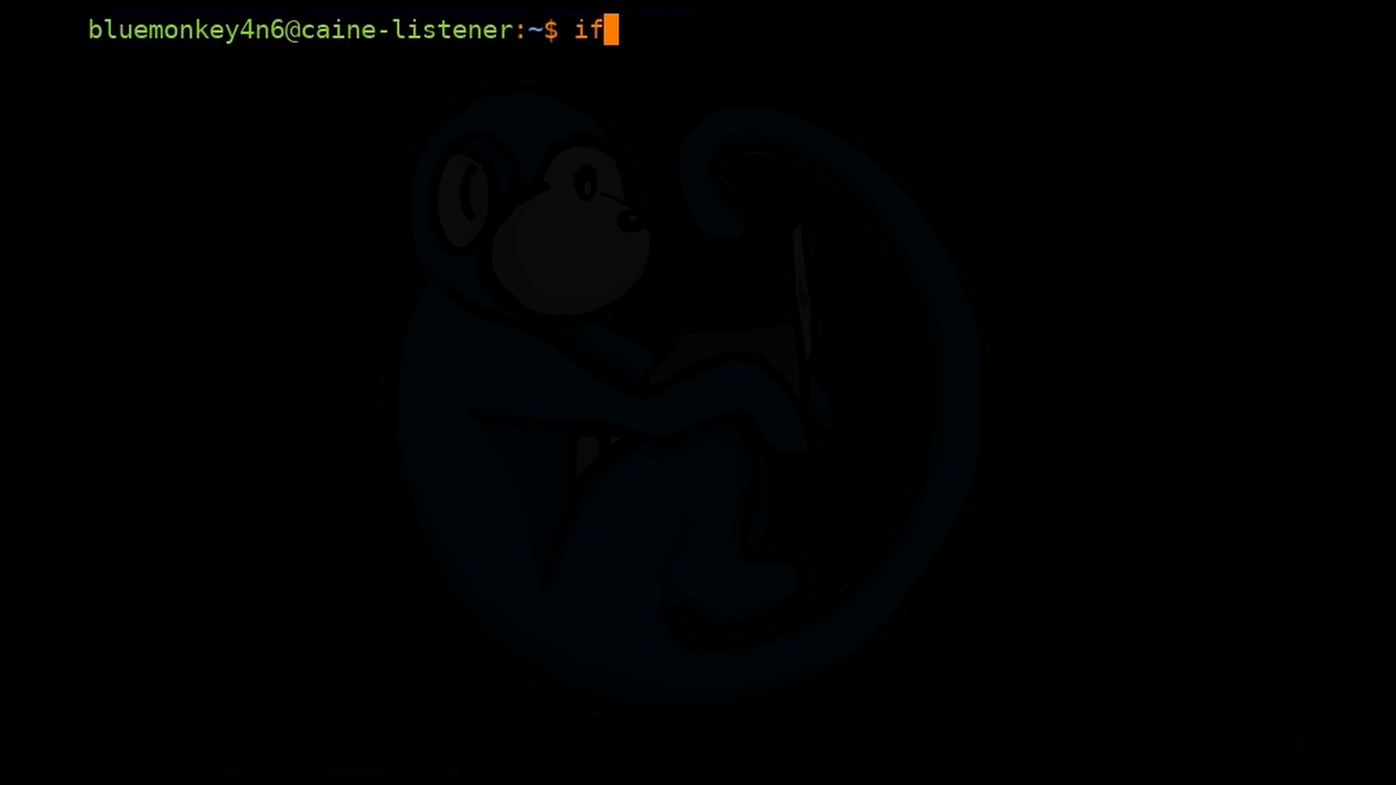
key(Return)
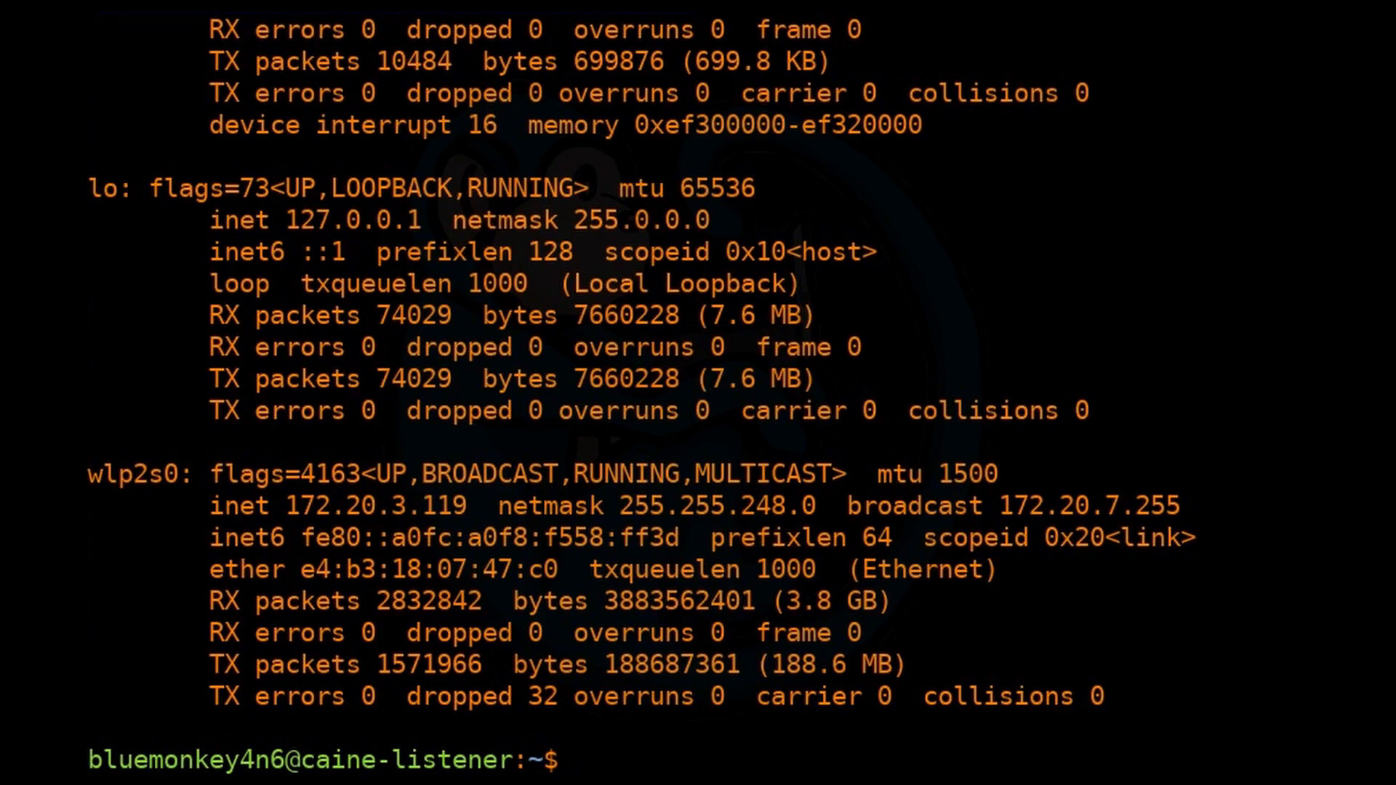
scroll(up, 3)
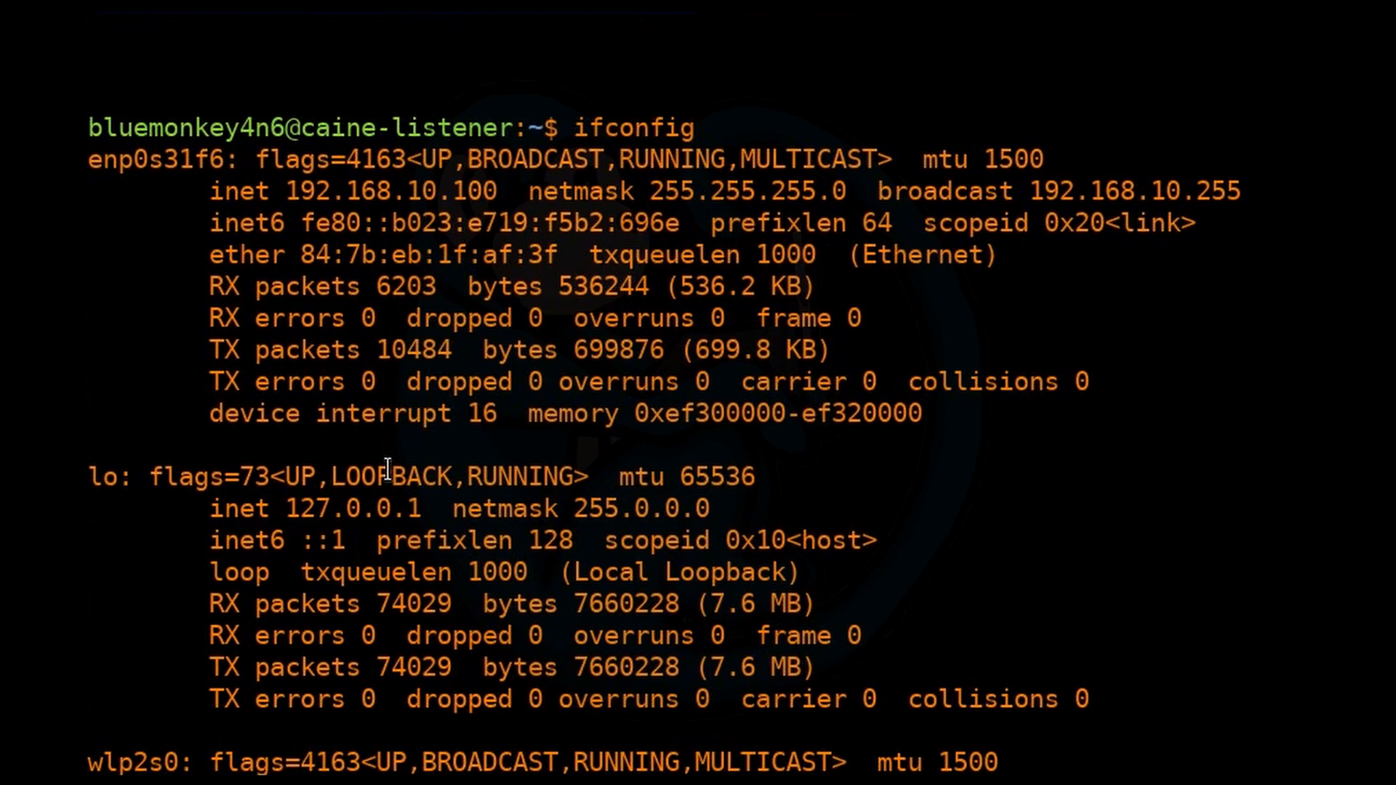
Ping 192.168.10.102 and stop it once replies arrive.
text(ping 192)
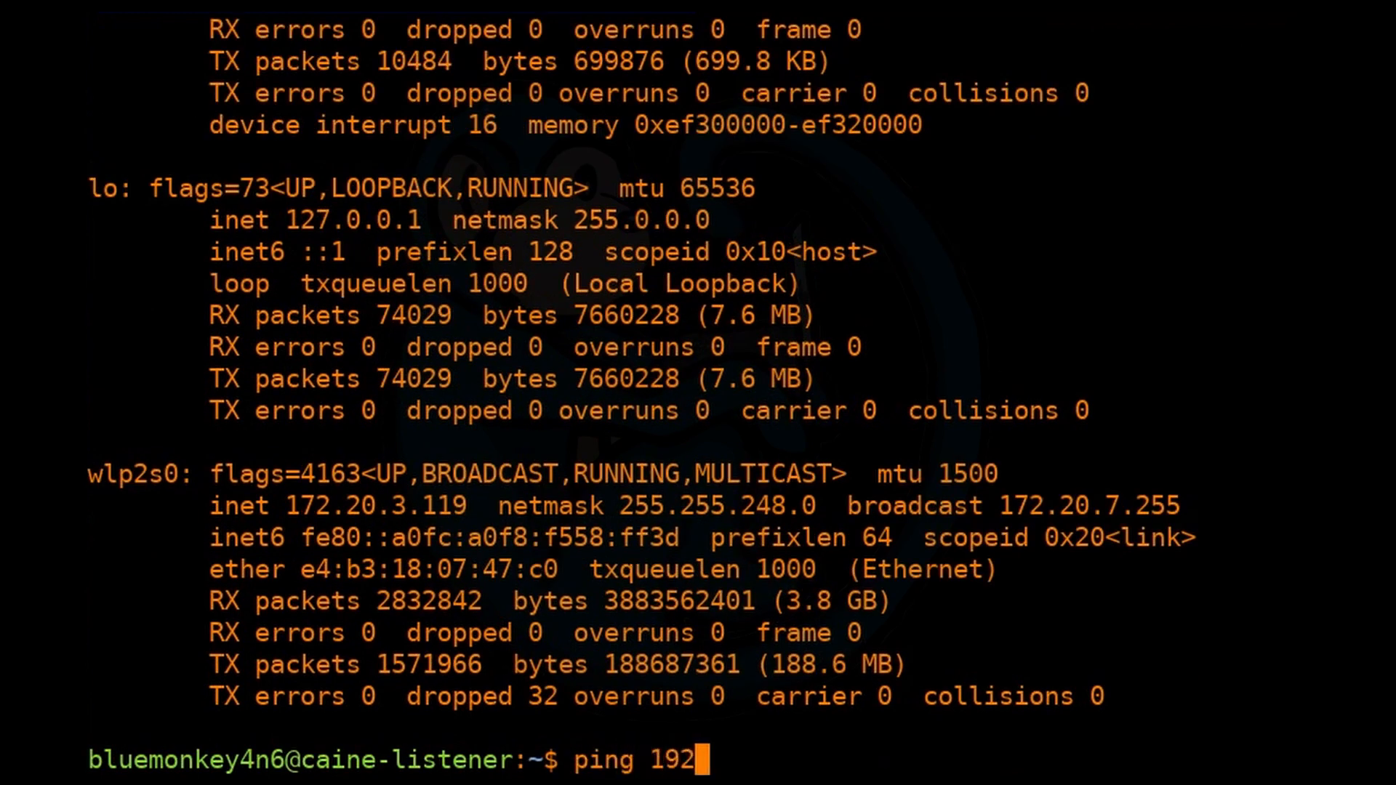
text(.168.10)
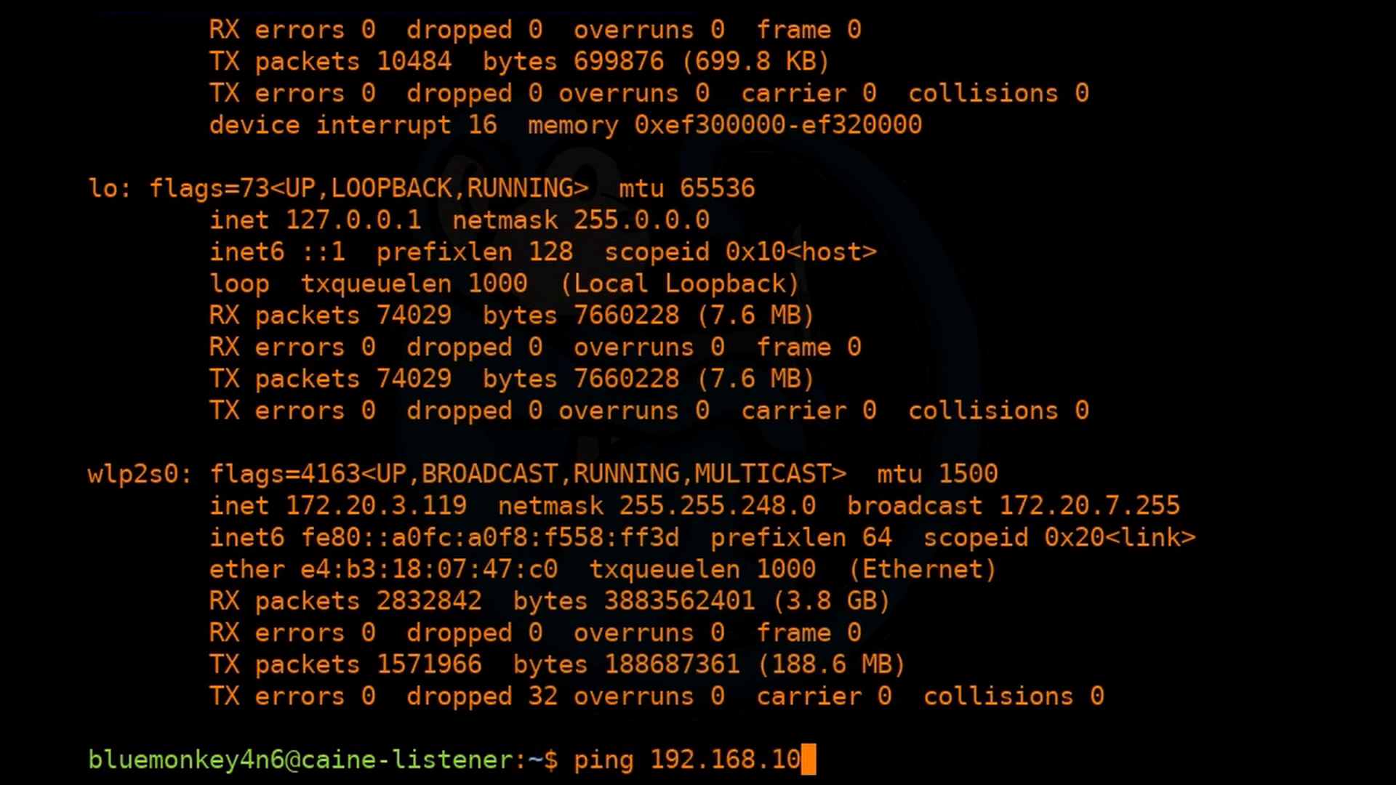
key(Return)
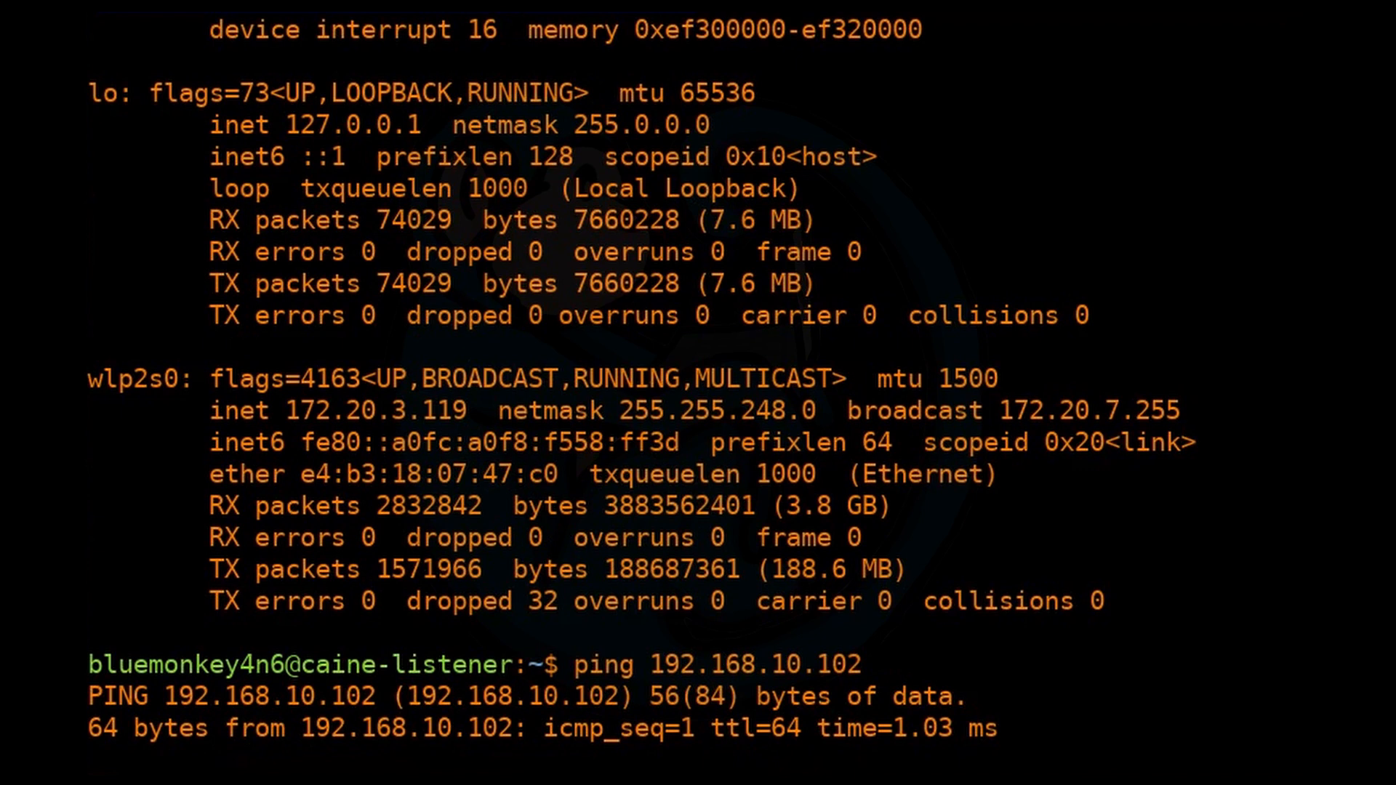
key(ctrl+c)
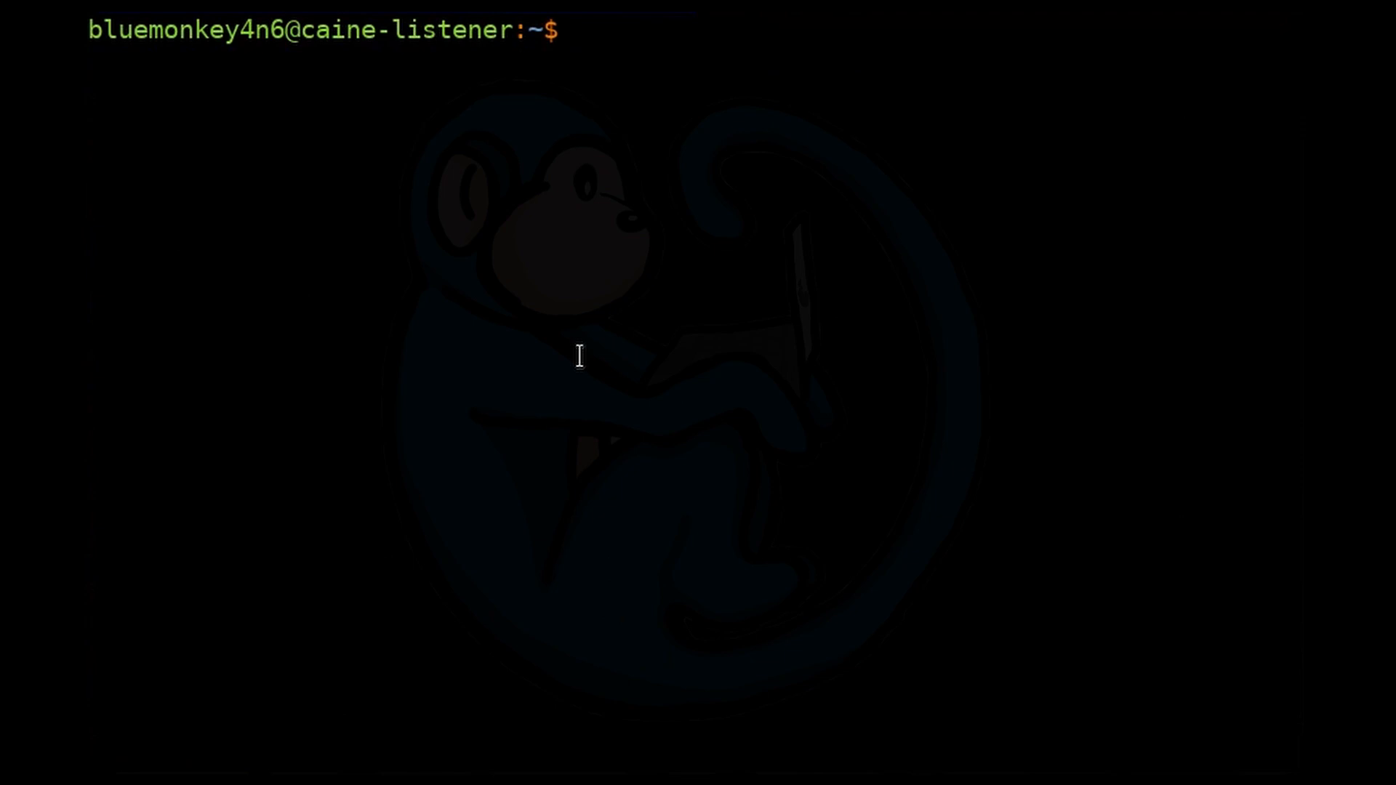
text(rsync bluemonkey4n6@192.168.10.102:/etc/passwd /tmp/passwd)
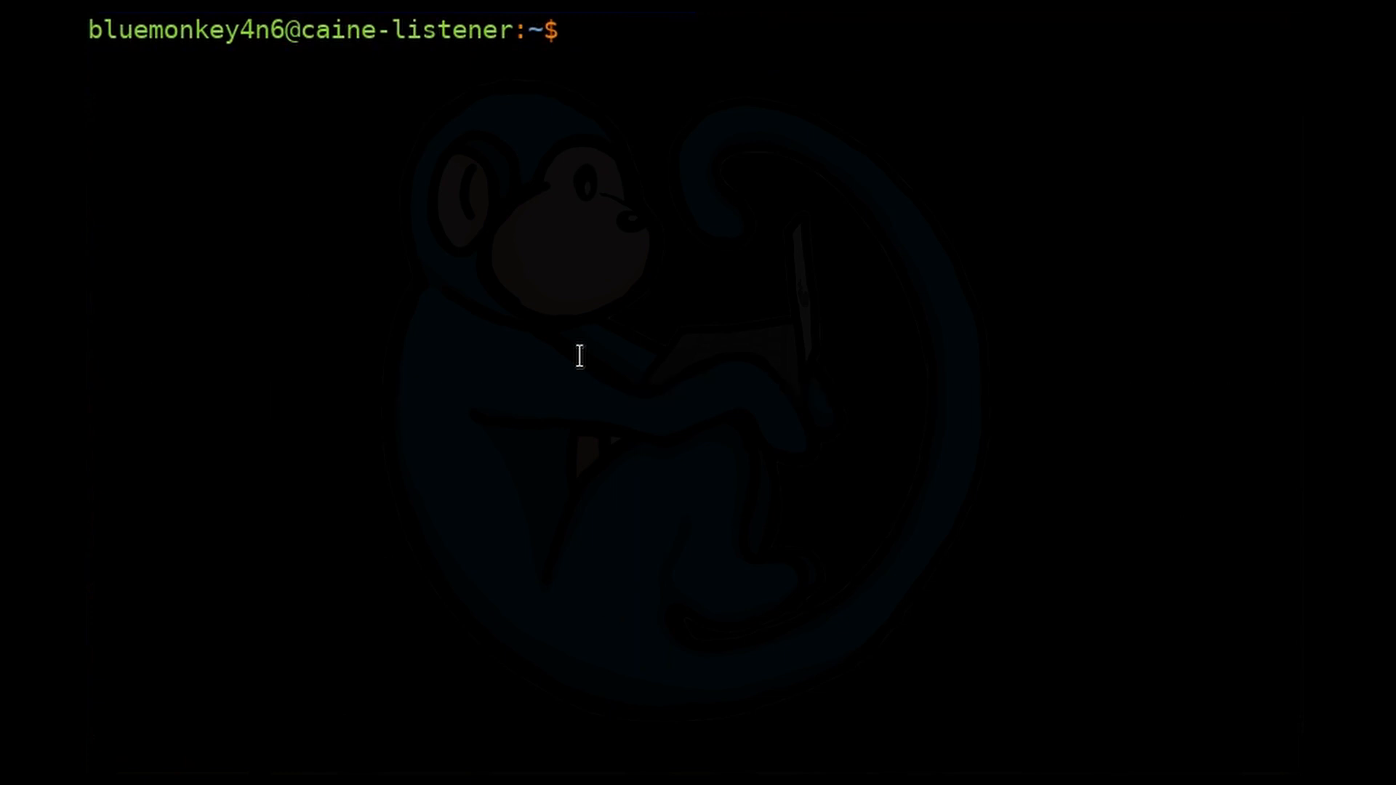
text(rsync /etc/passwd bluemonkey4n6@192.168.10.103:/mnt/usb/files)
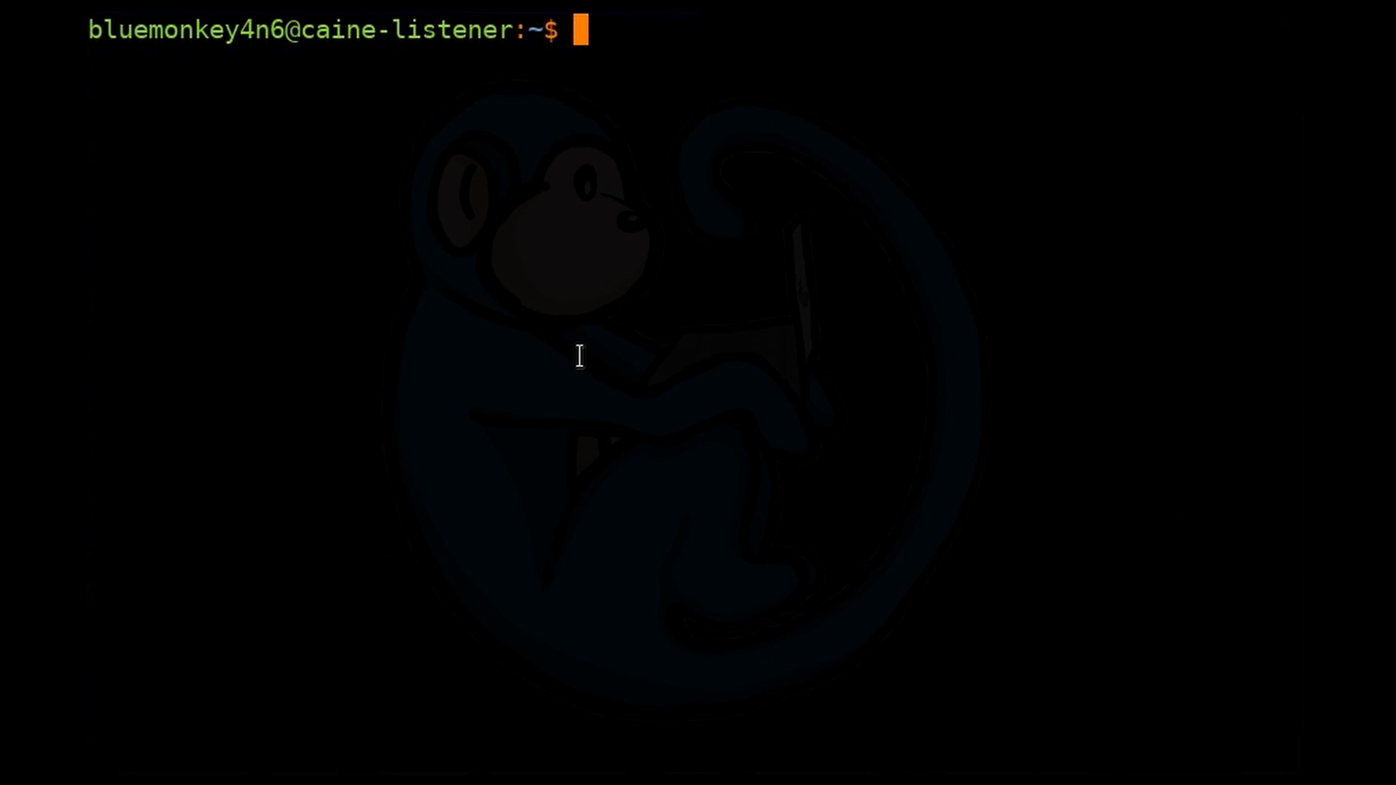
Make the ~/targetFiles directory and list it to confirm it is empty.
text(mkdir)
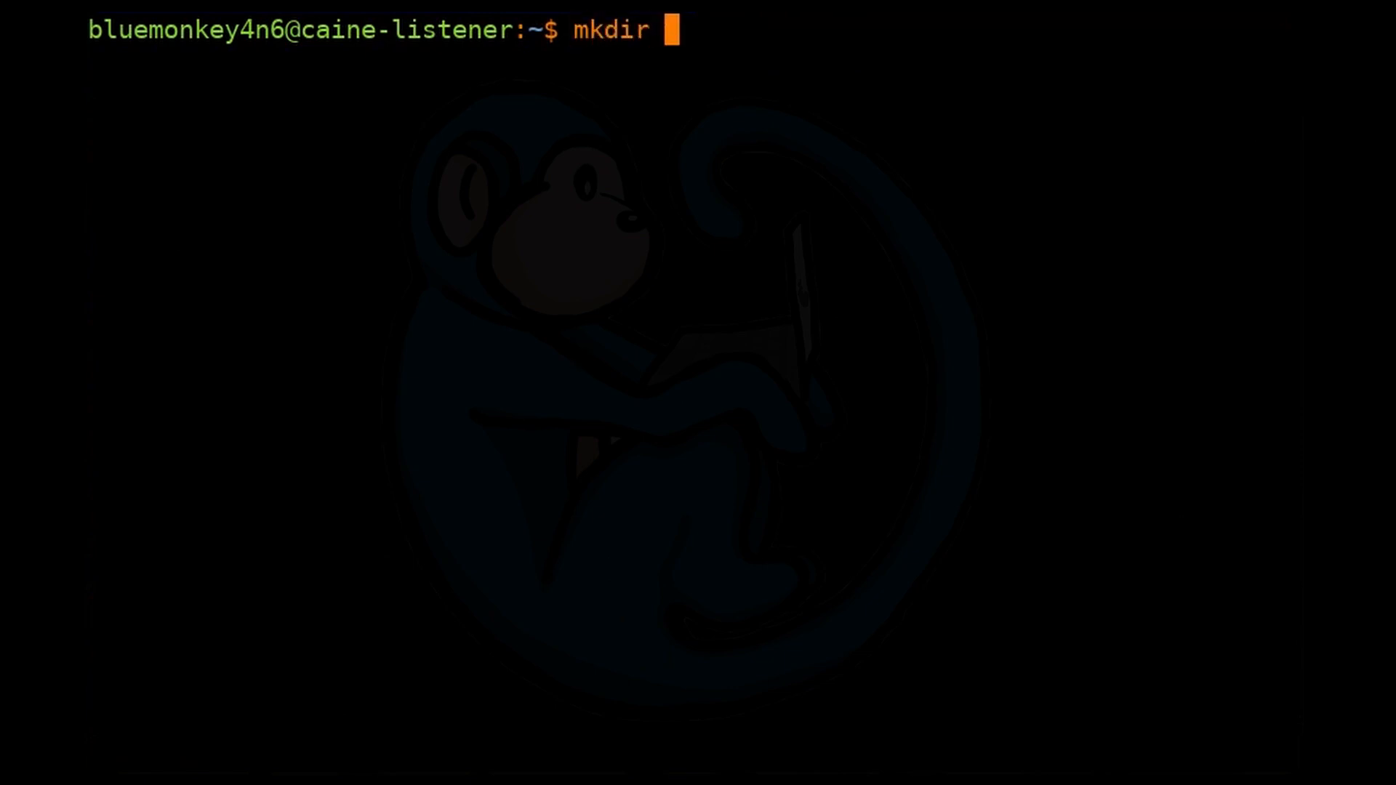
text(~/targetFiles)
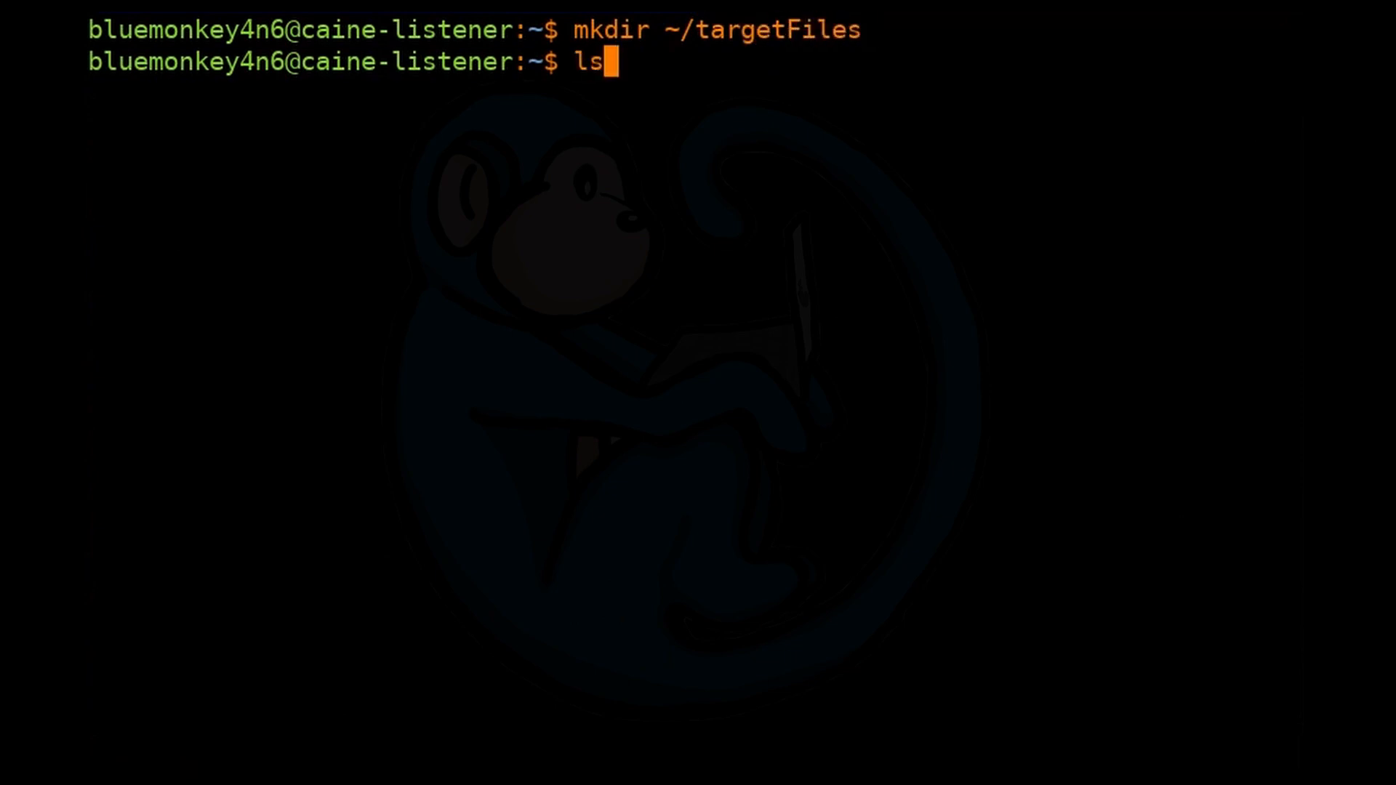
text(~/targetFiles/)
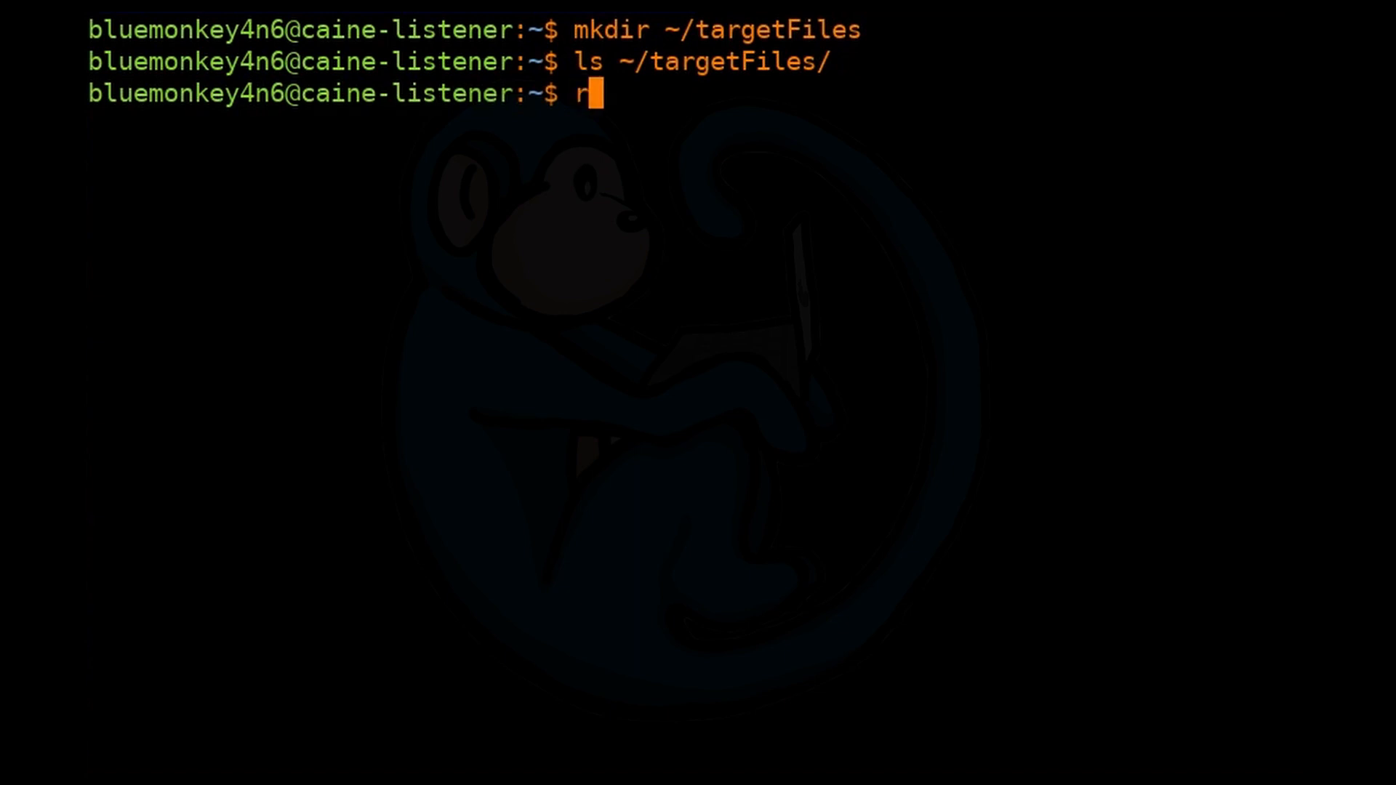
text(sync -av)
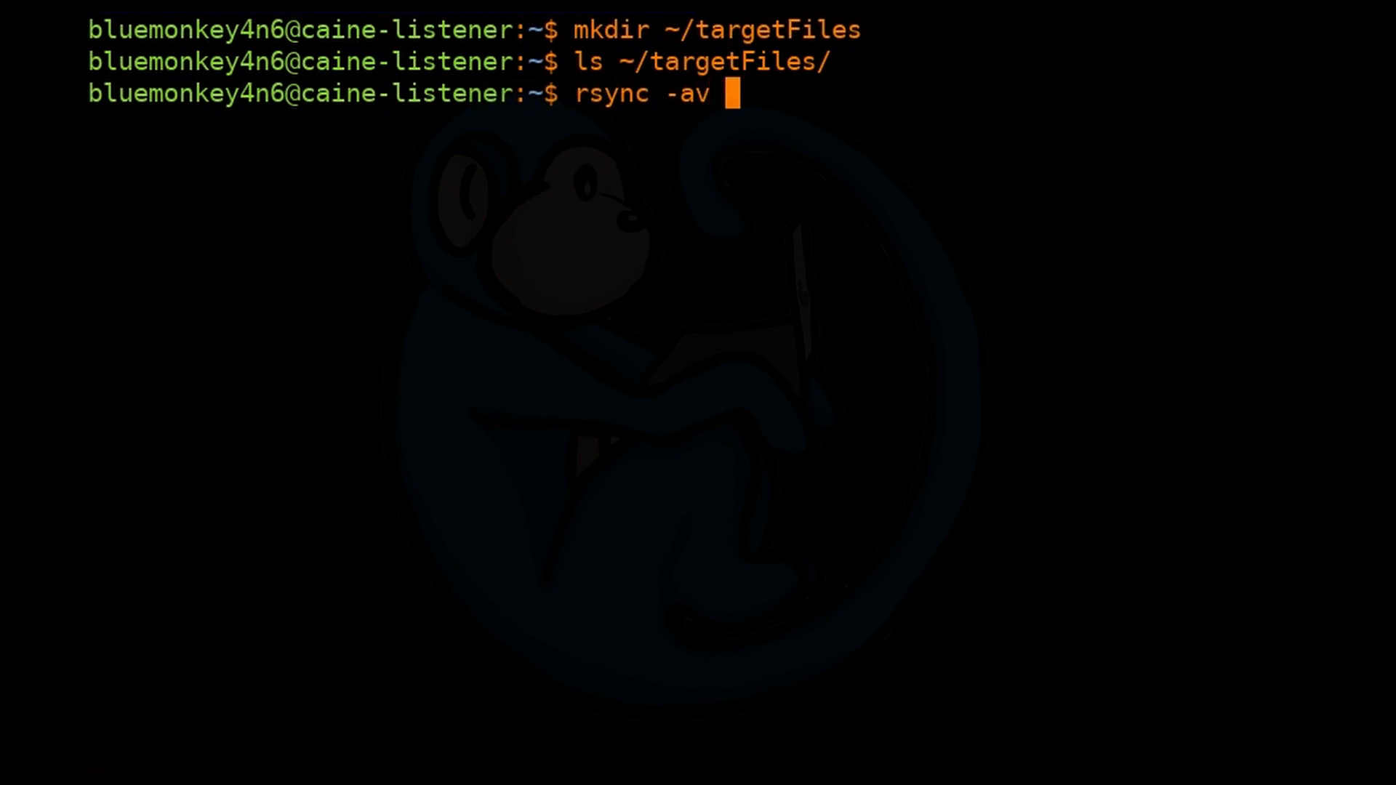
text(blue)
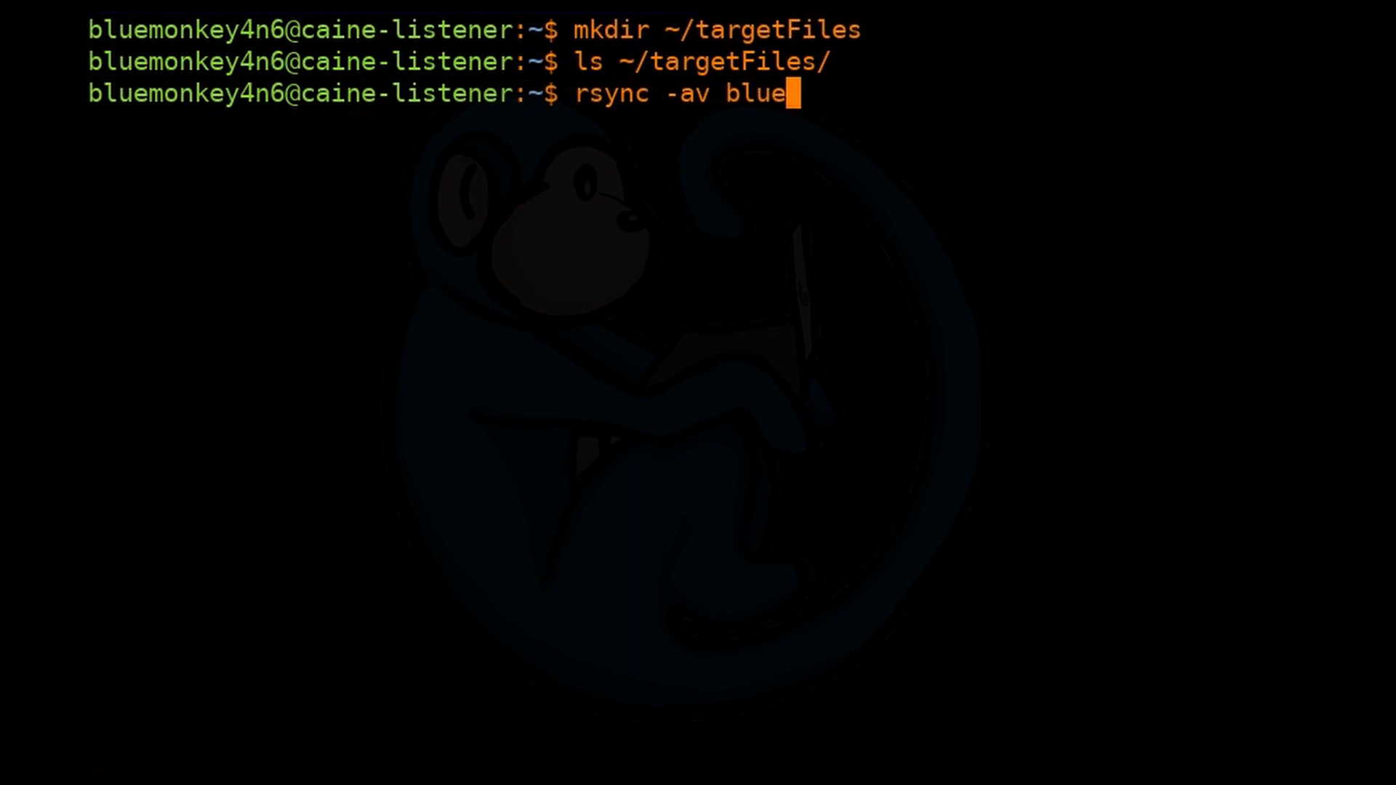
text(monkey)
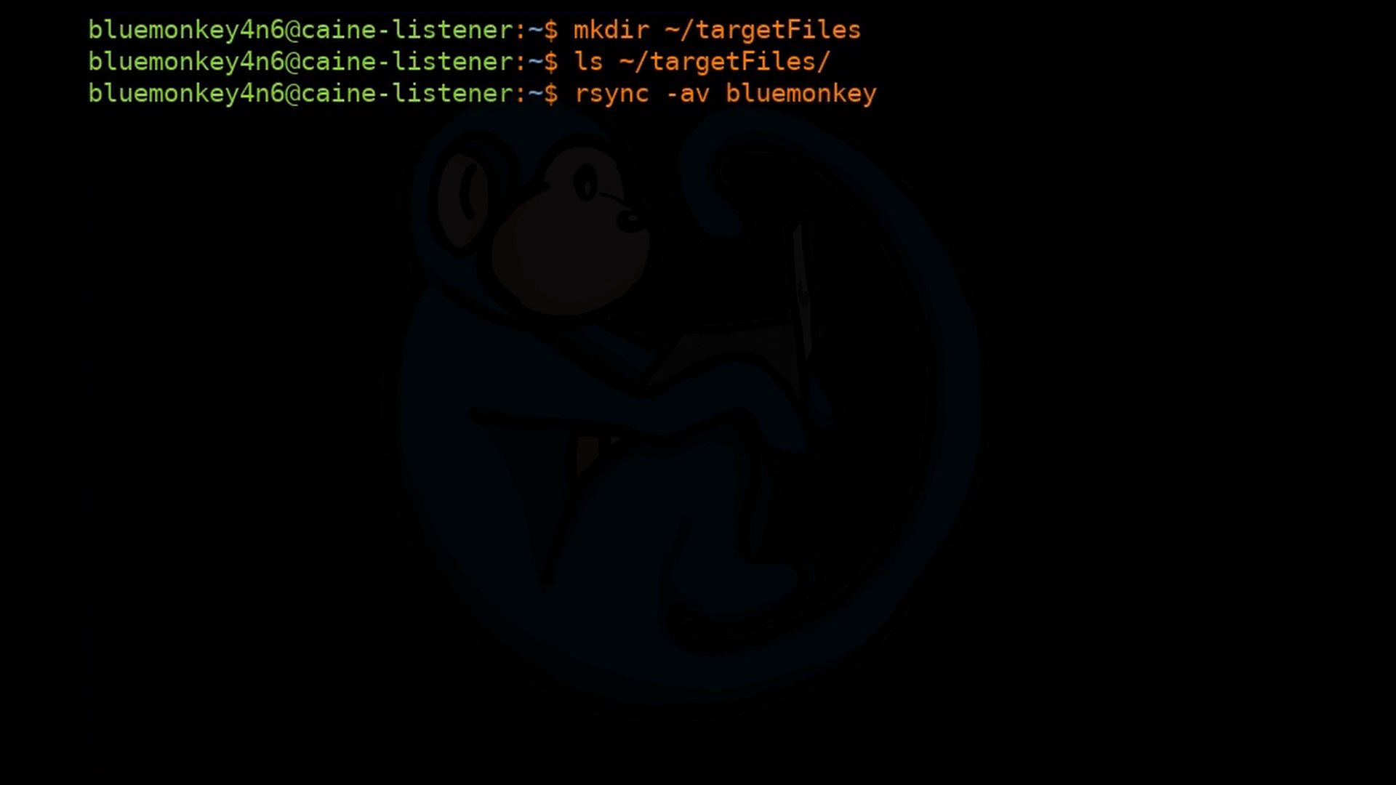
text(4n6)
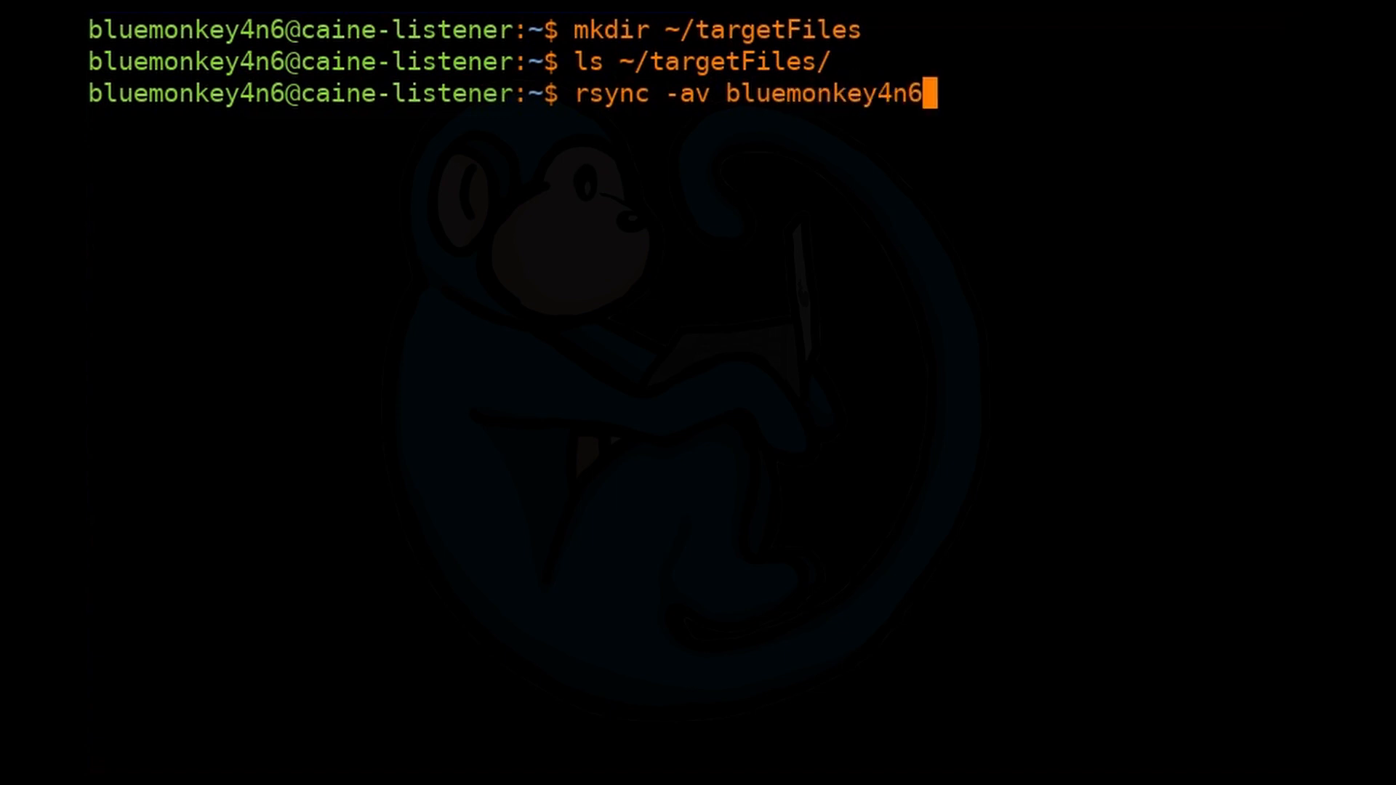
text(@192)
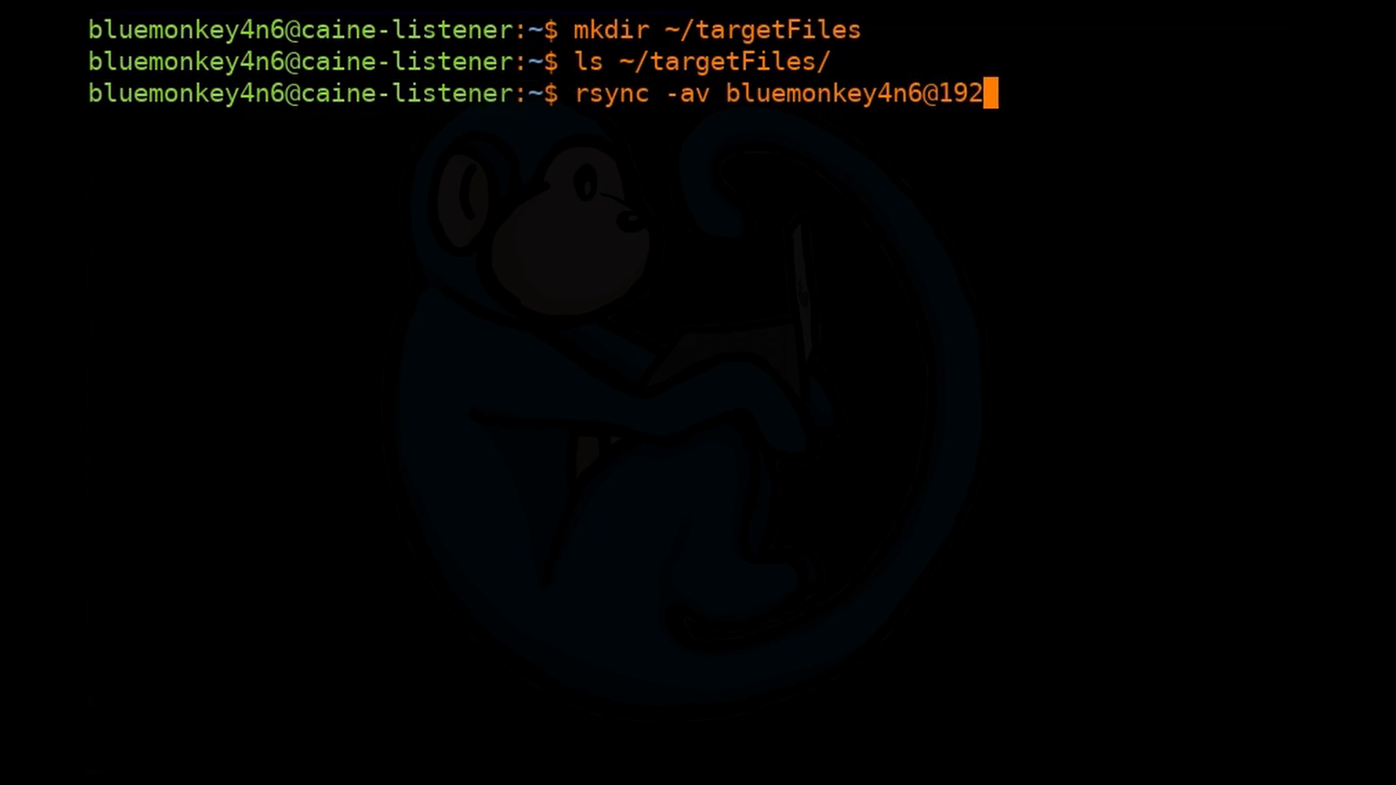
text(.168.2)
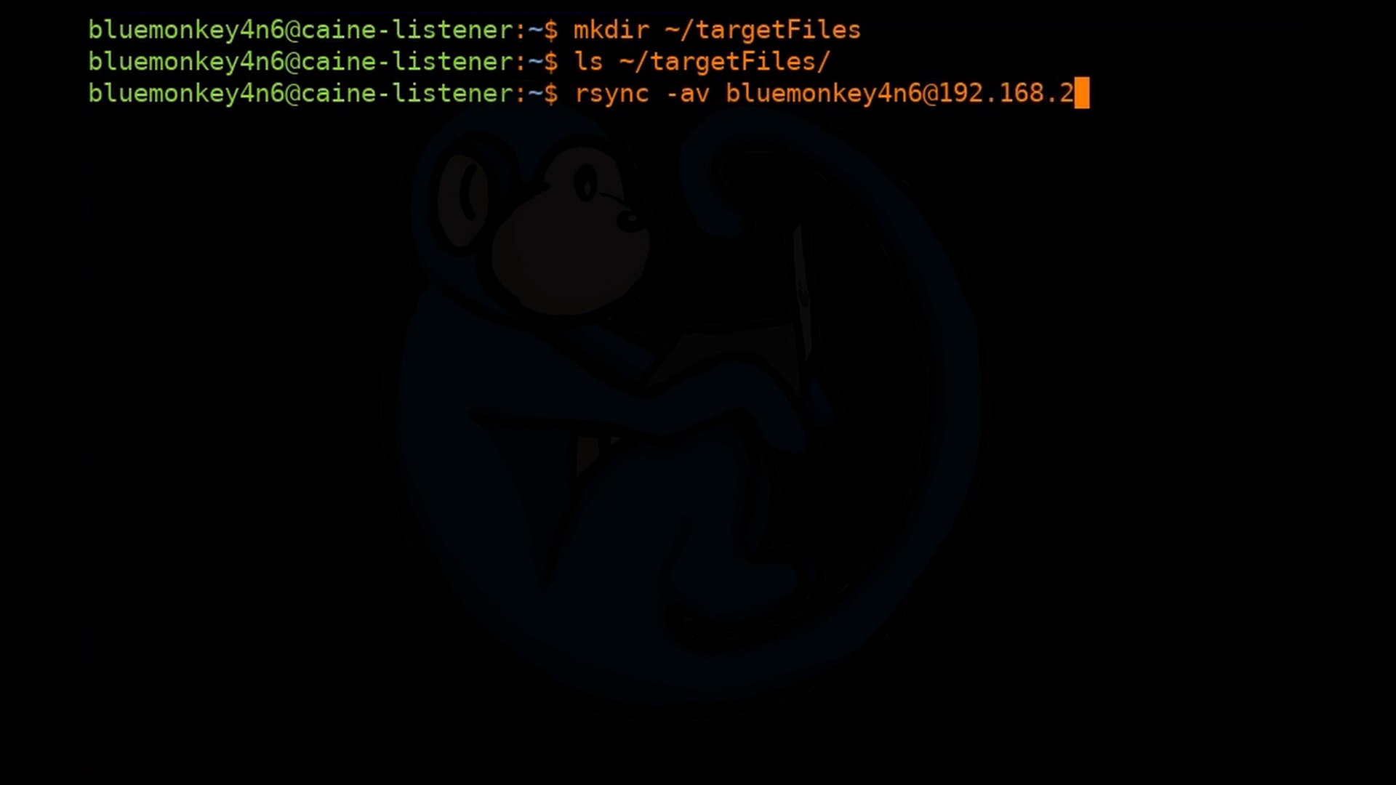
text(0)
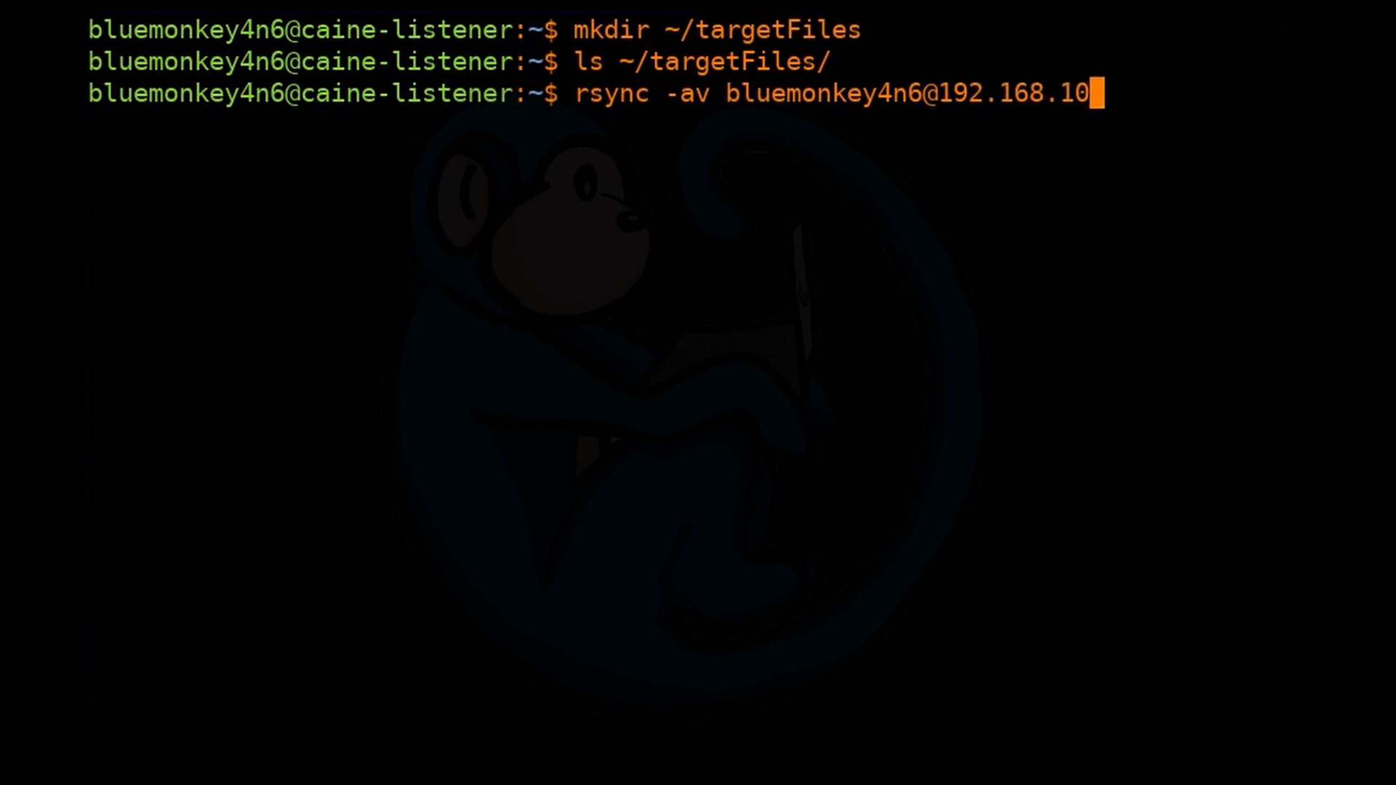
text(.102:/)
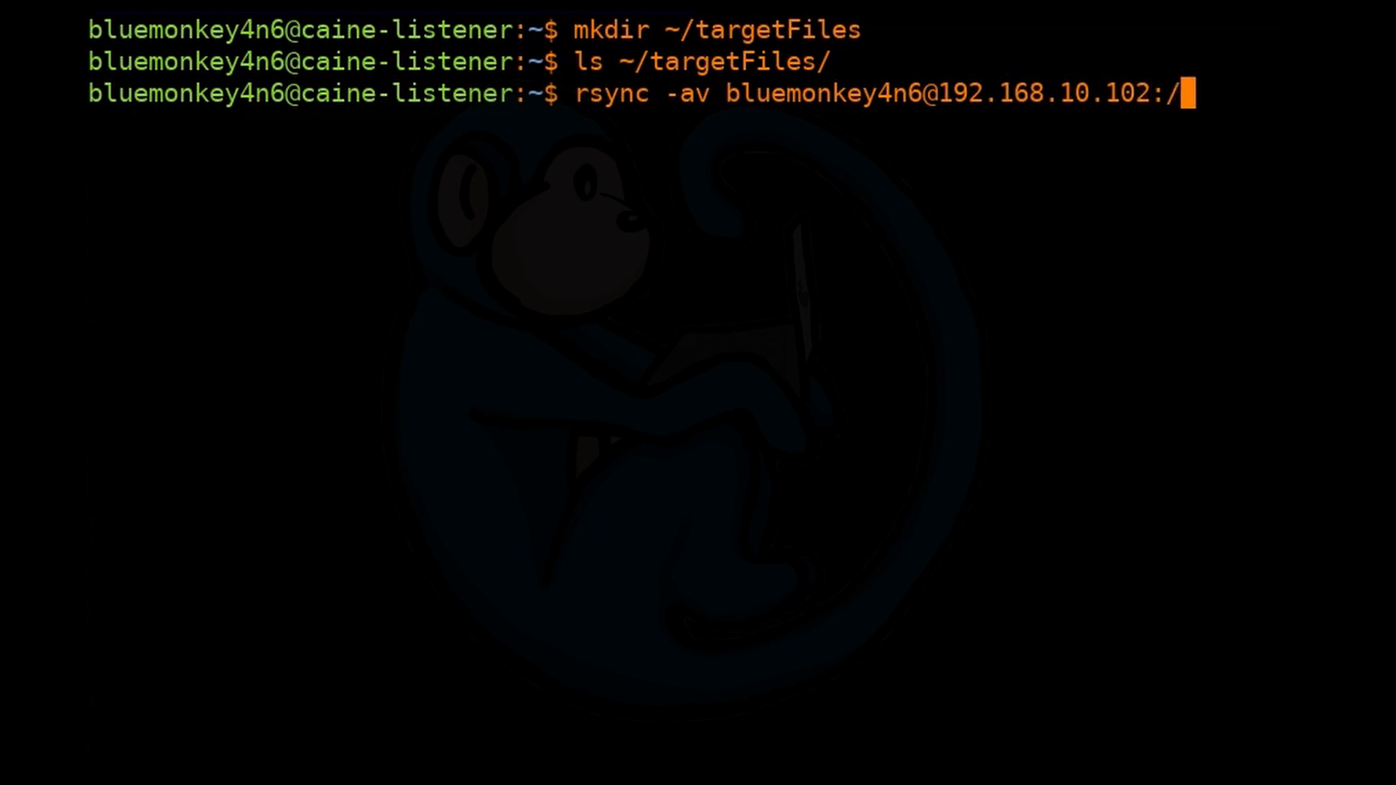
text(v)
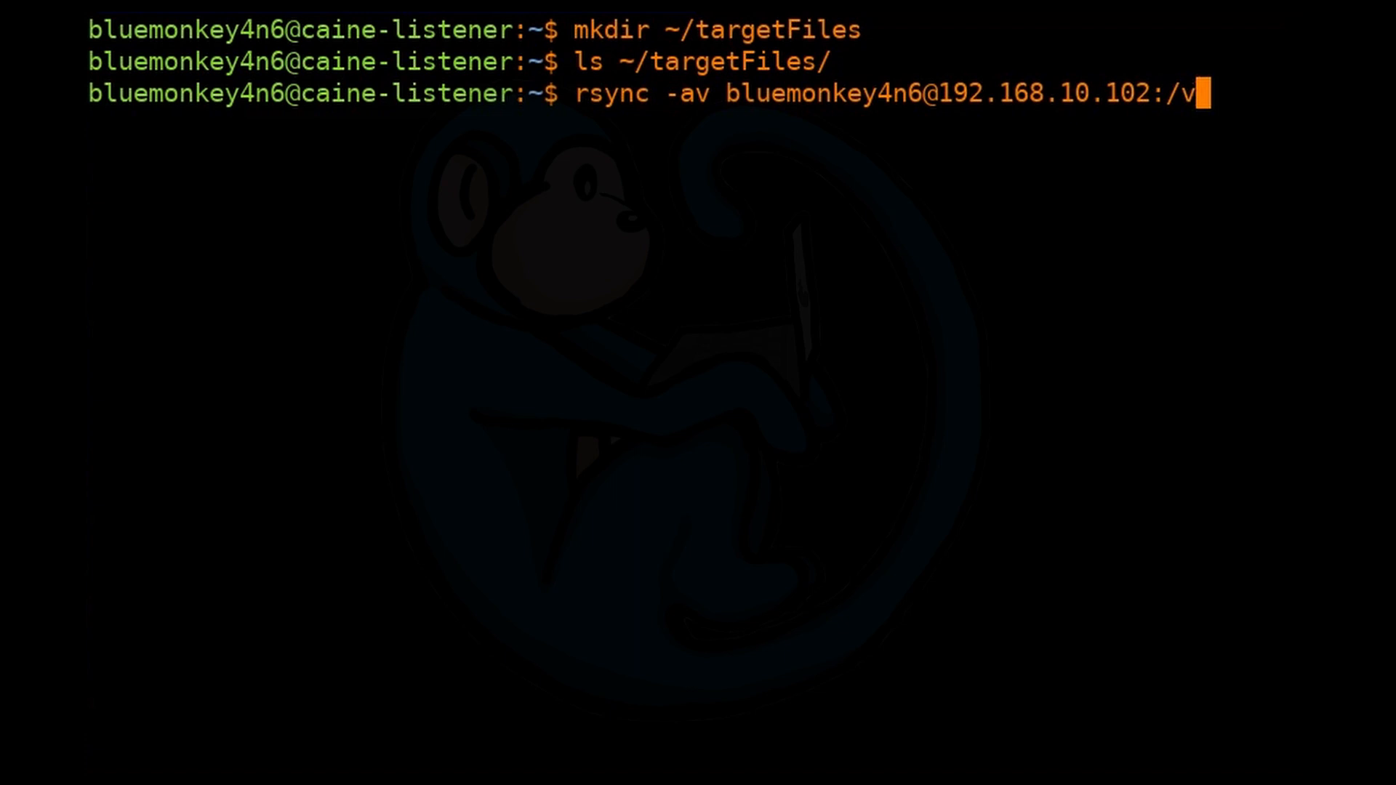
text(ar/www/h)
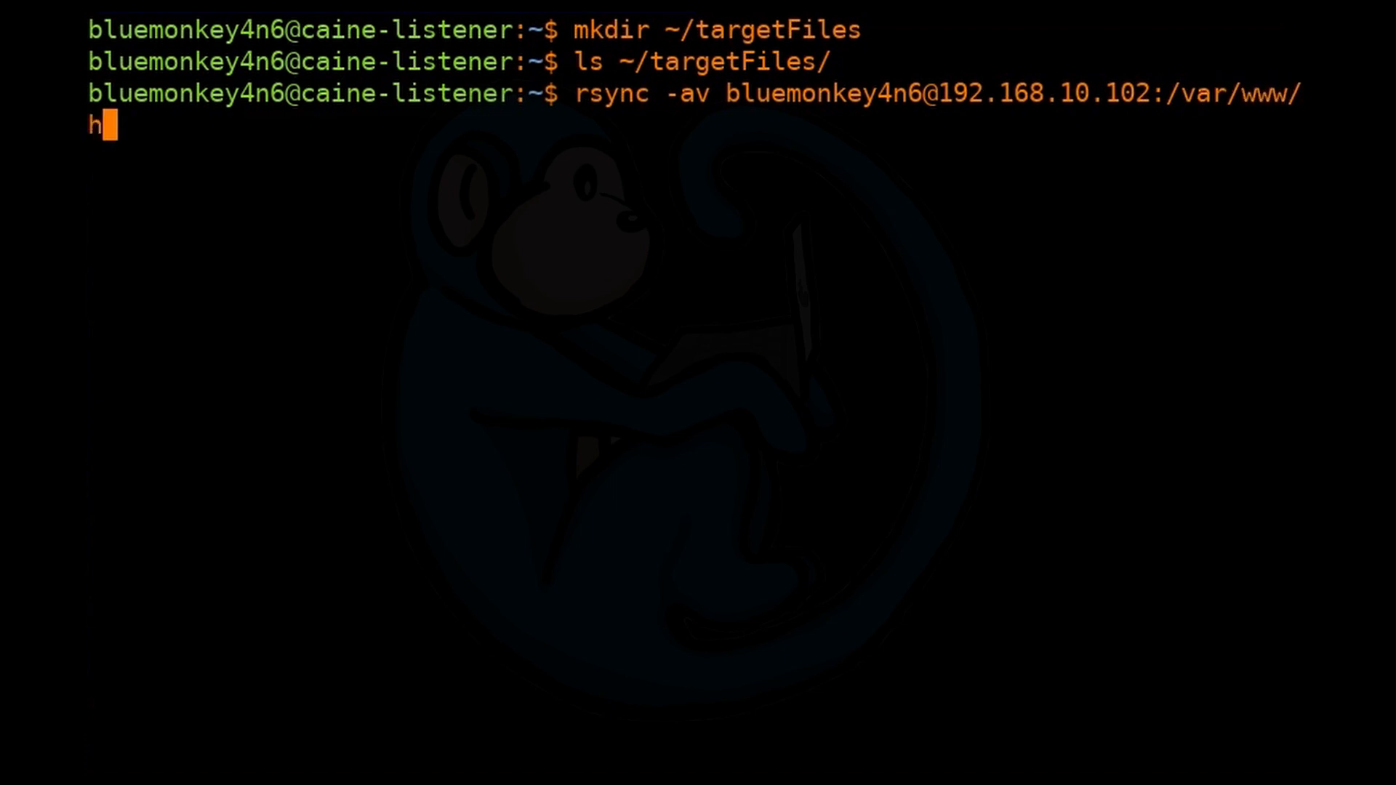
text(tml/*)
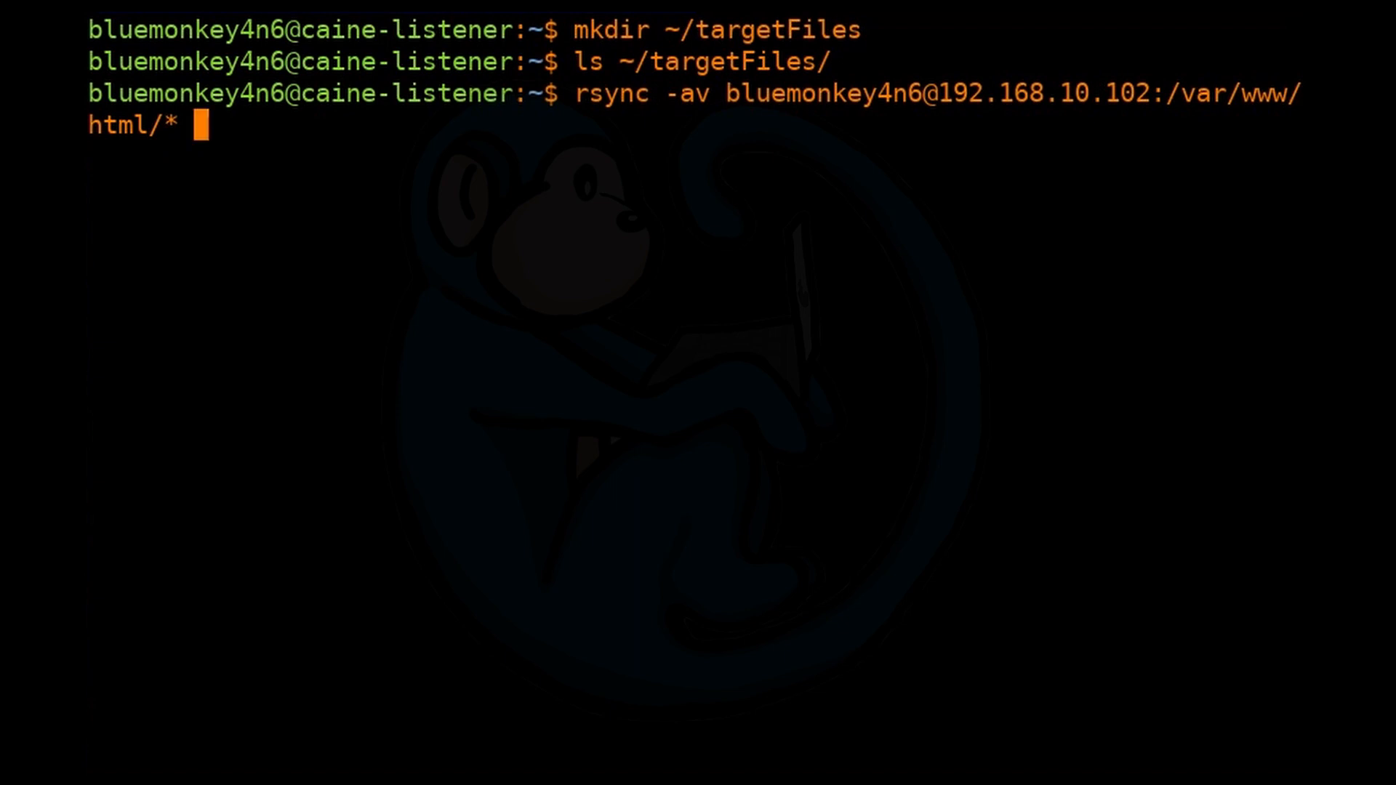
text(~/targ)
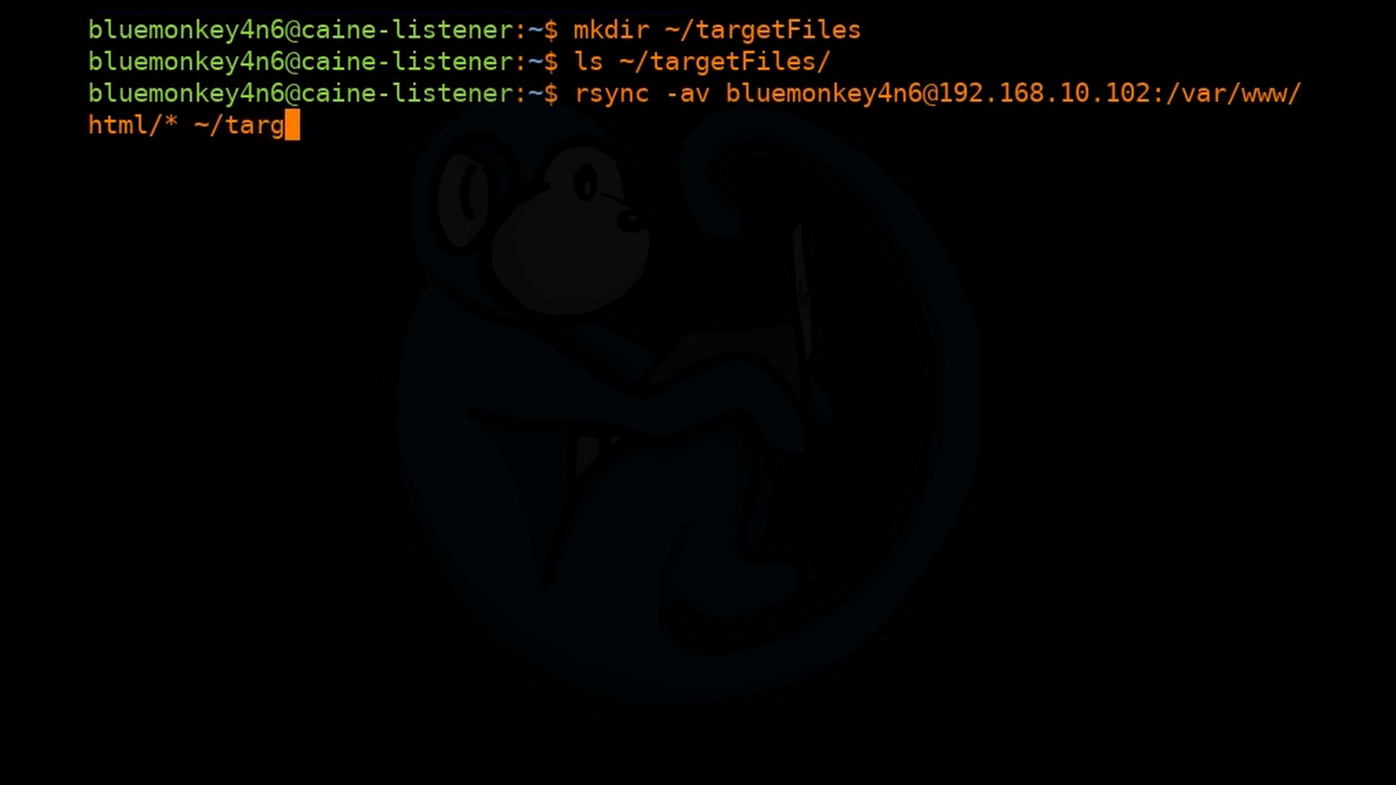
text(etFiles)
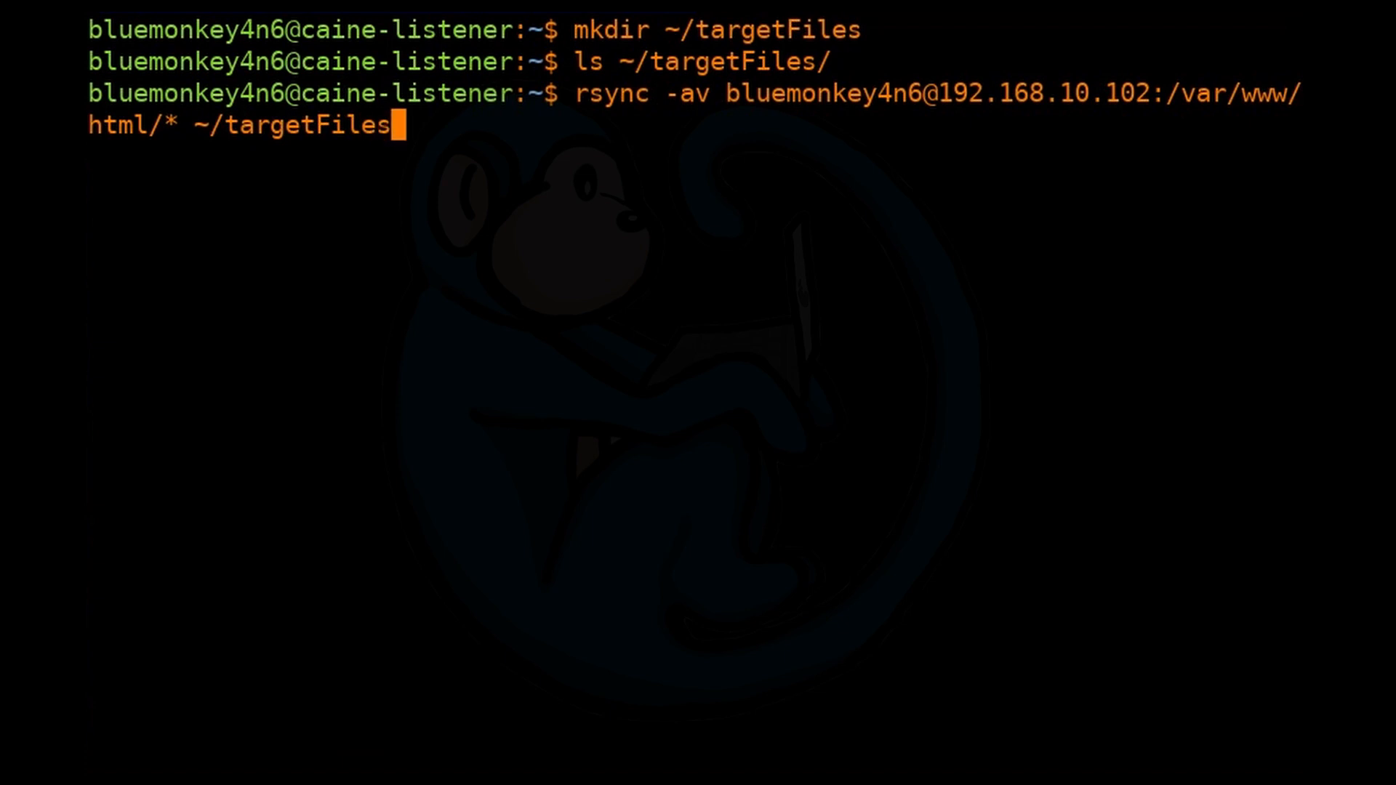
key(Return)
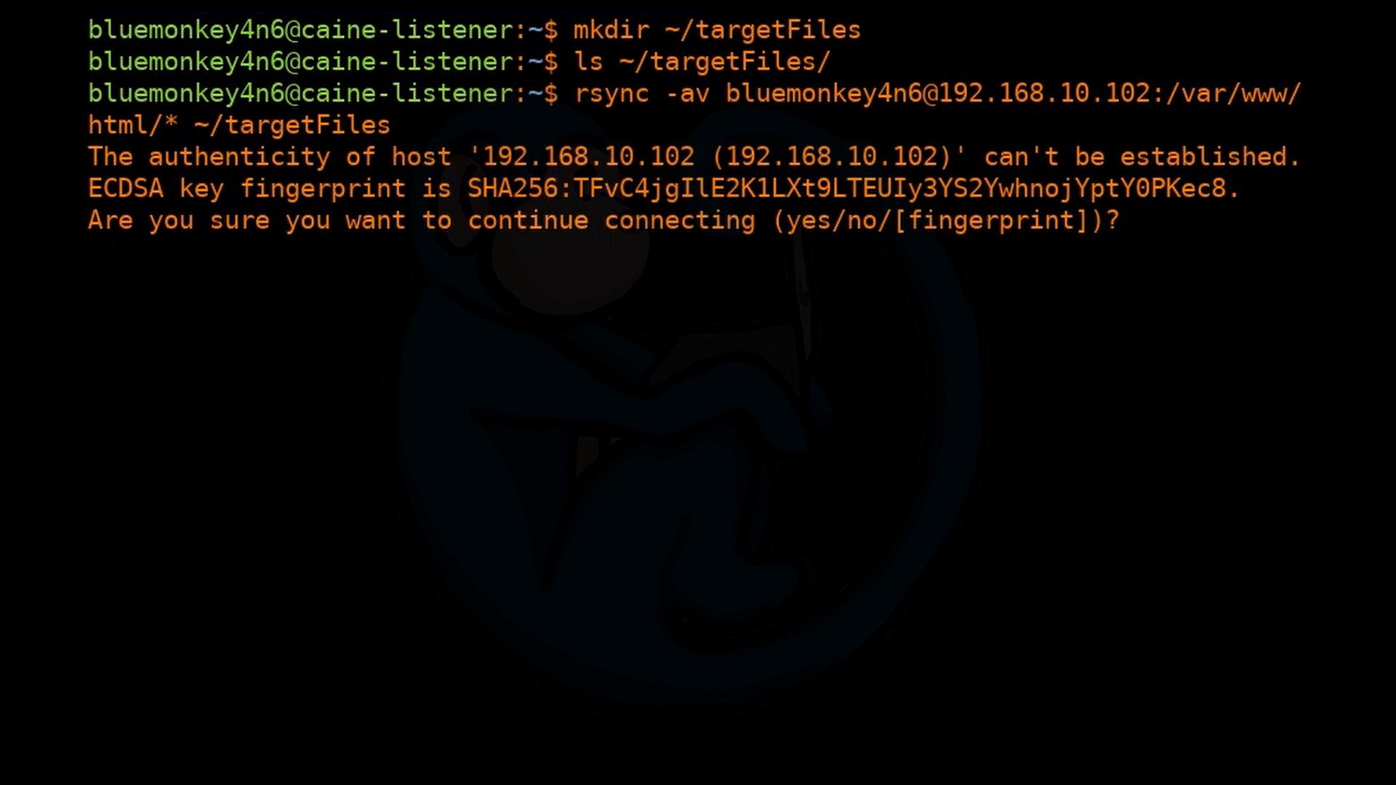
Accept the host and submit the password so the three HTML files transfer.
text(yes)
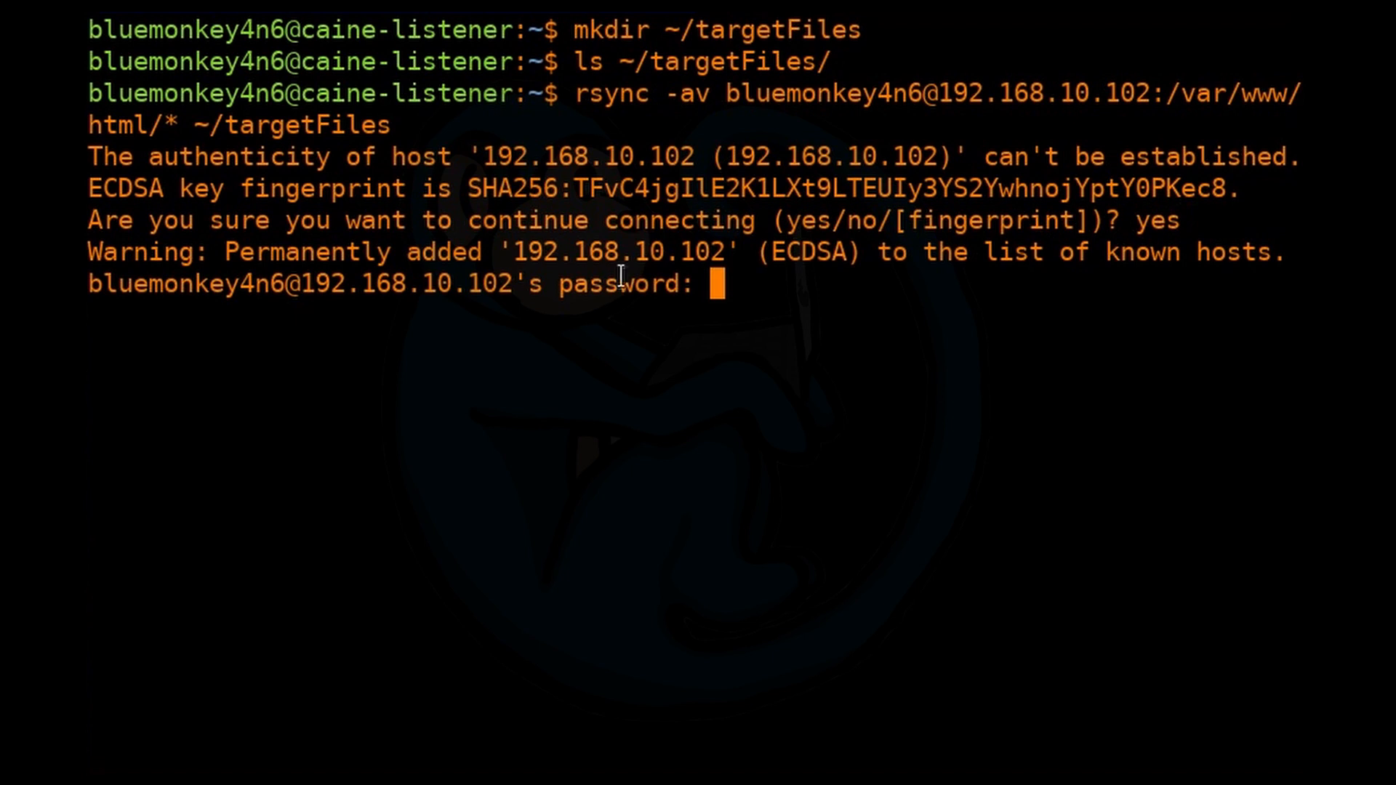
key(Return)
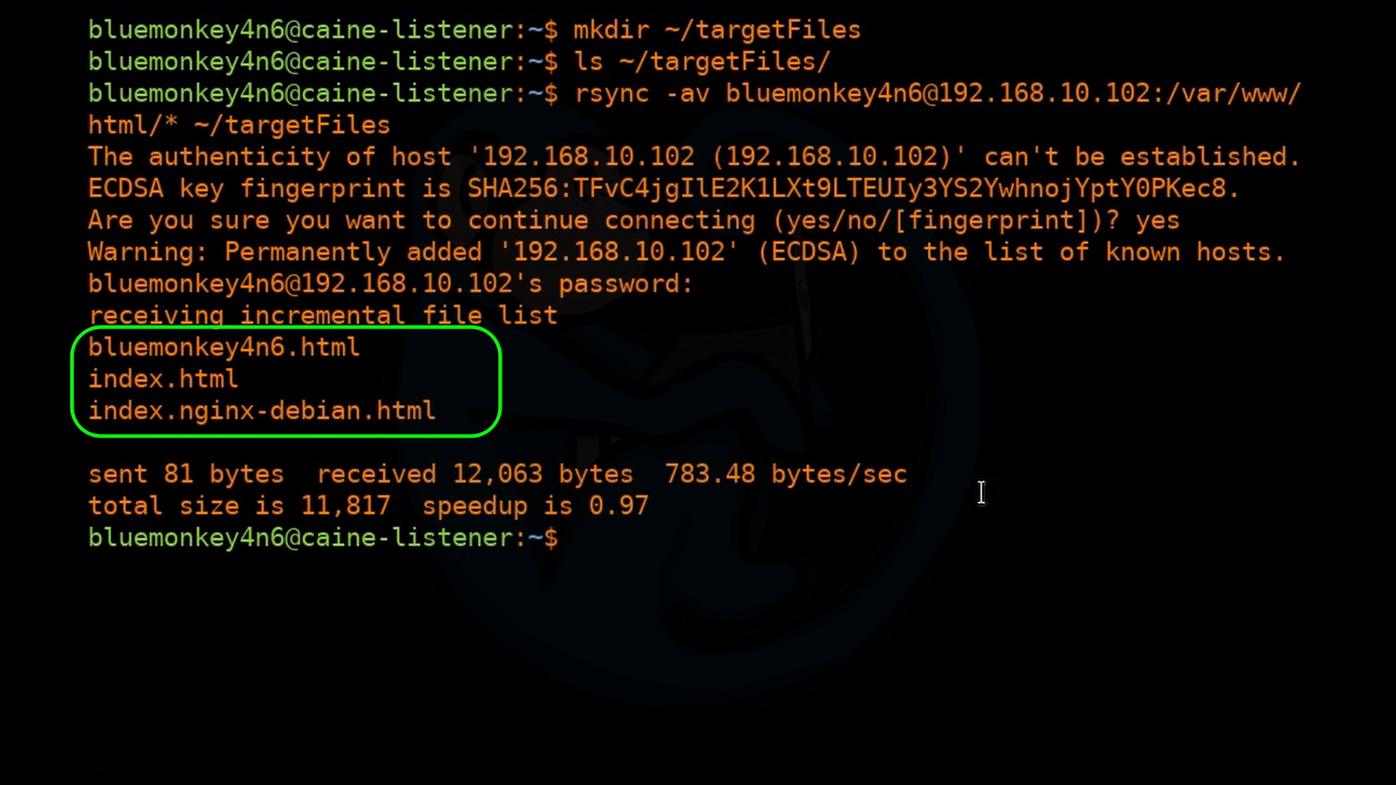
Show a detailed ls -l listing of ~/targetFiles.
text(ls -l)
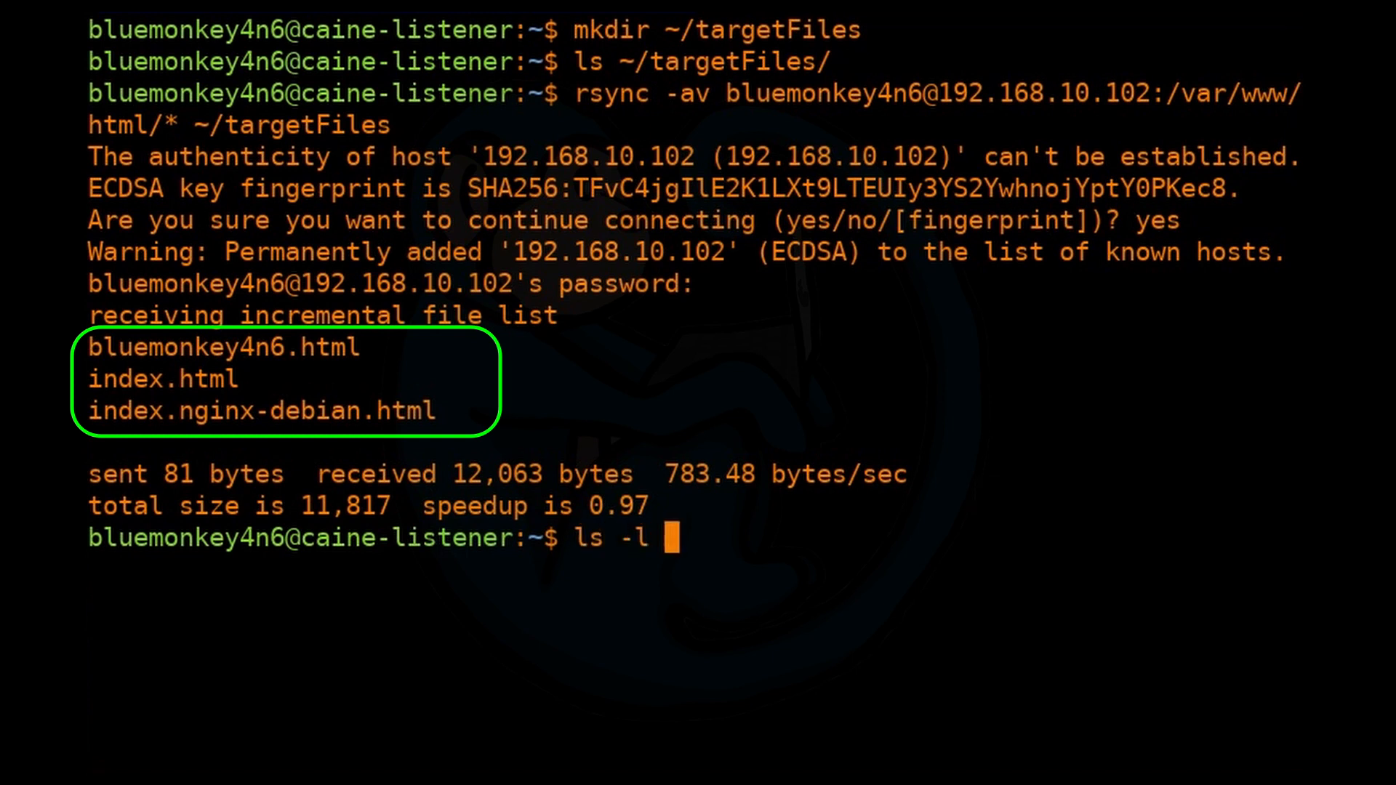
text(~/targetFile)
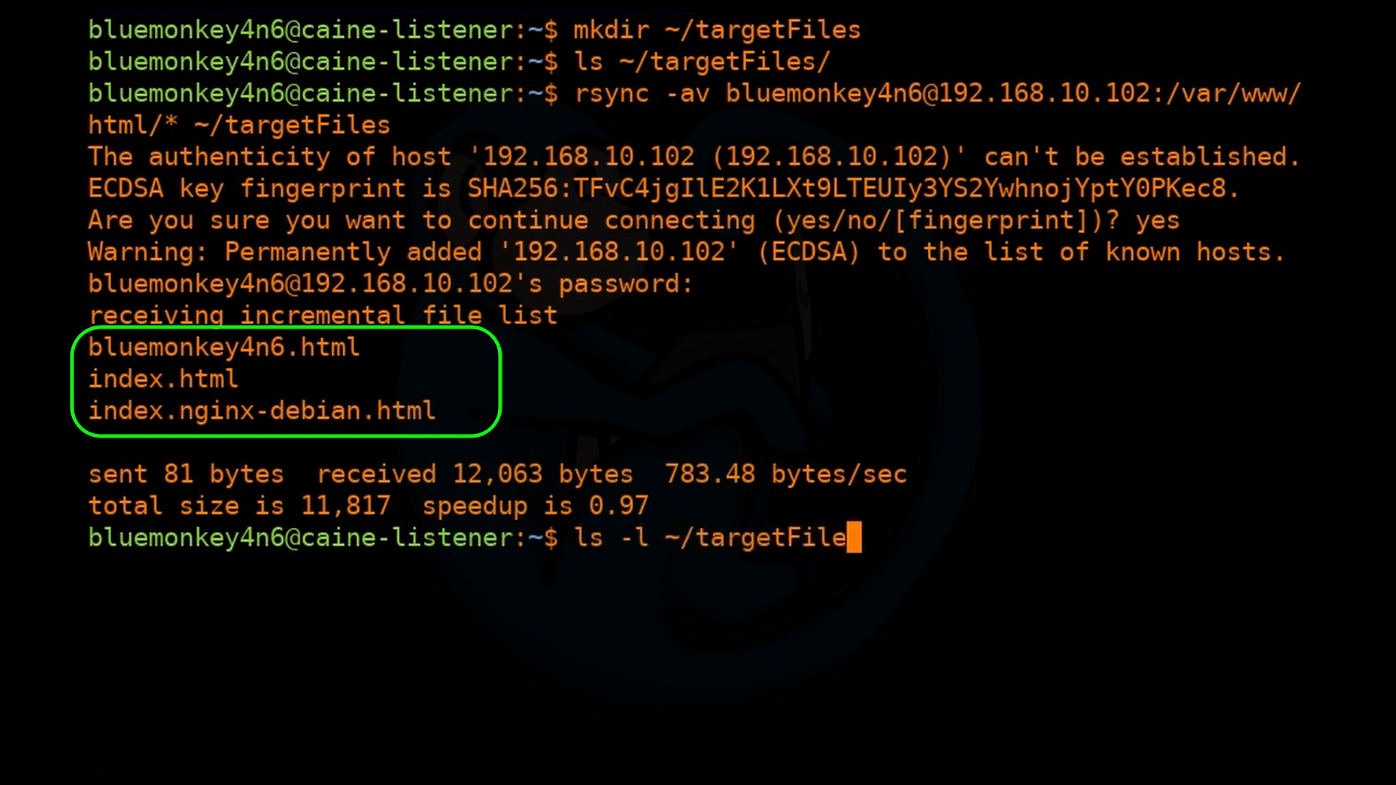
key(Return)
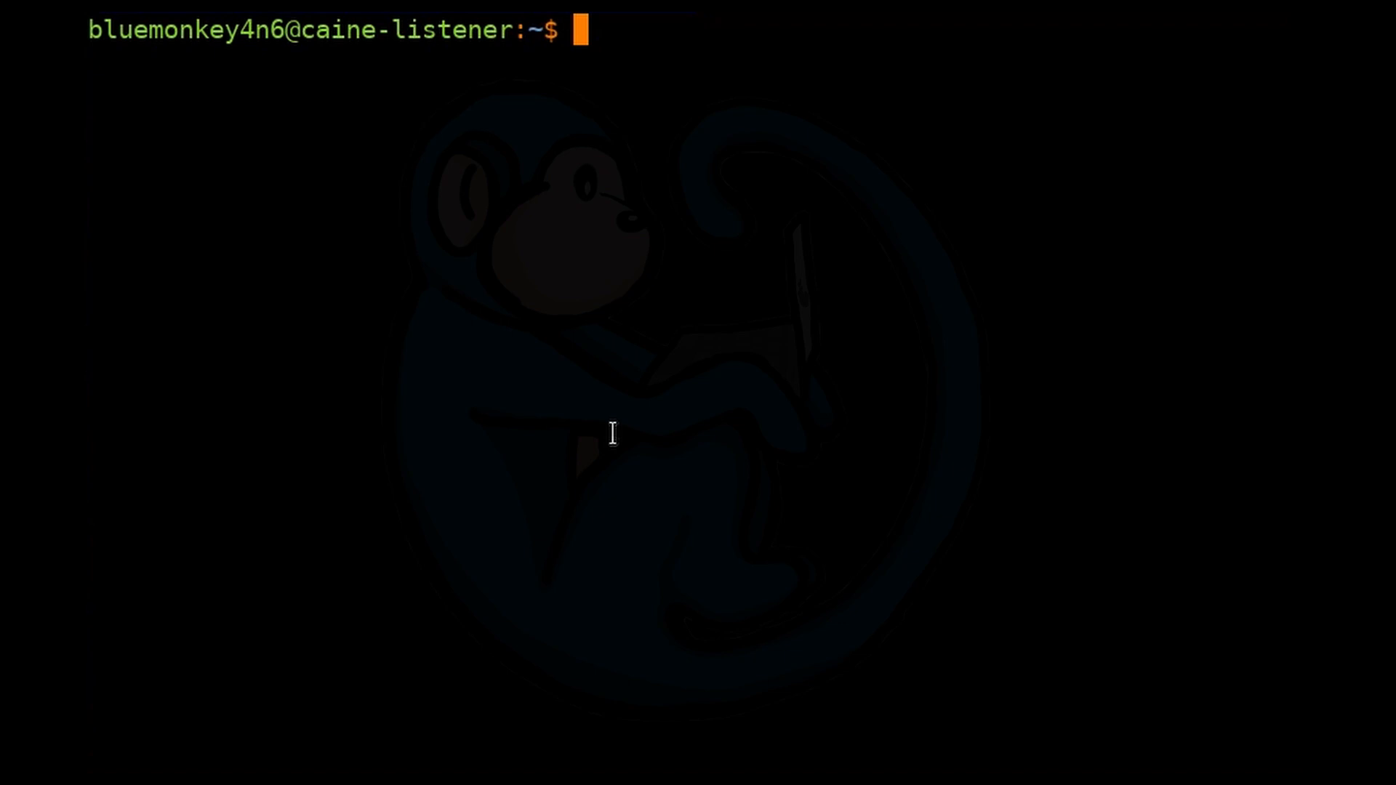
Change into the targetFiles directory.
text(c)
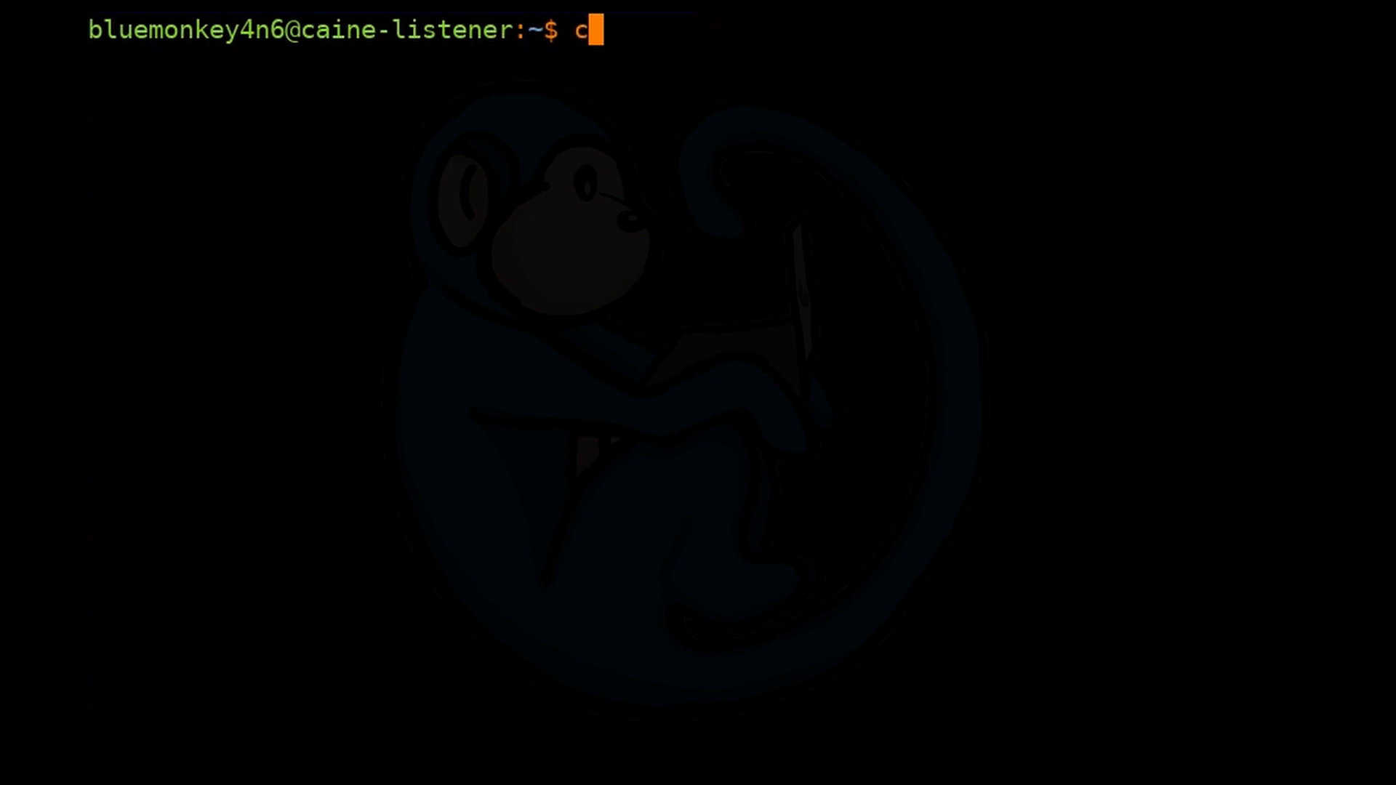
text(d targetFiles/)
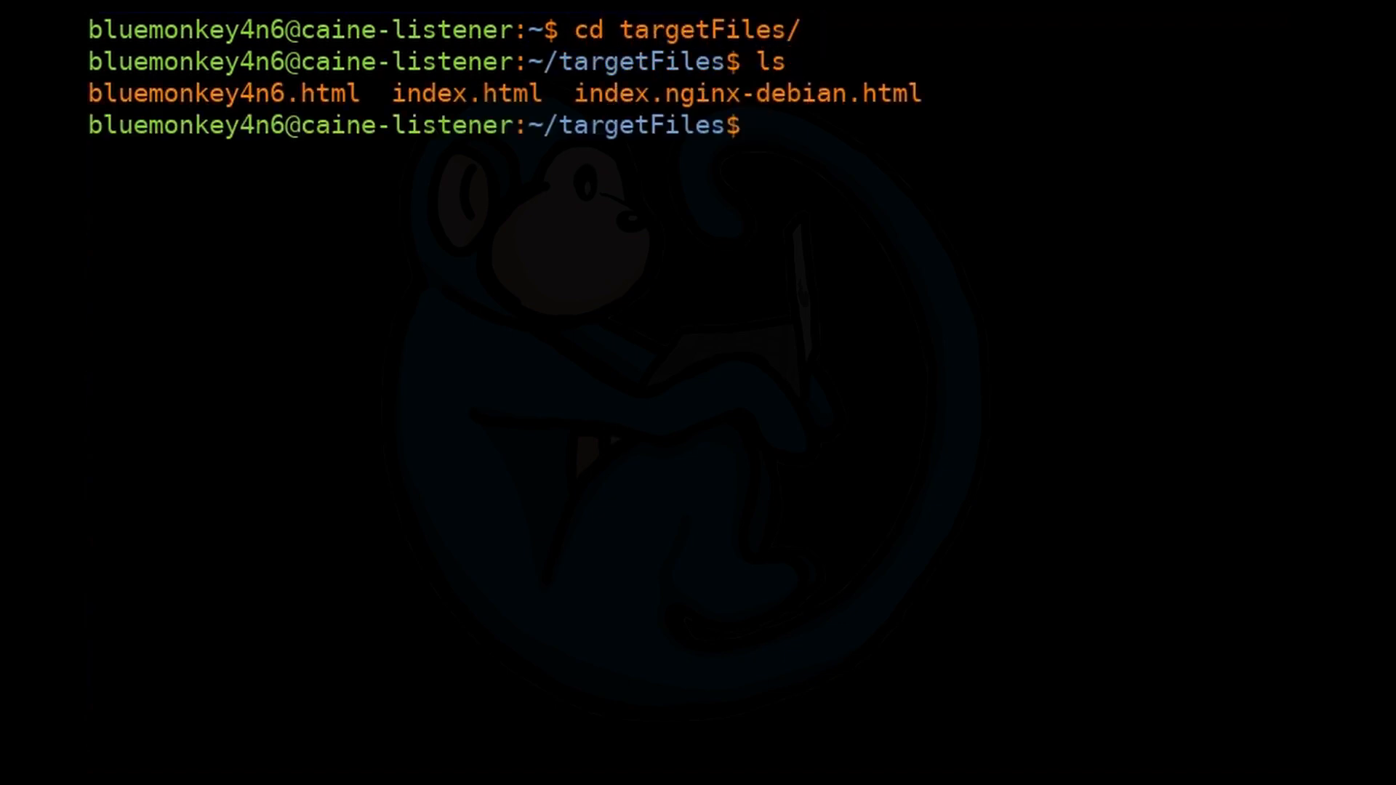
text(sftp b)
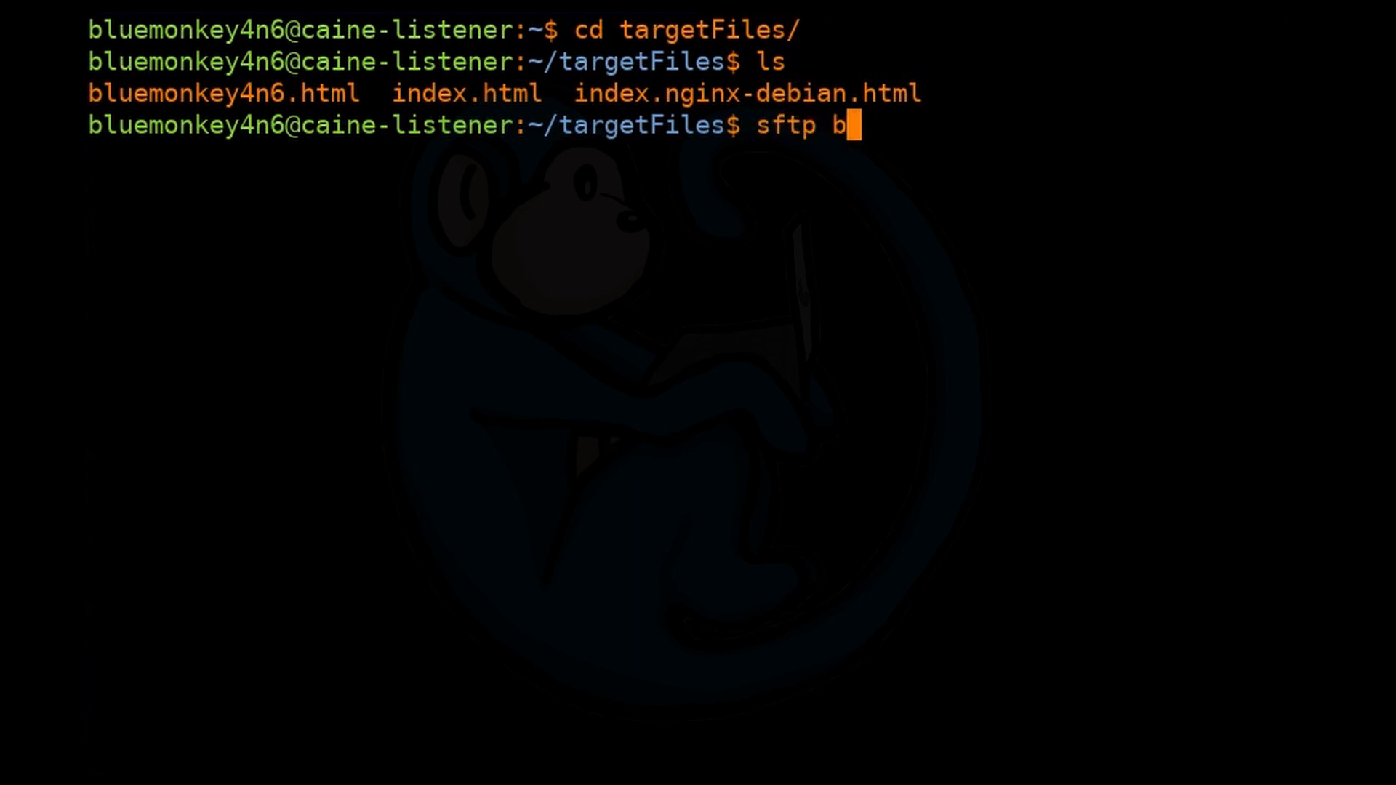
text(luemonke)
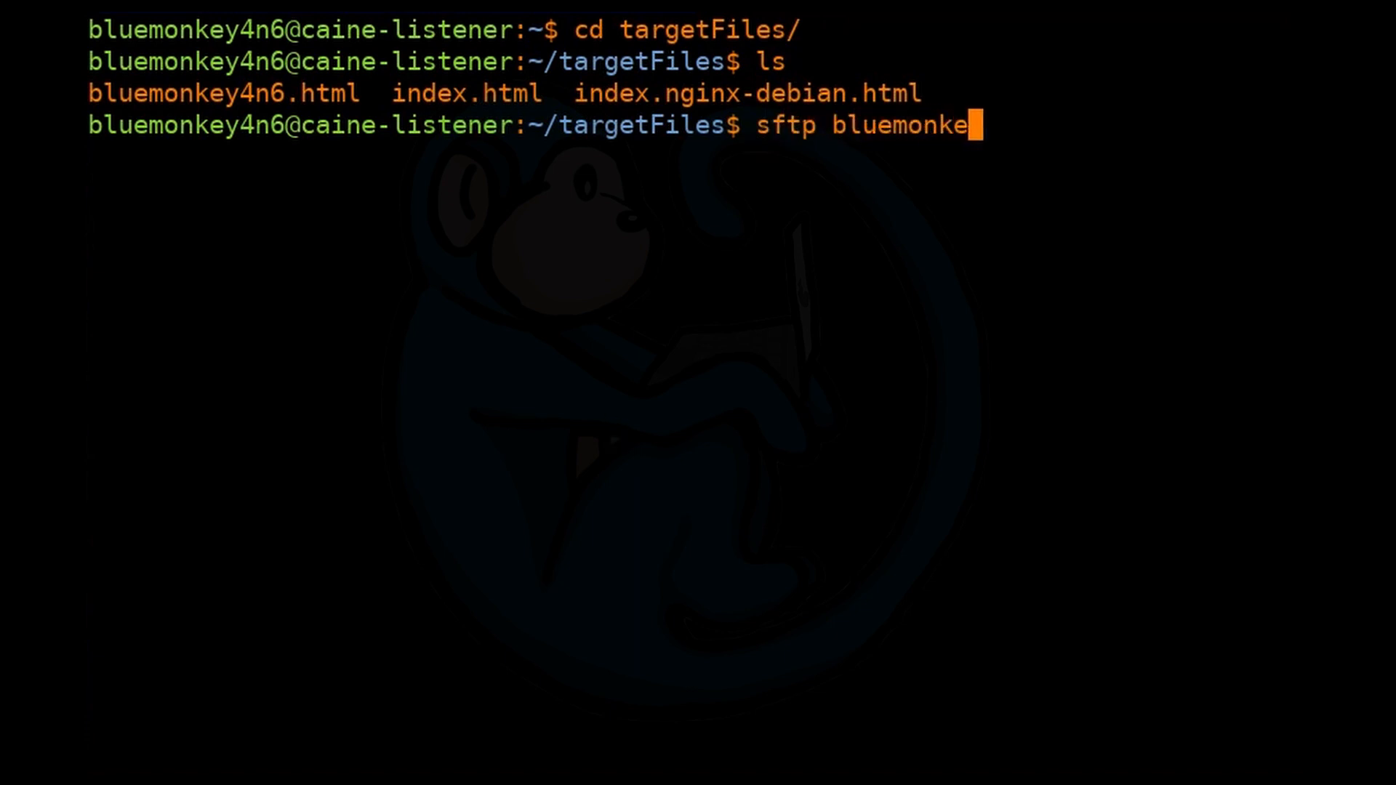
text(y4n)
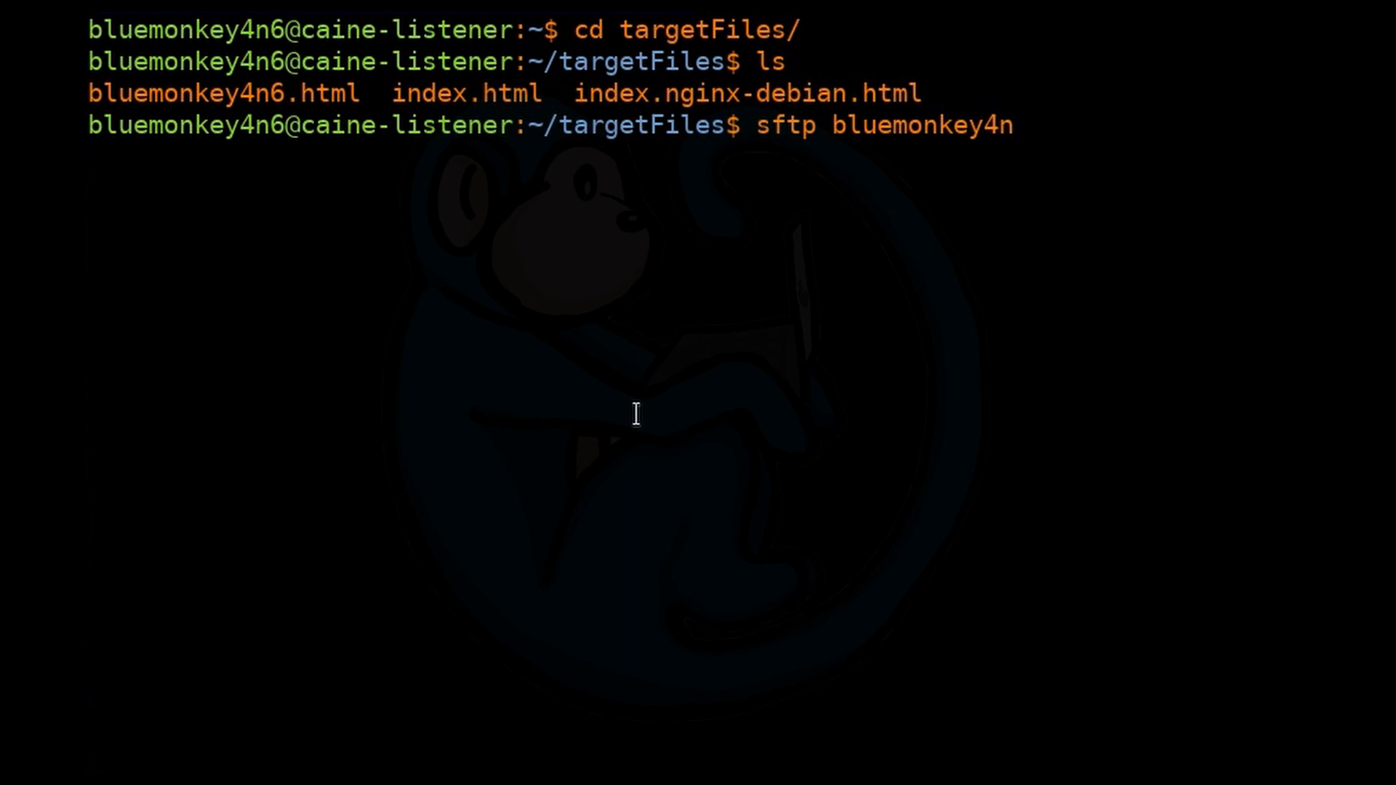
text(6@192.168)
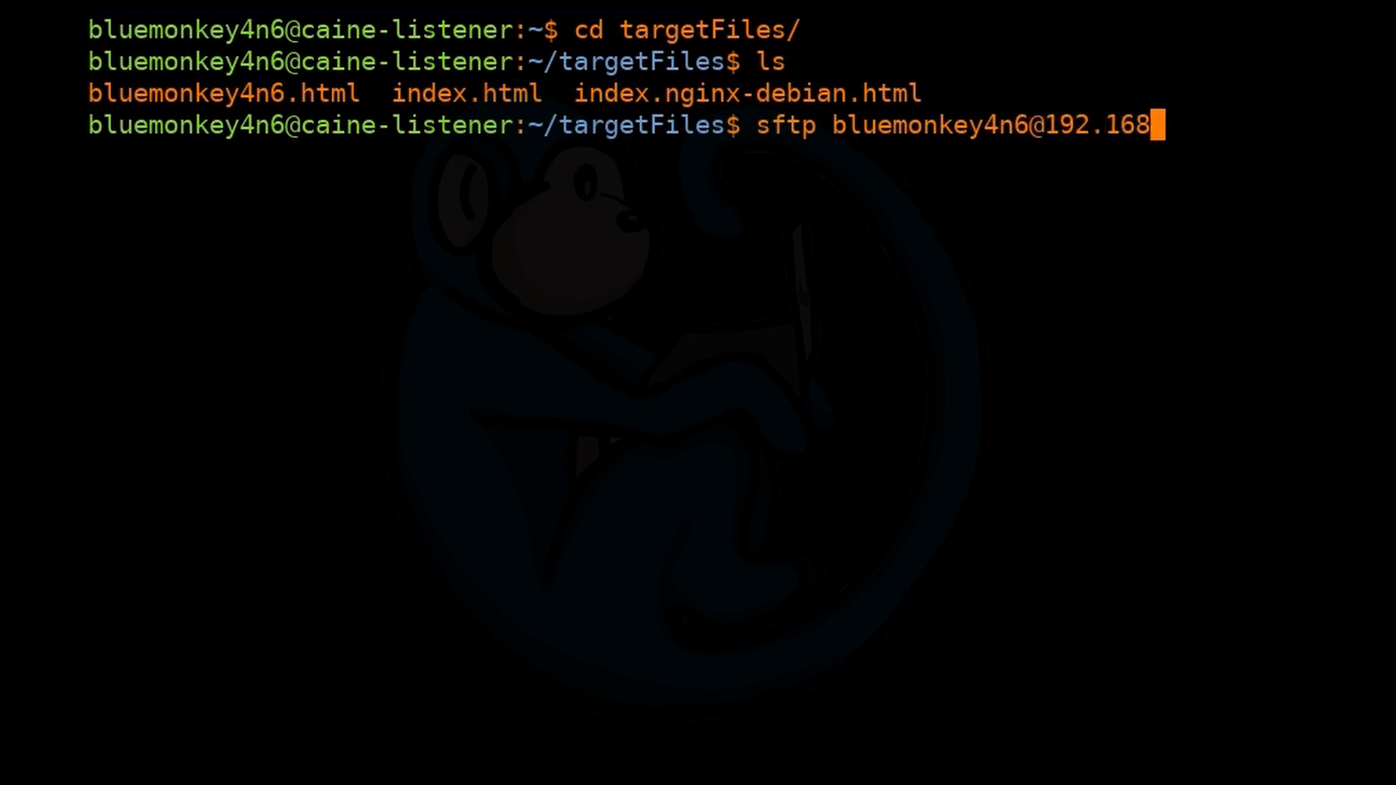
text(10.)
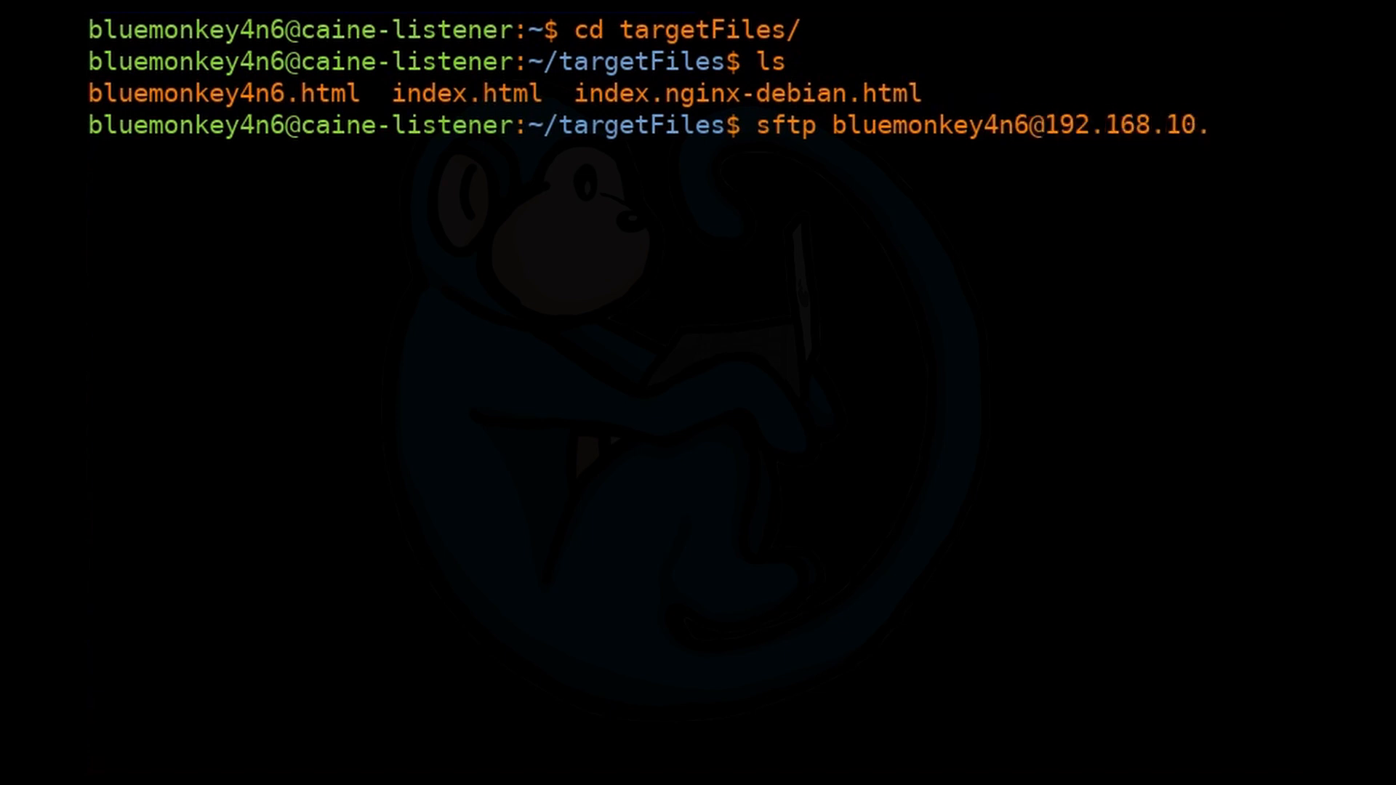
text(102)
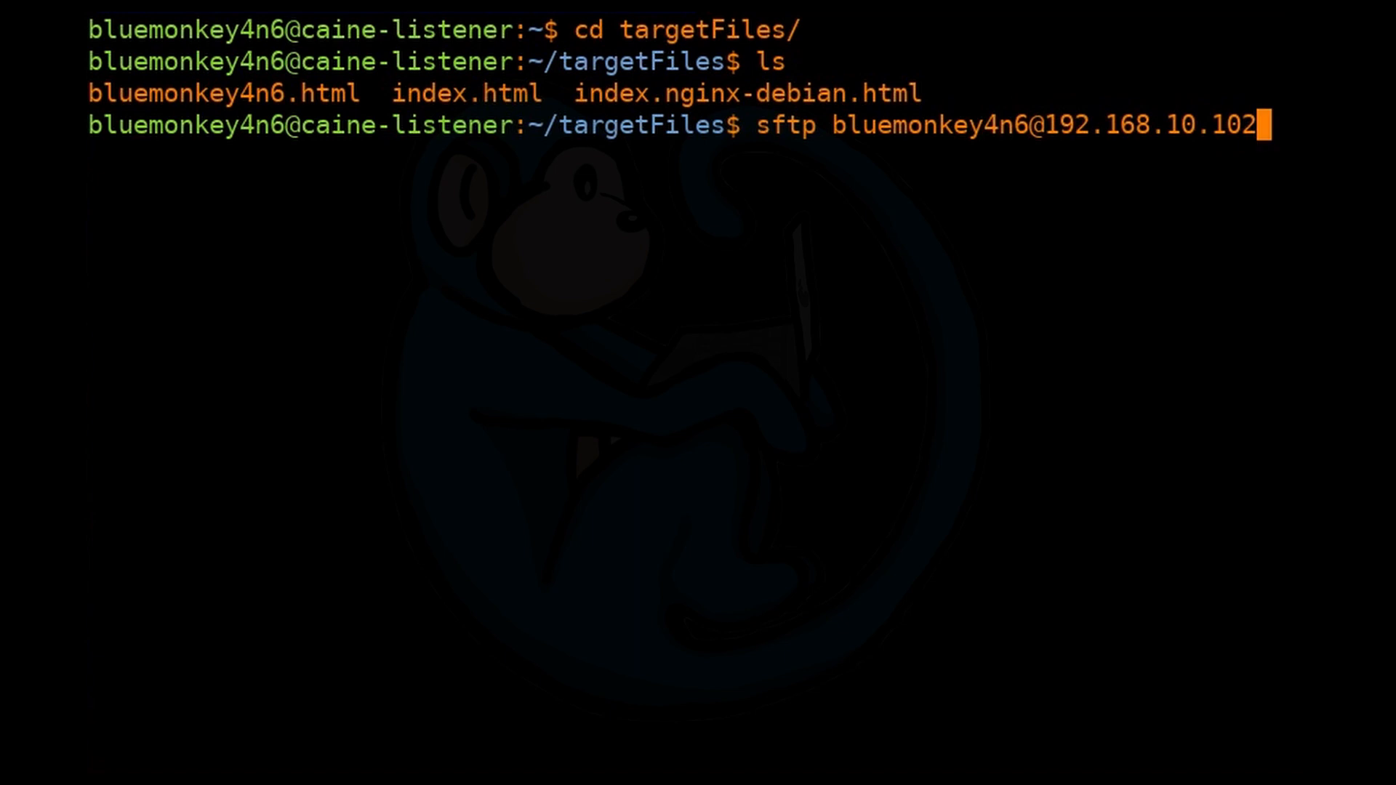
key(Return)
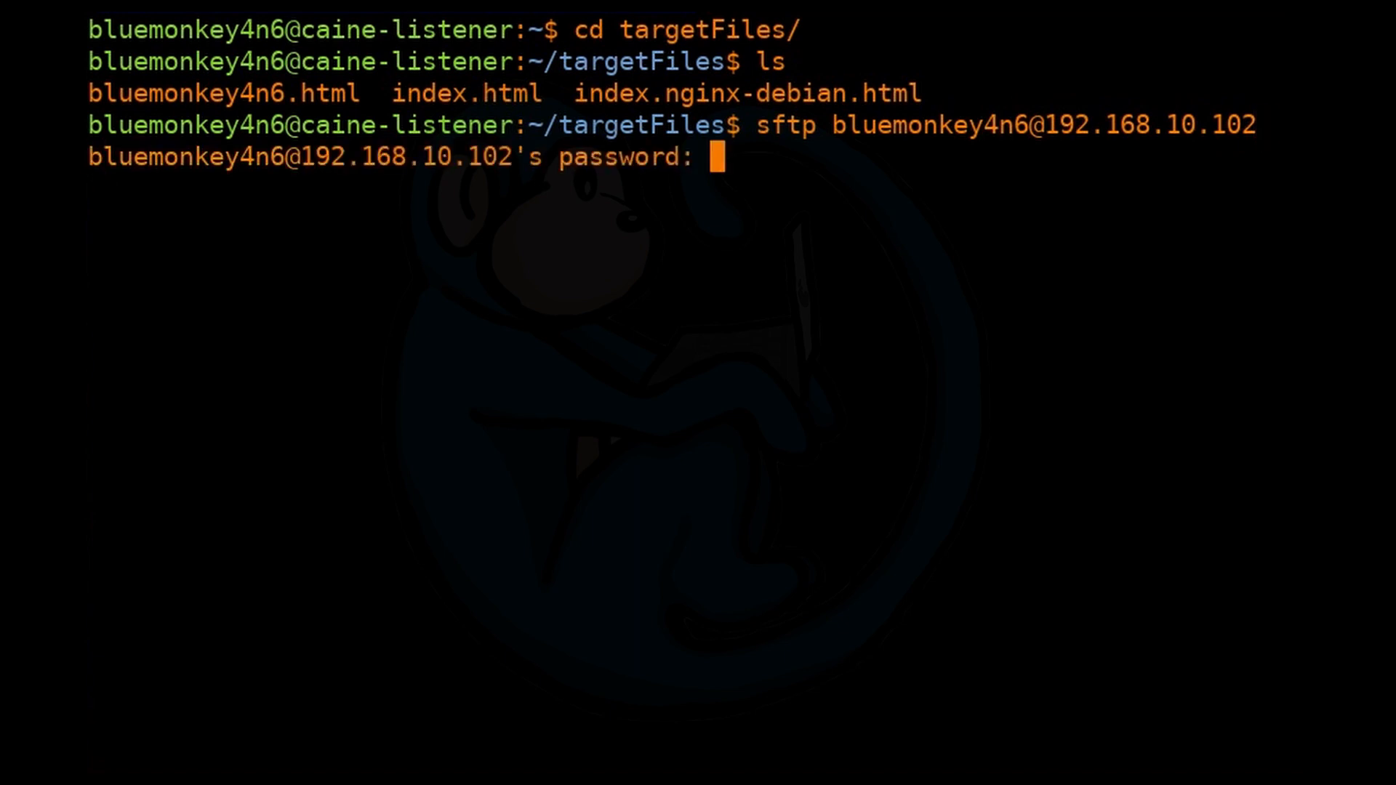
key(Return)
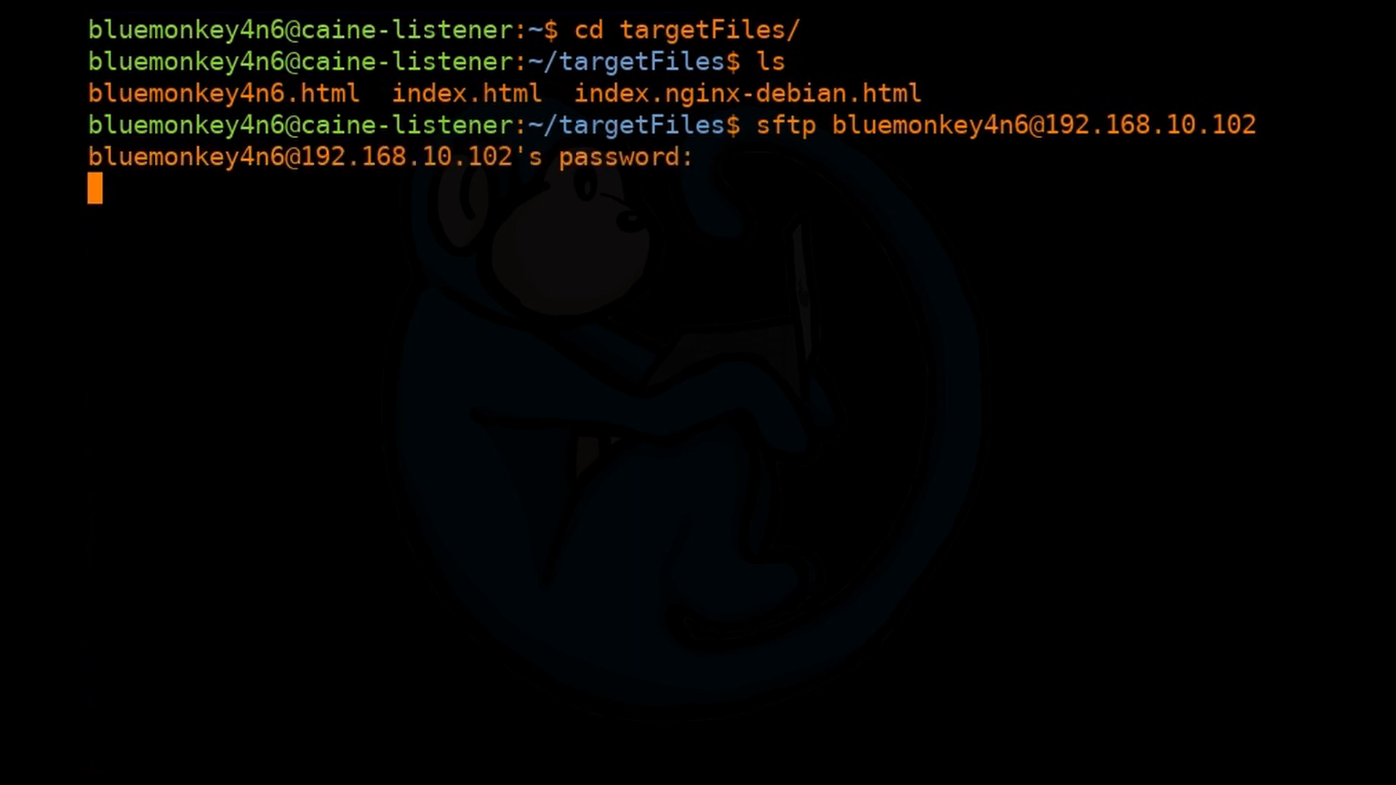
text(l)
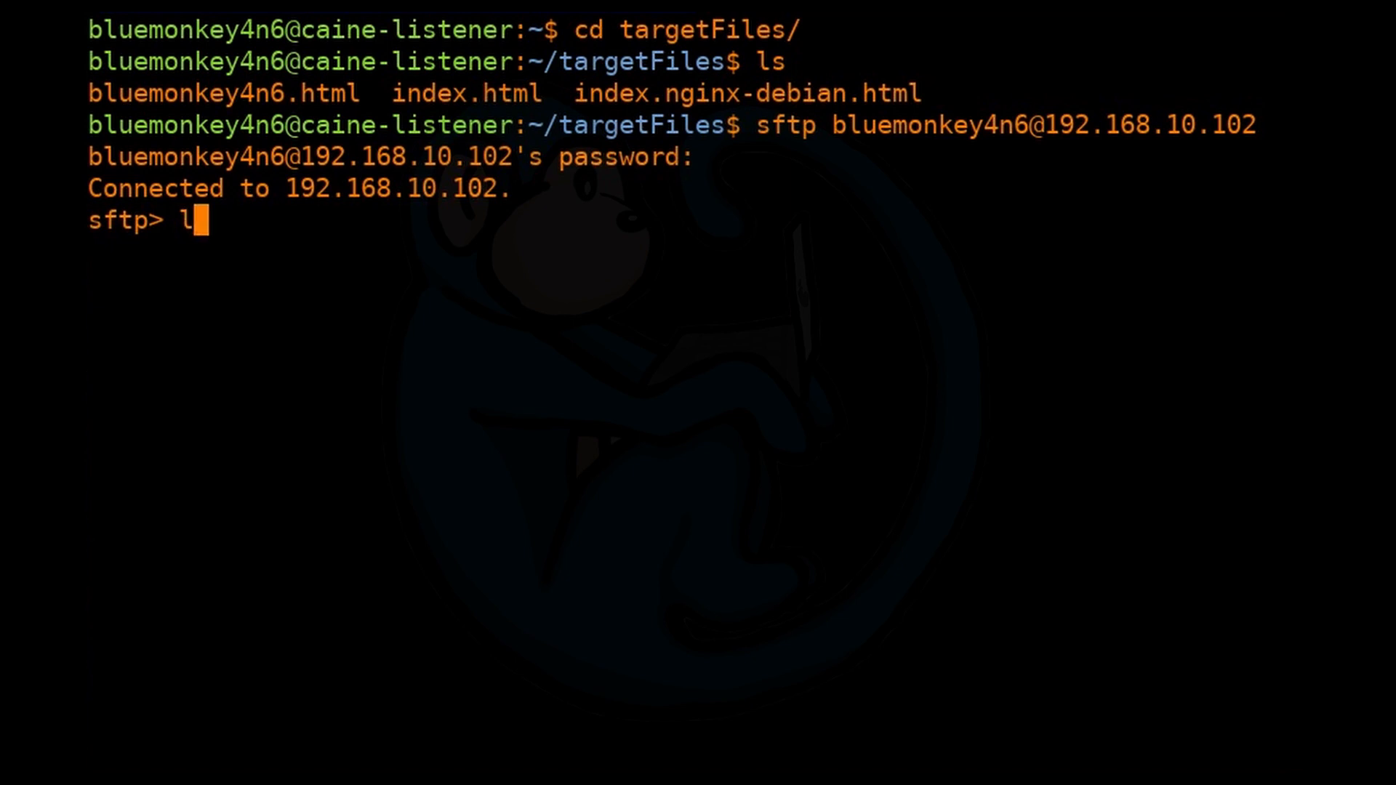
List the remote current folder and then the contents of /etc.
key(Return)
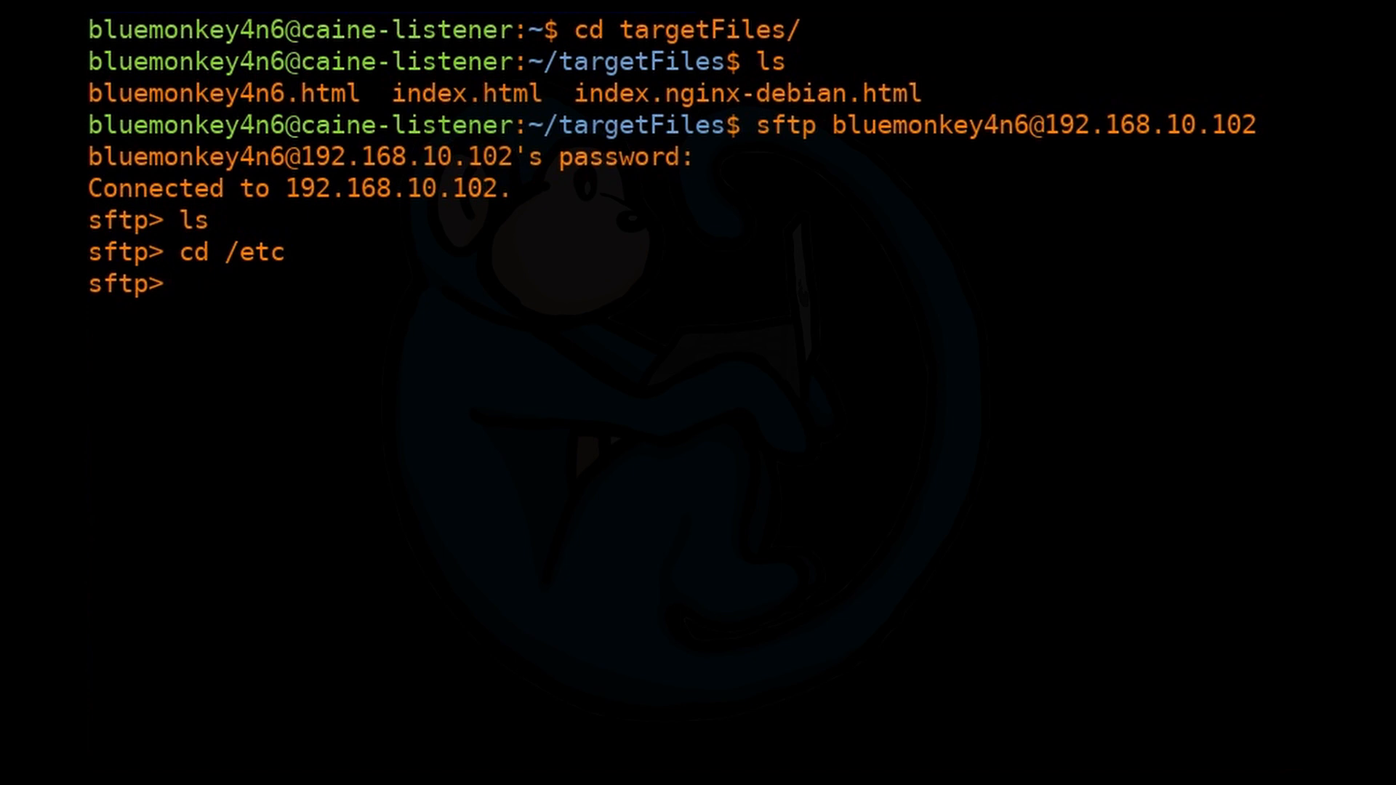
text(ls)
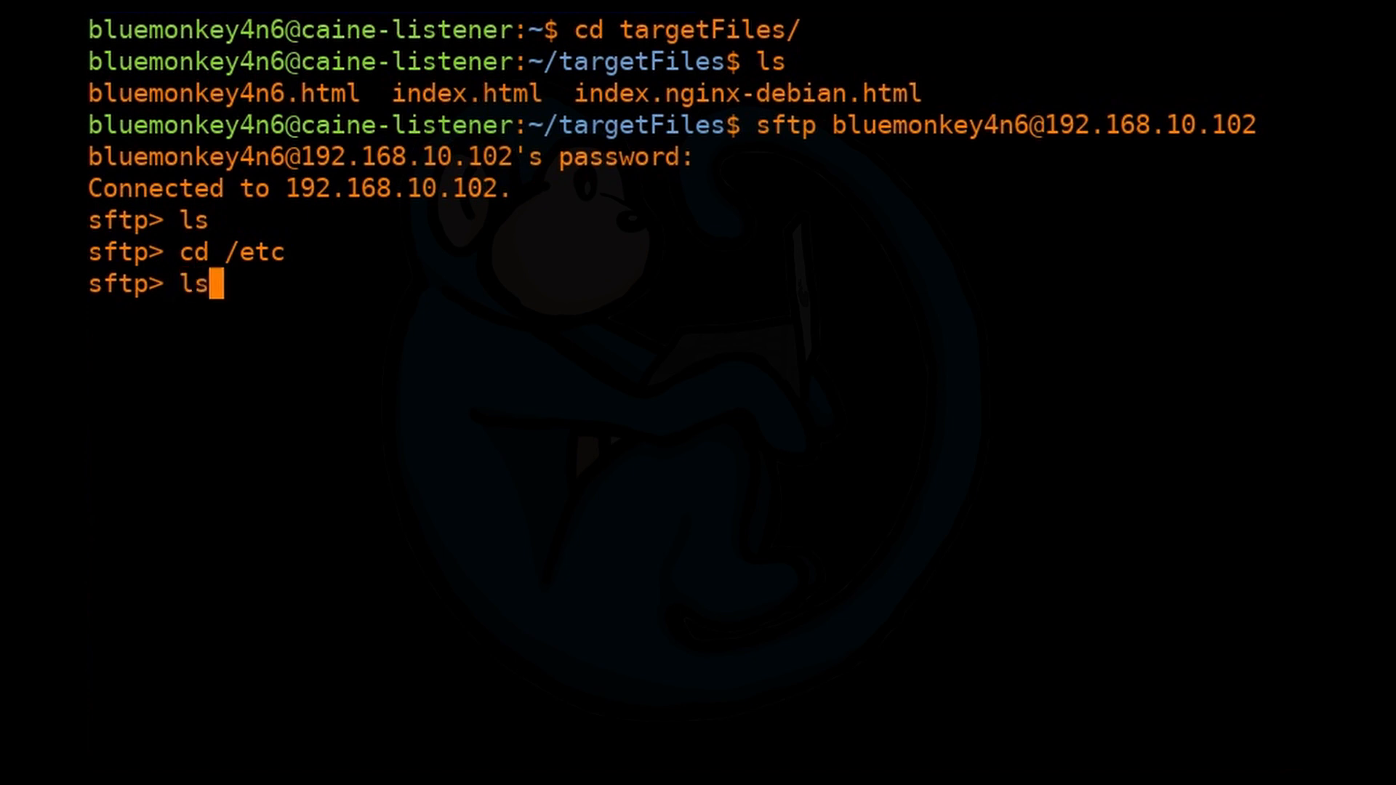
key(Return)
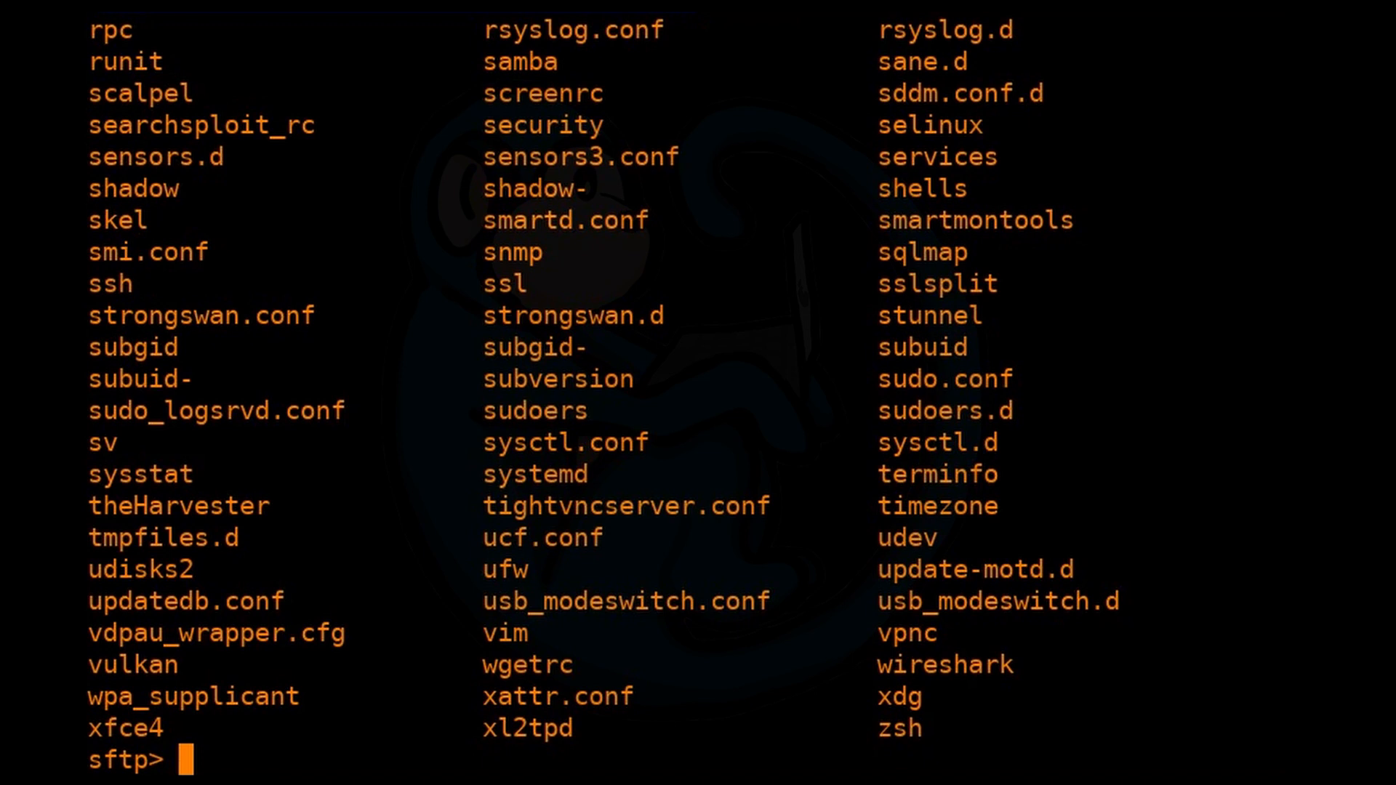
Download all .conf files from /etc with get *.conf.
text(get *.)
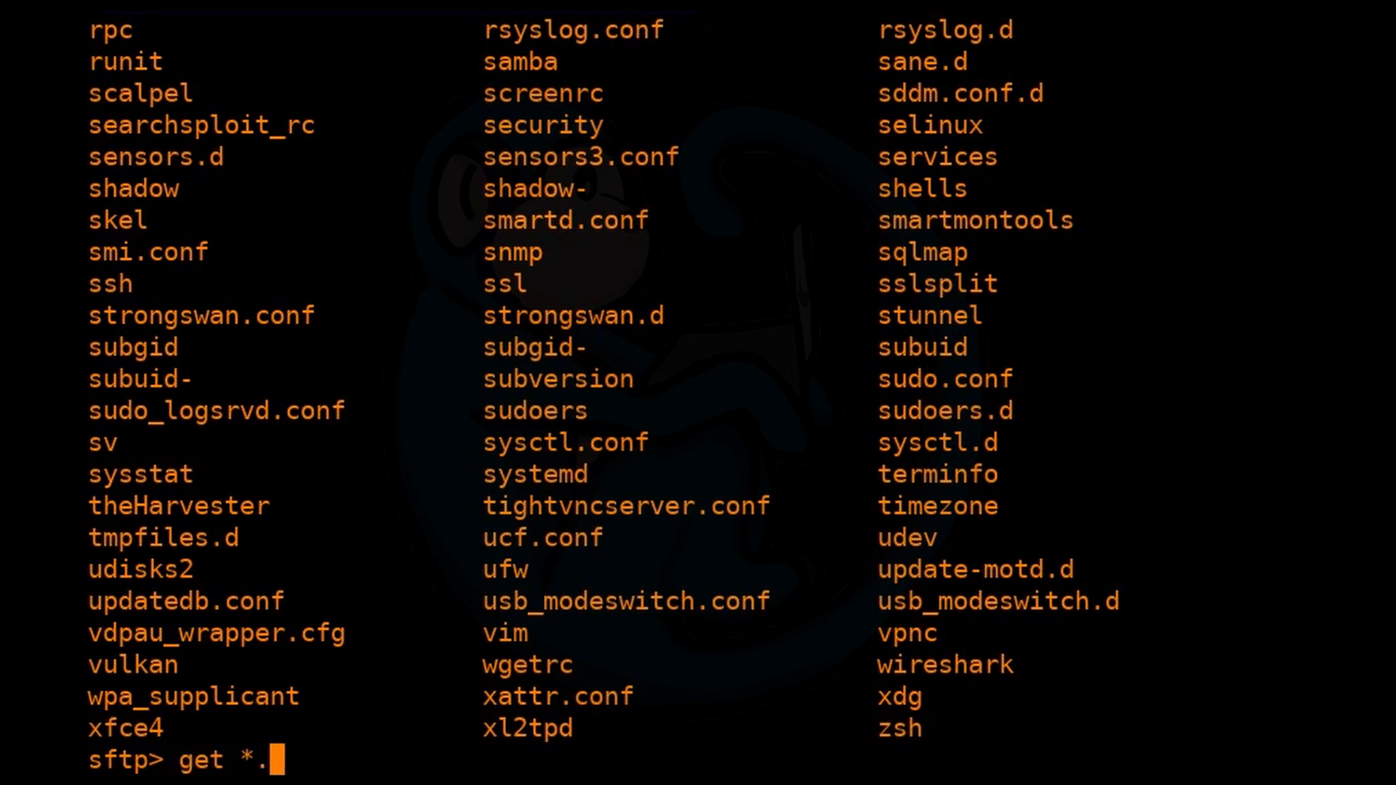
text(conf)
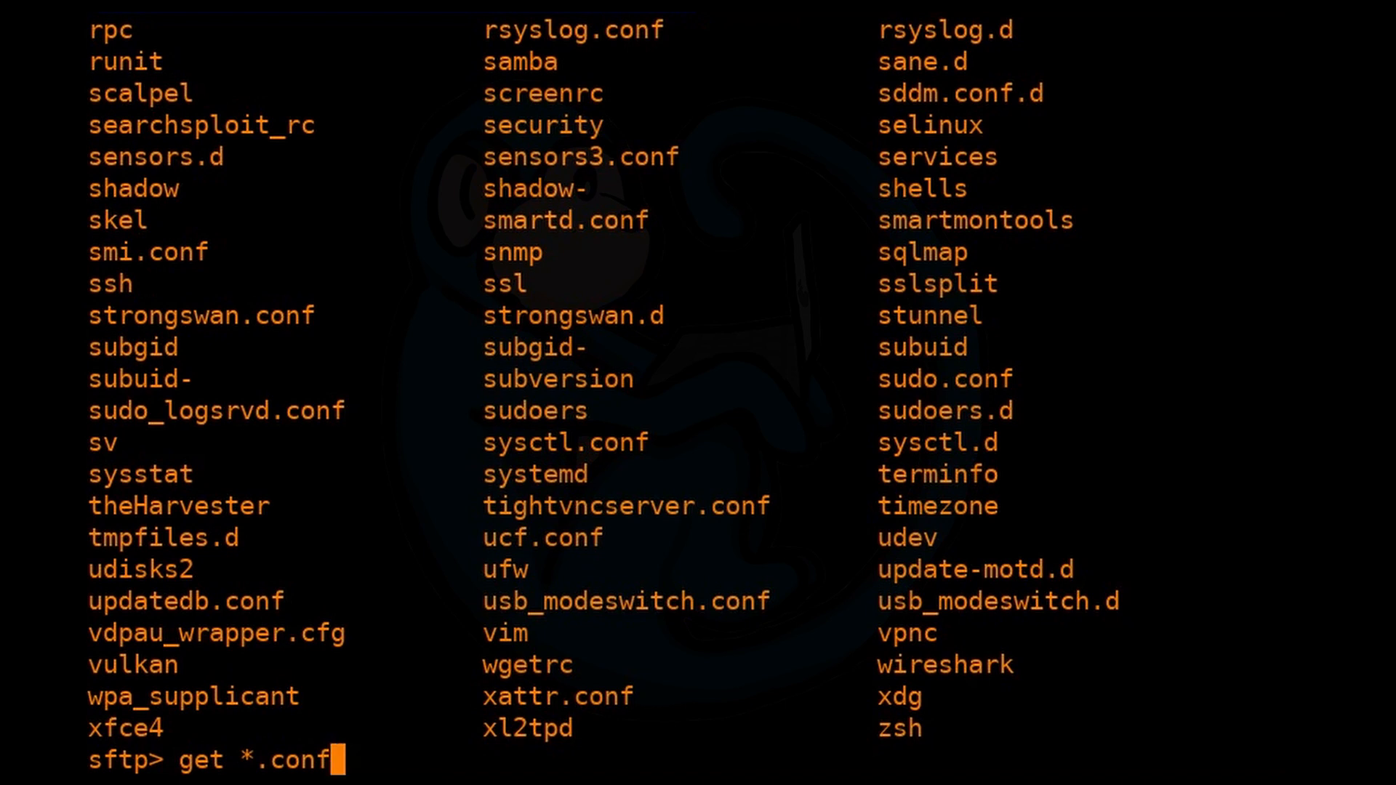
key(Return)
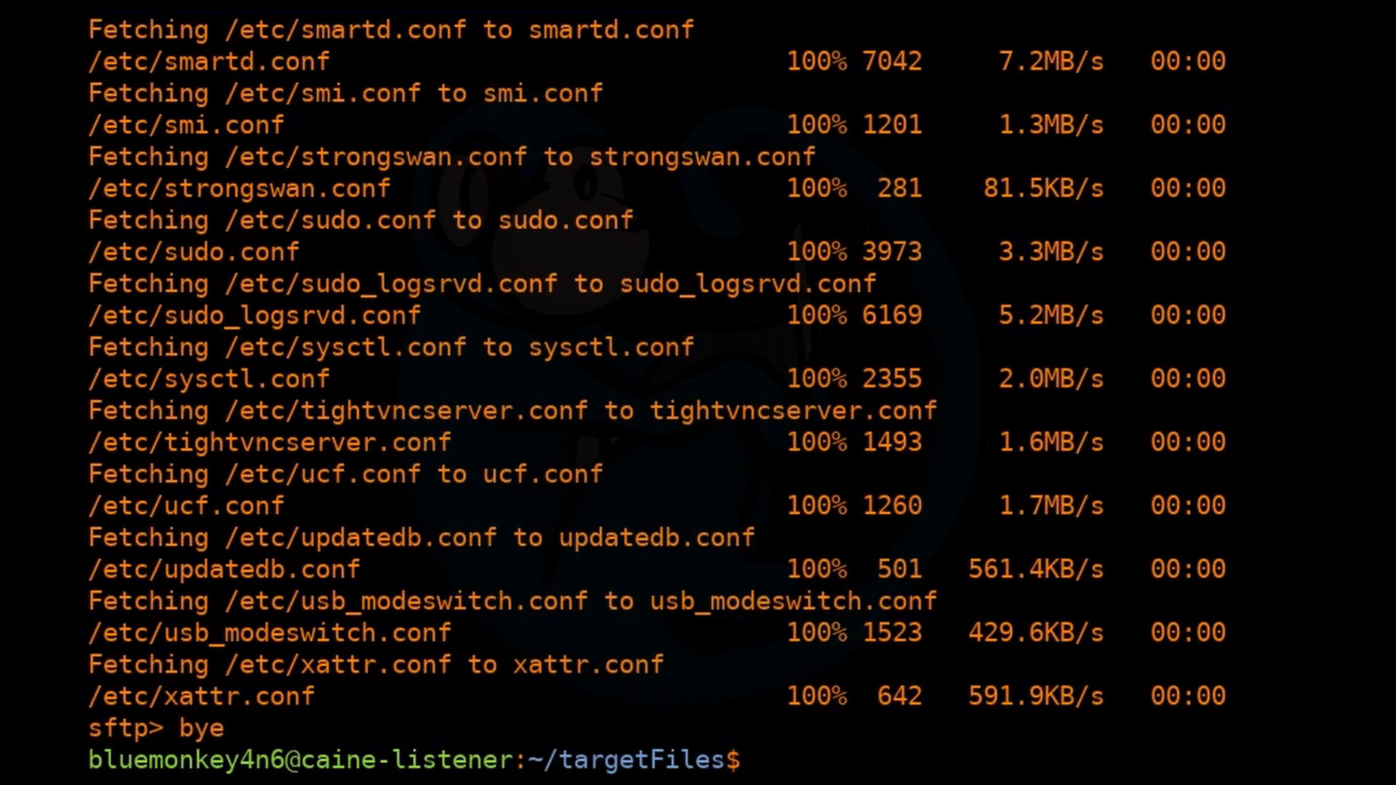
List targetFiles to see the .conf files beside the HTML pages.
text(ls)
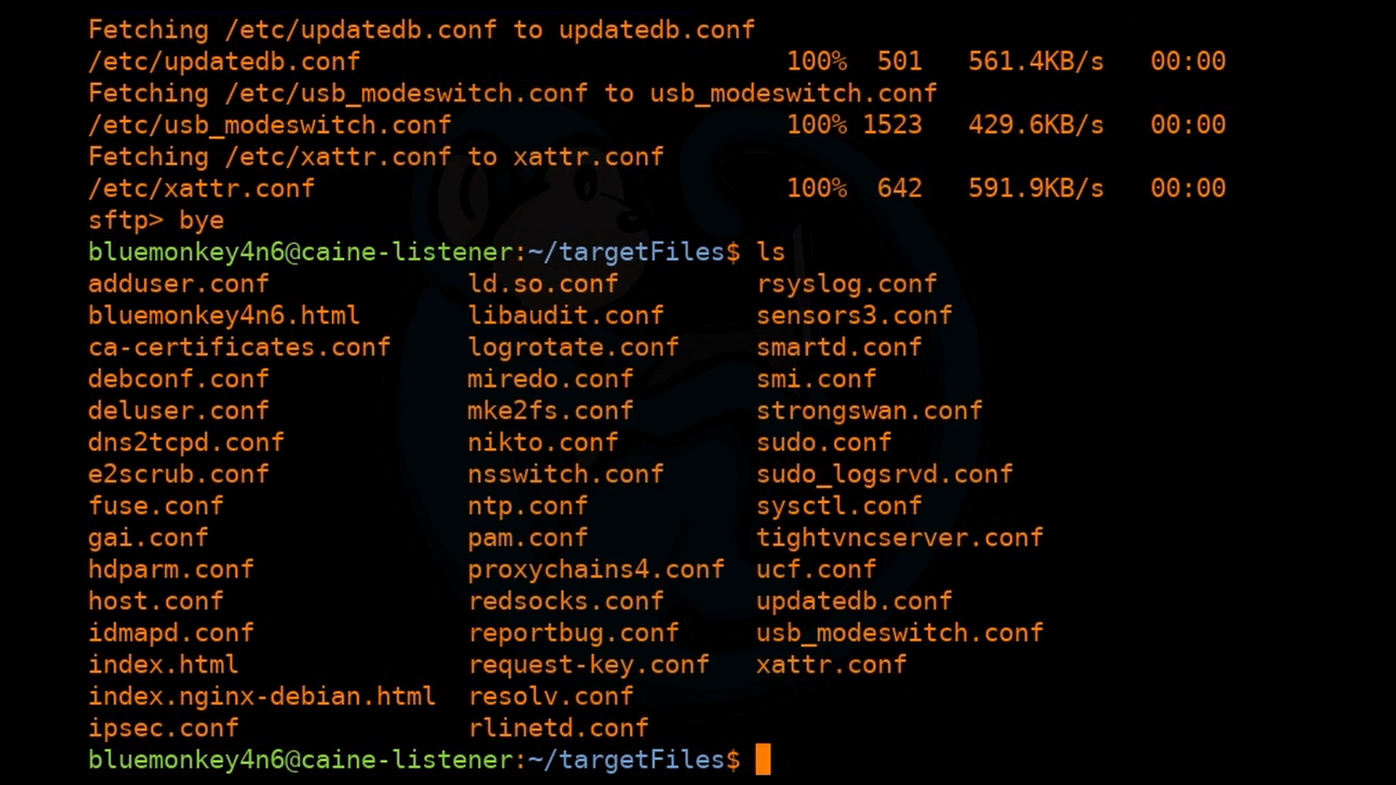
mouse_move(449, 346)
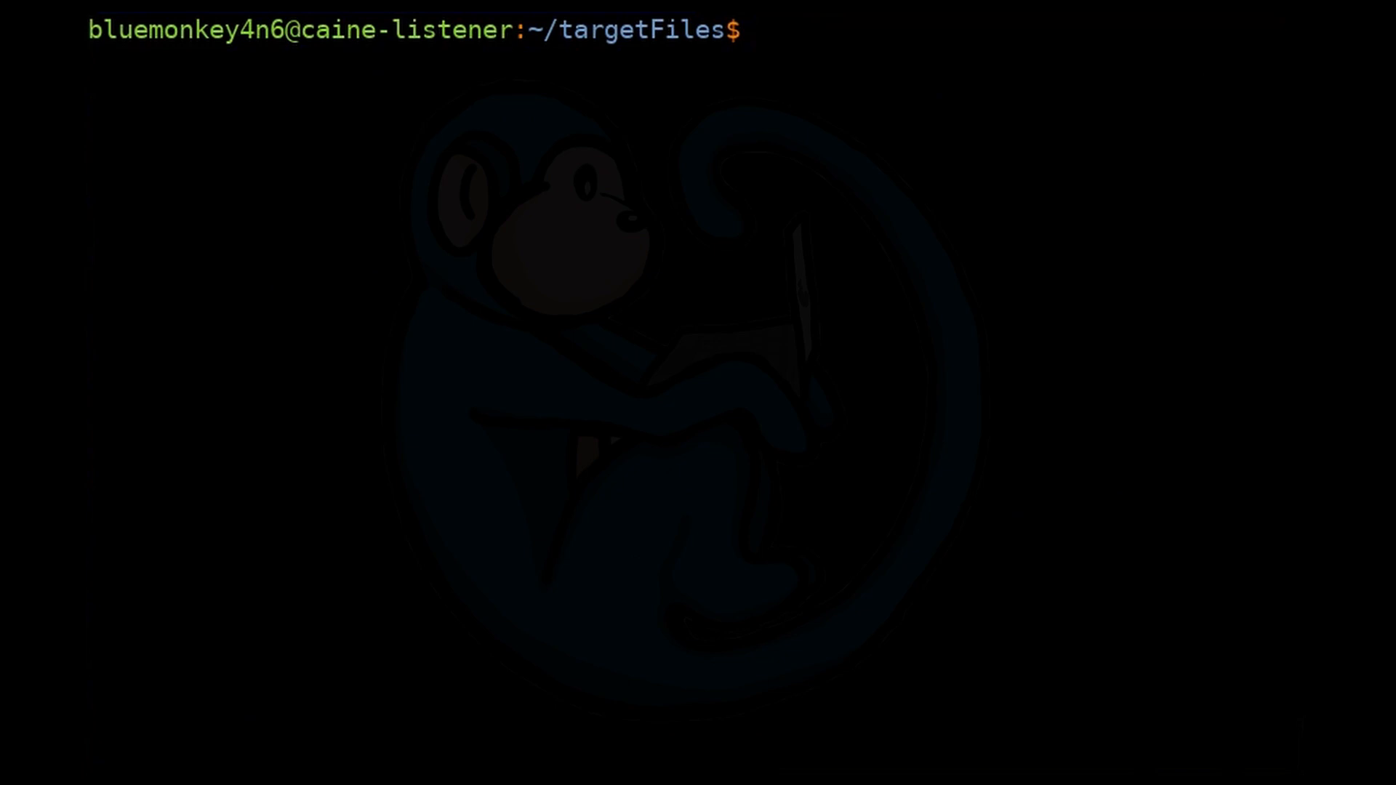
Start nc listening on port 54321, writing to ~/targetFiles/nc_output.tar.gz.
text(nc -l -)
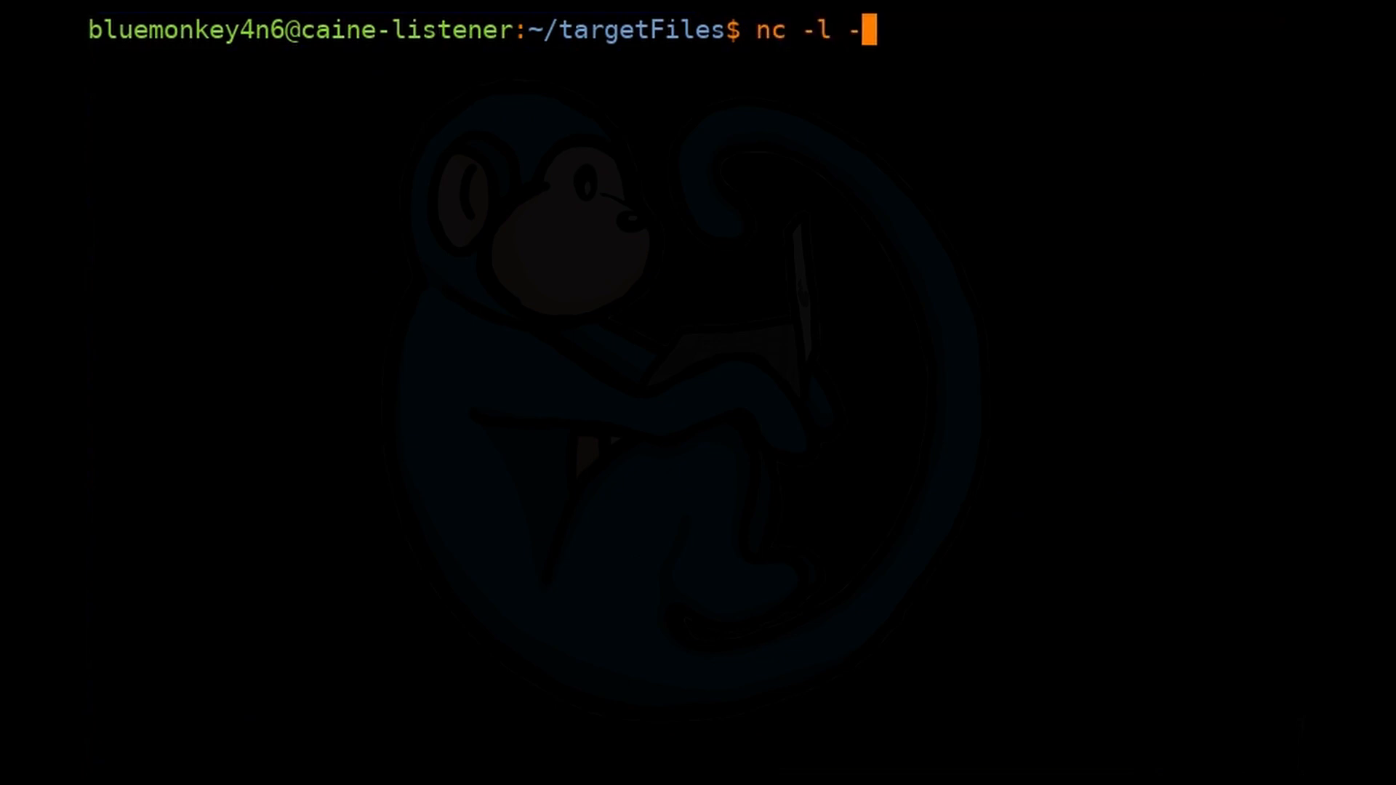
text(p 5)
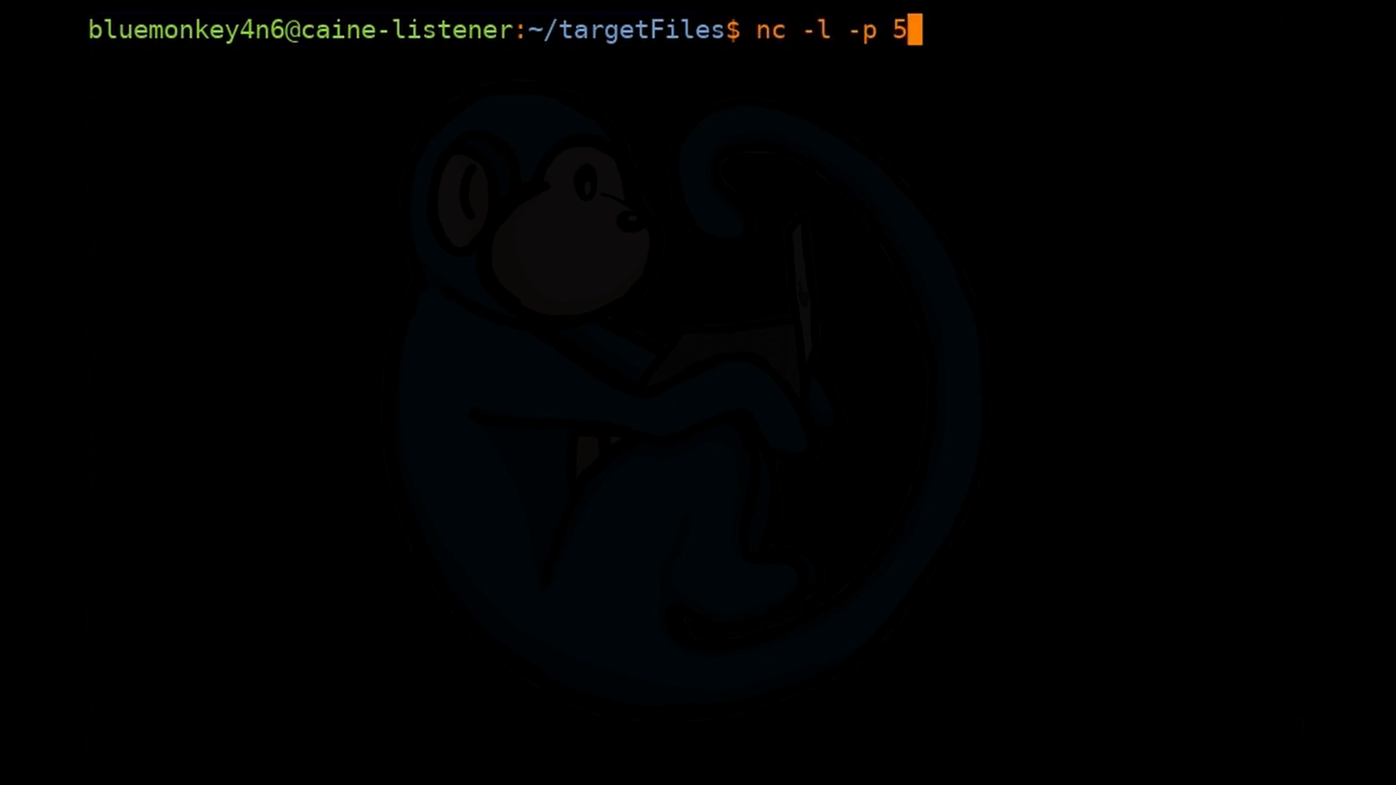
text(4321 > ~)
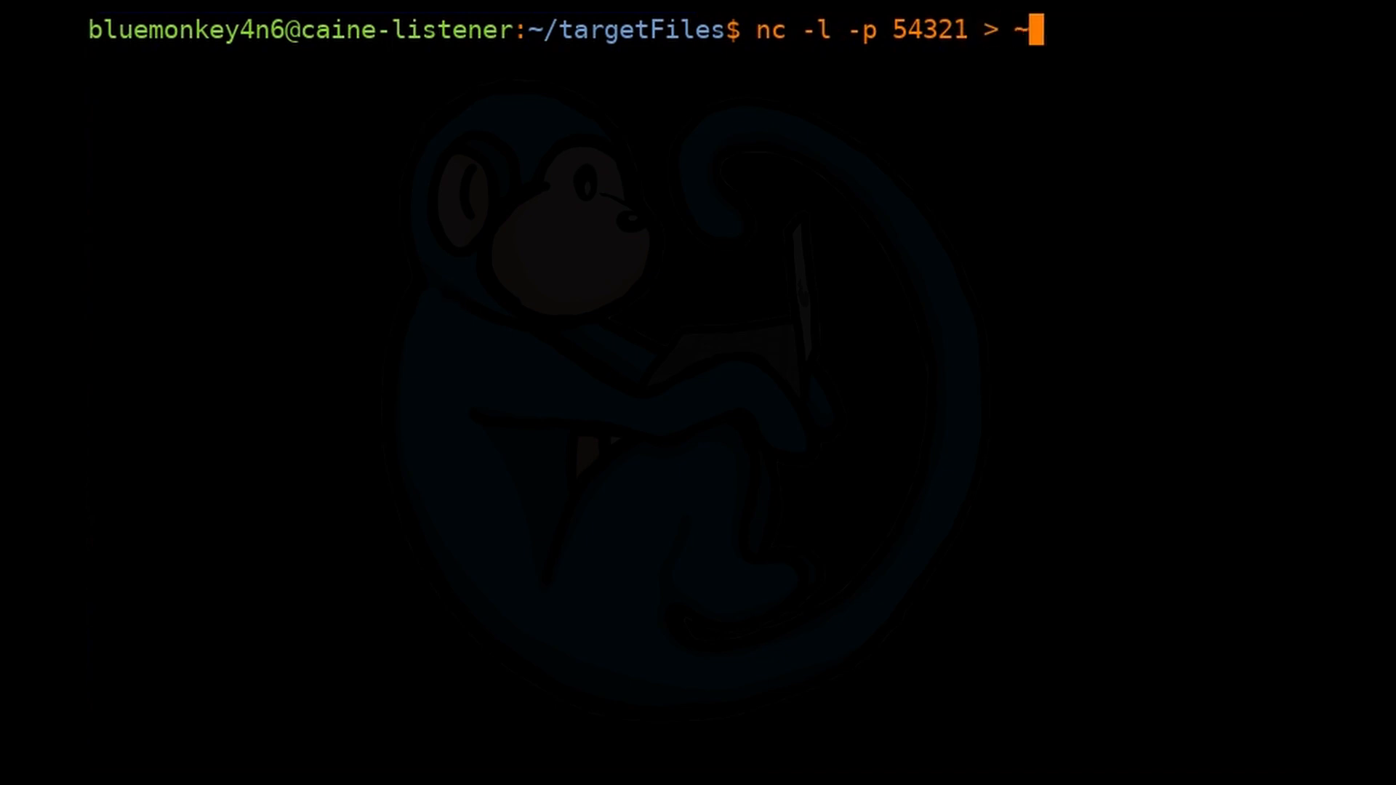
text(/targetFiles/)
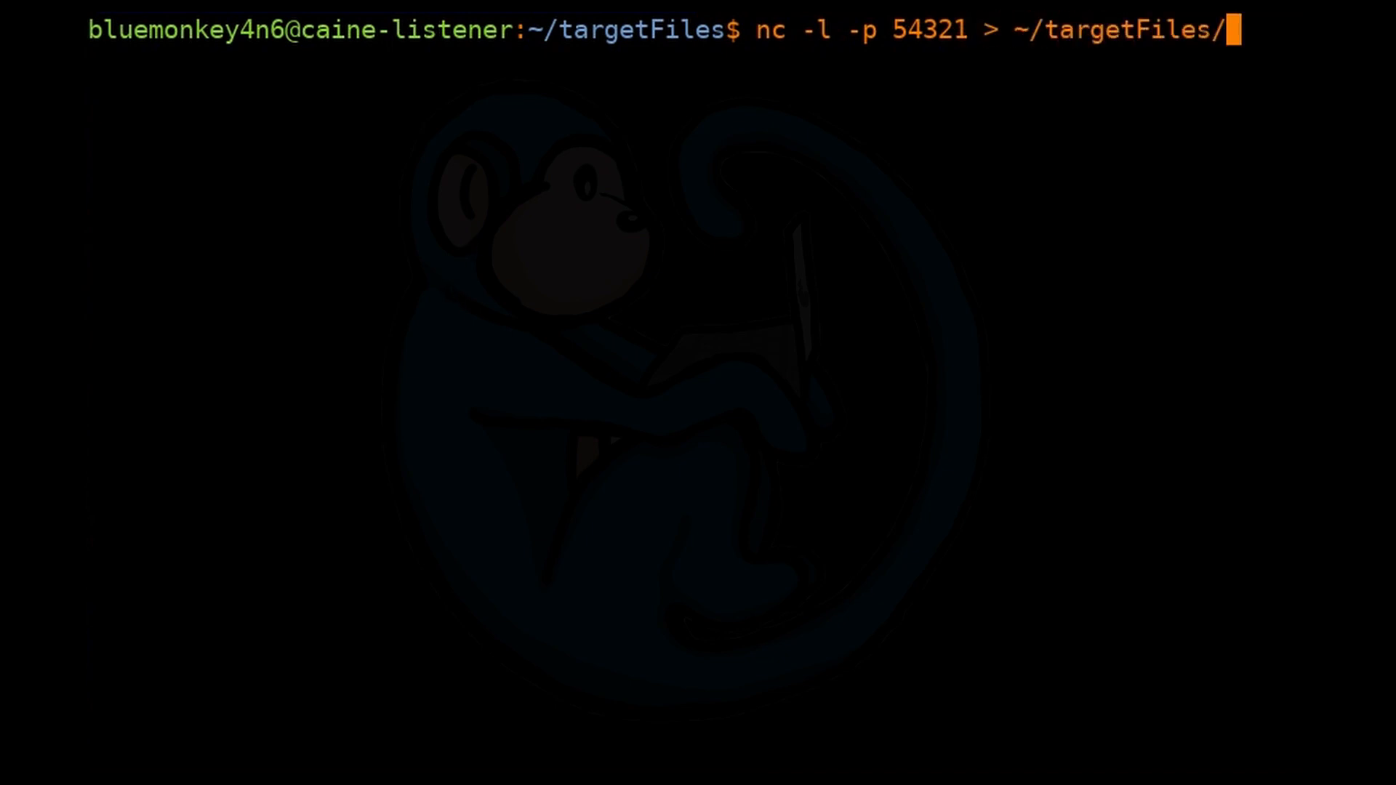
text(nc_)
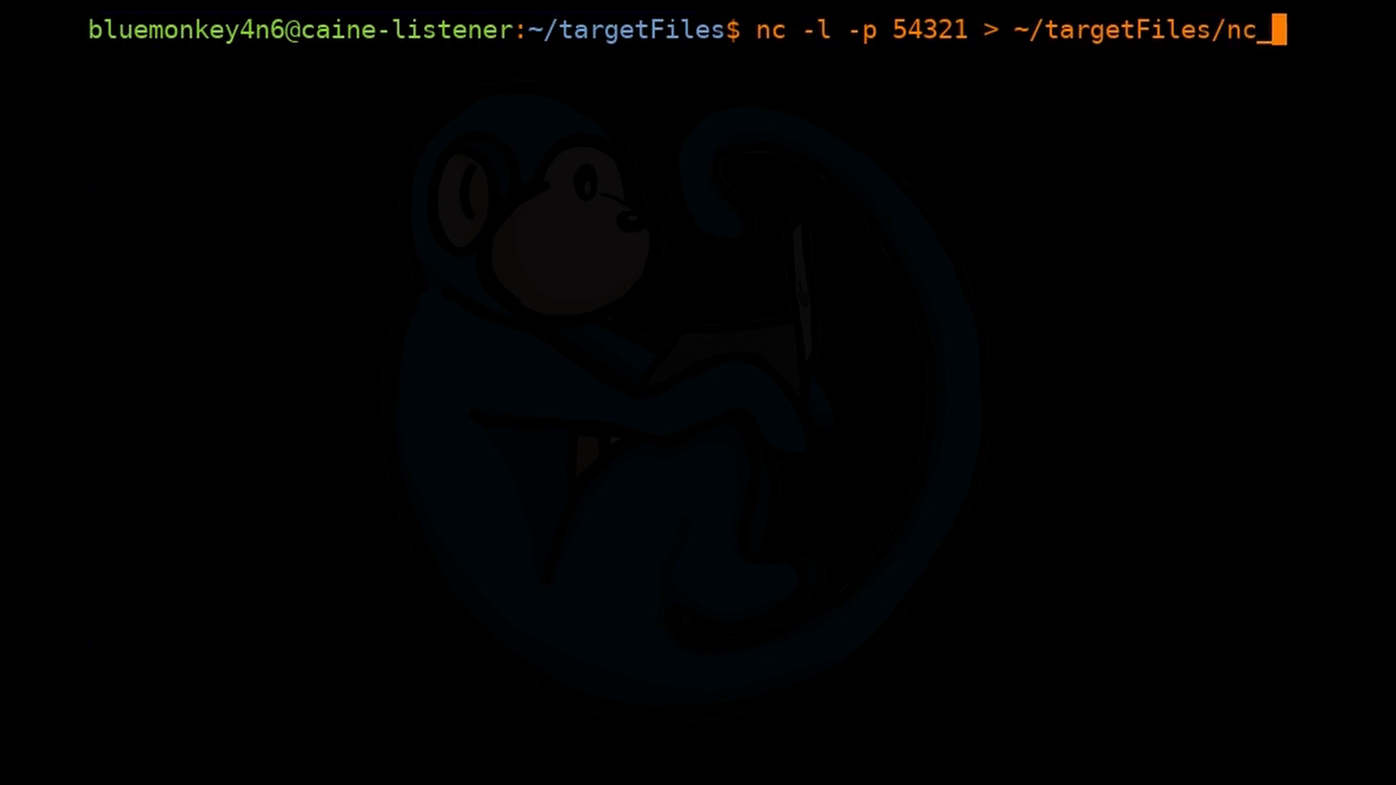
text(output)
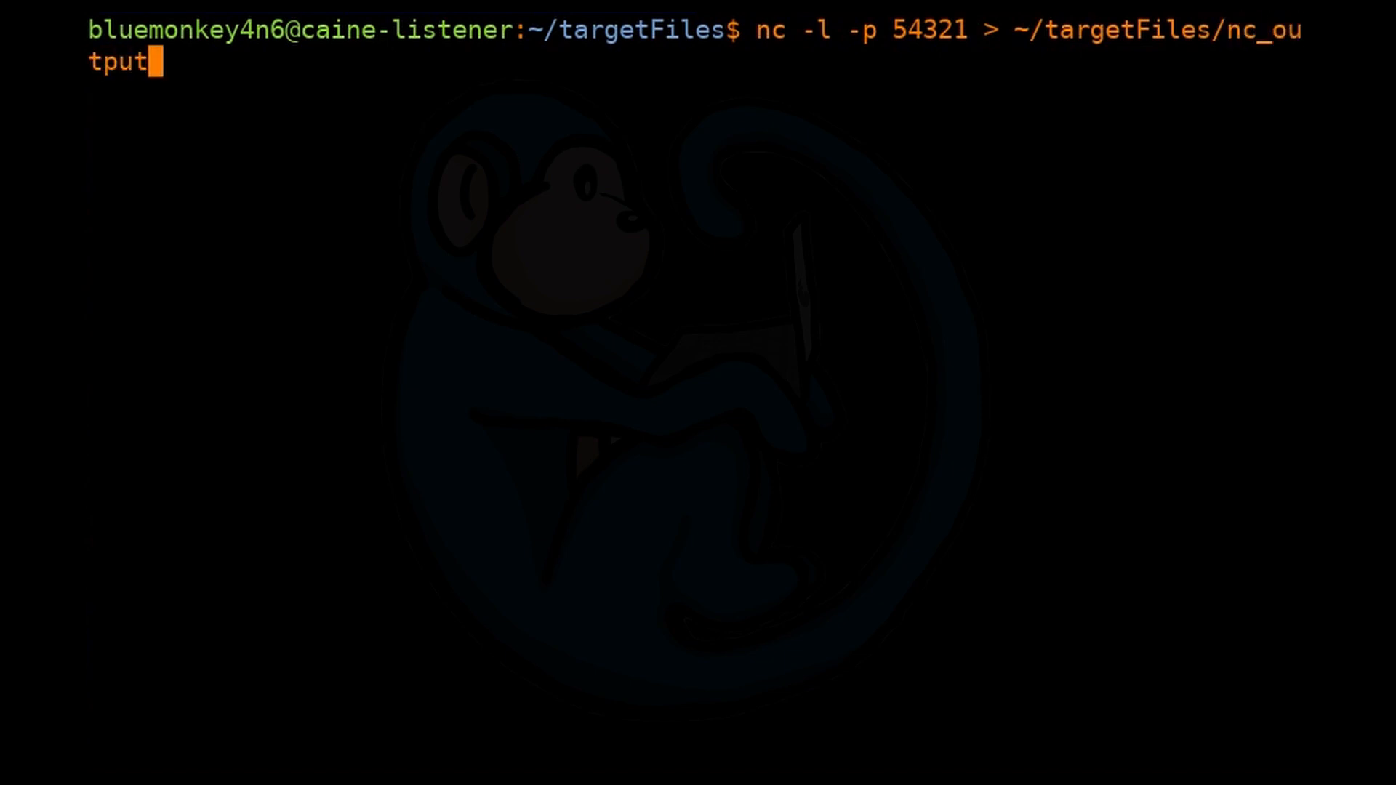
text(.ta)
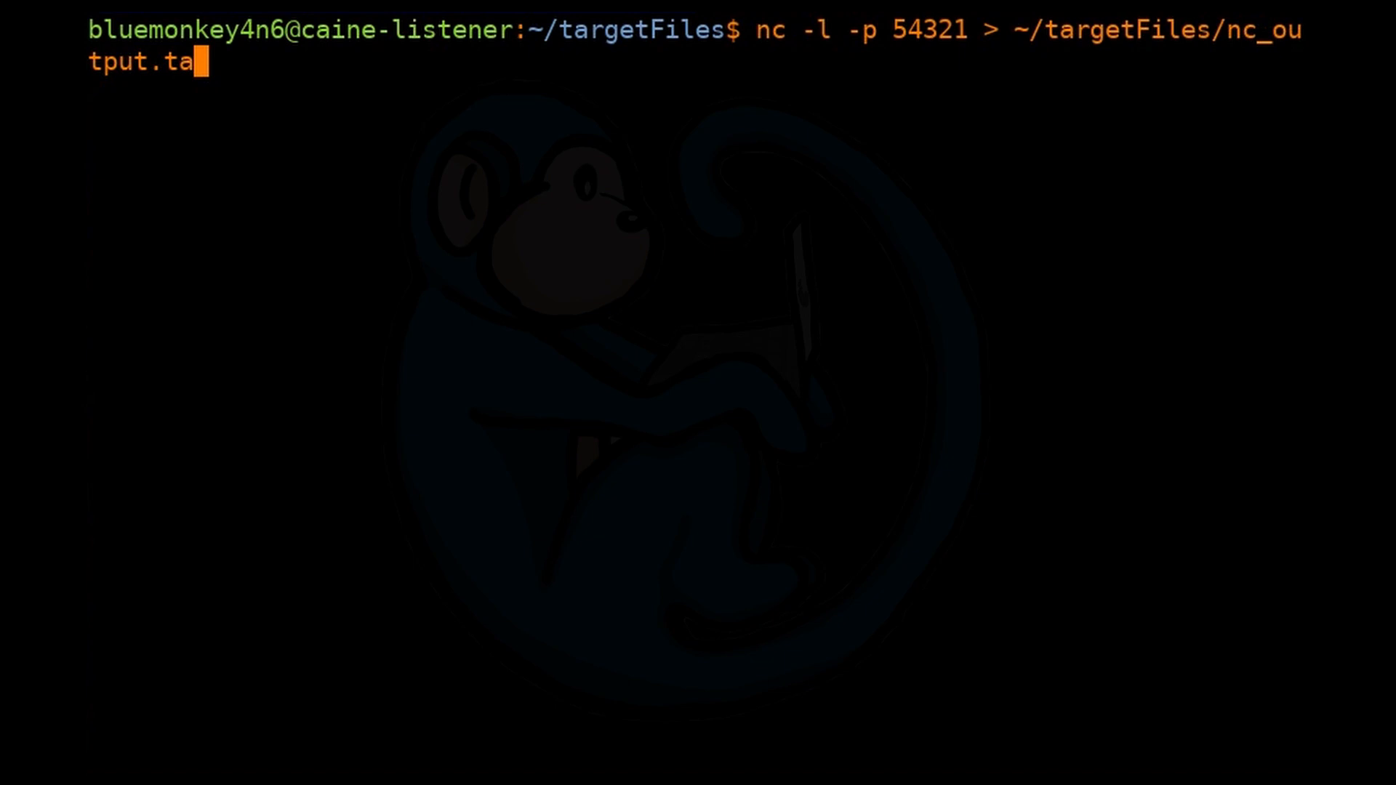
text(r.gz)
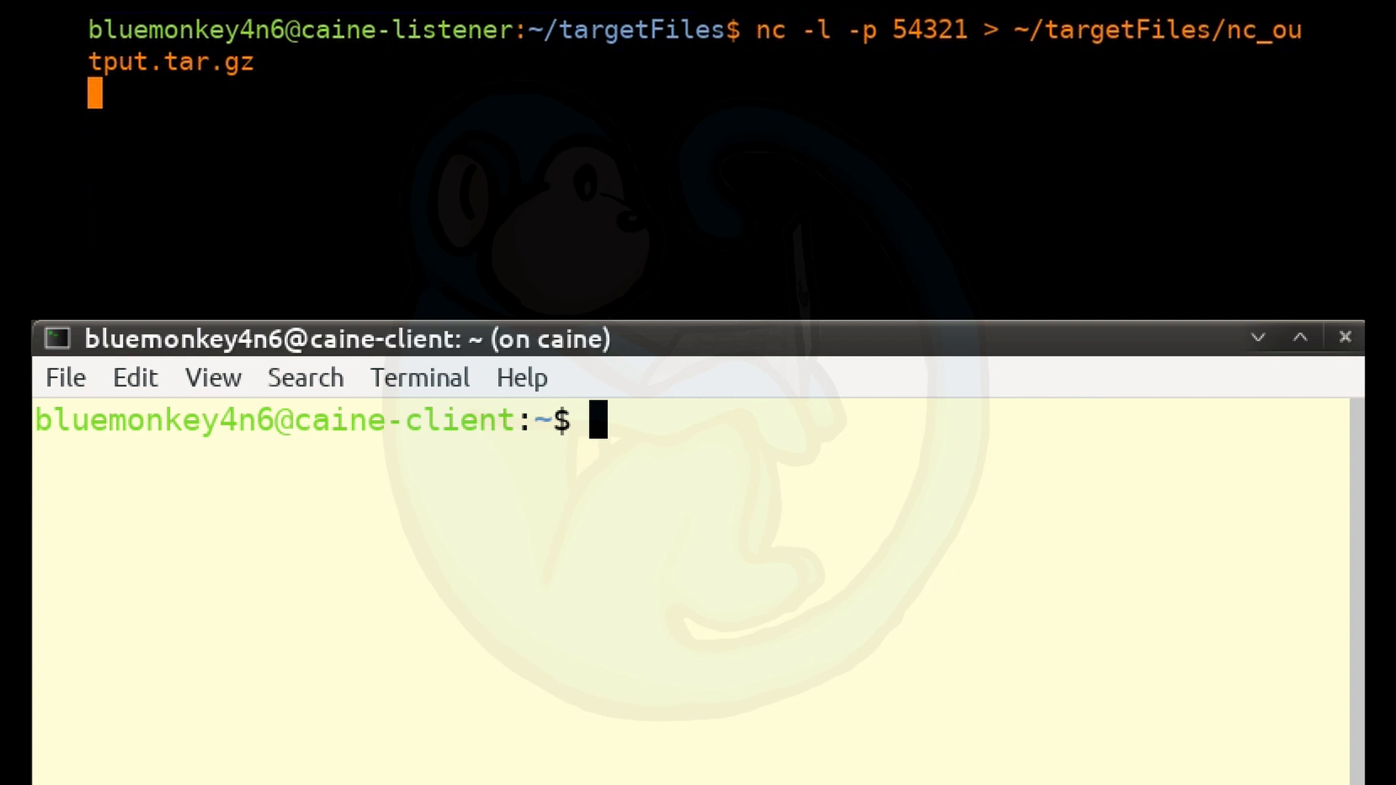
mouse_move(1007, 717)
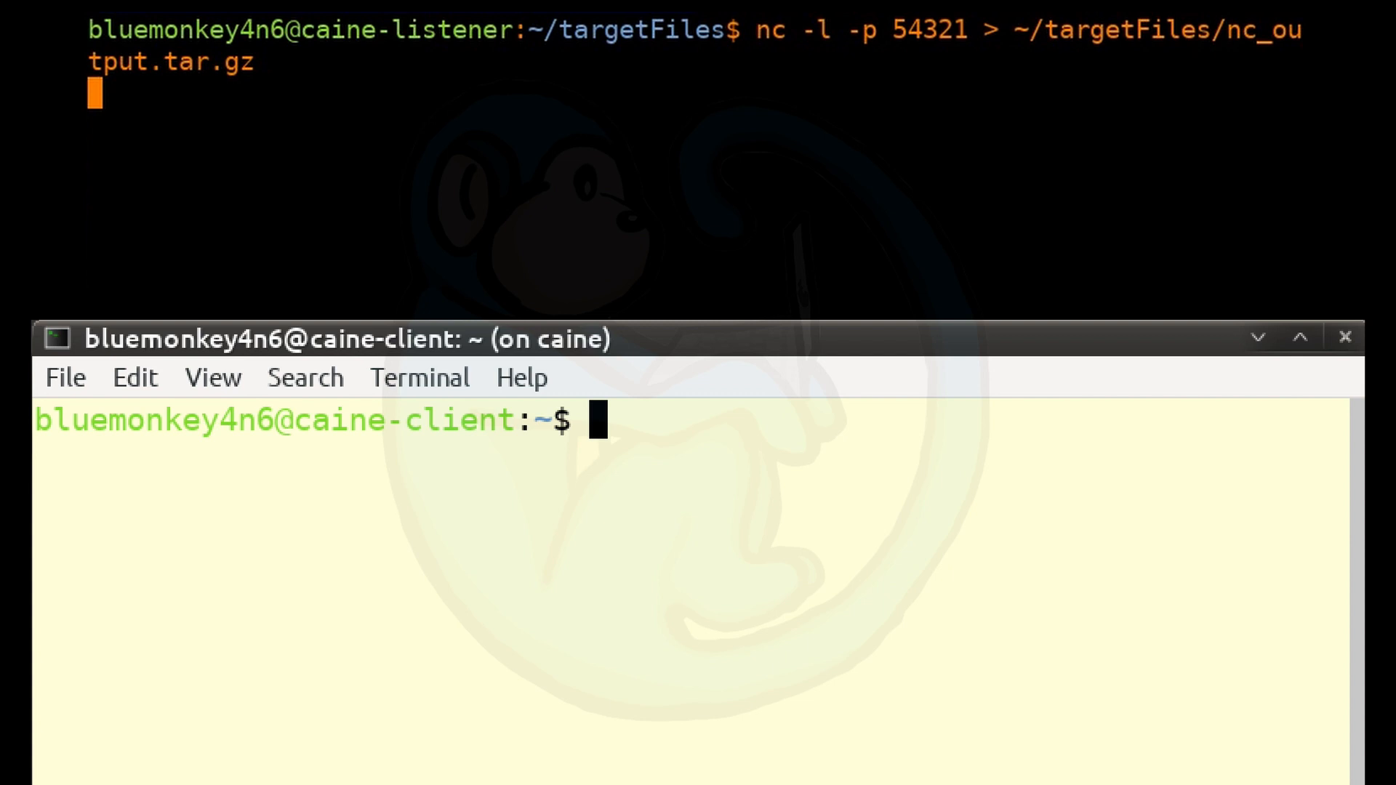
Pipe tar -c /etc/*.conf through nc to 192.168.10.100 port 54321, then end the connection.
text(tar -c)
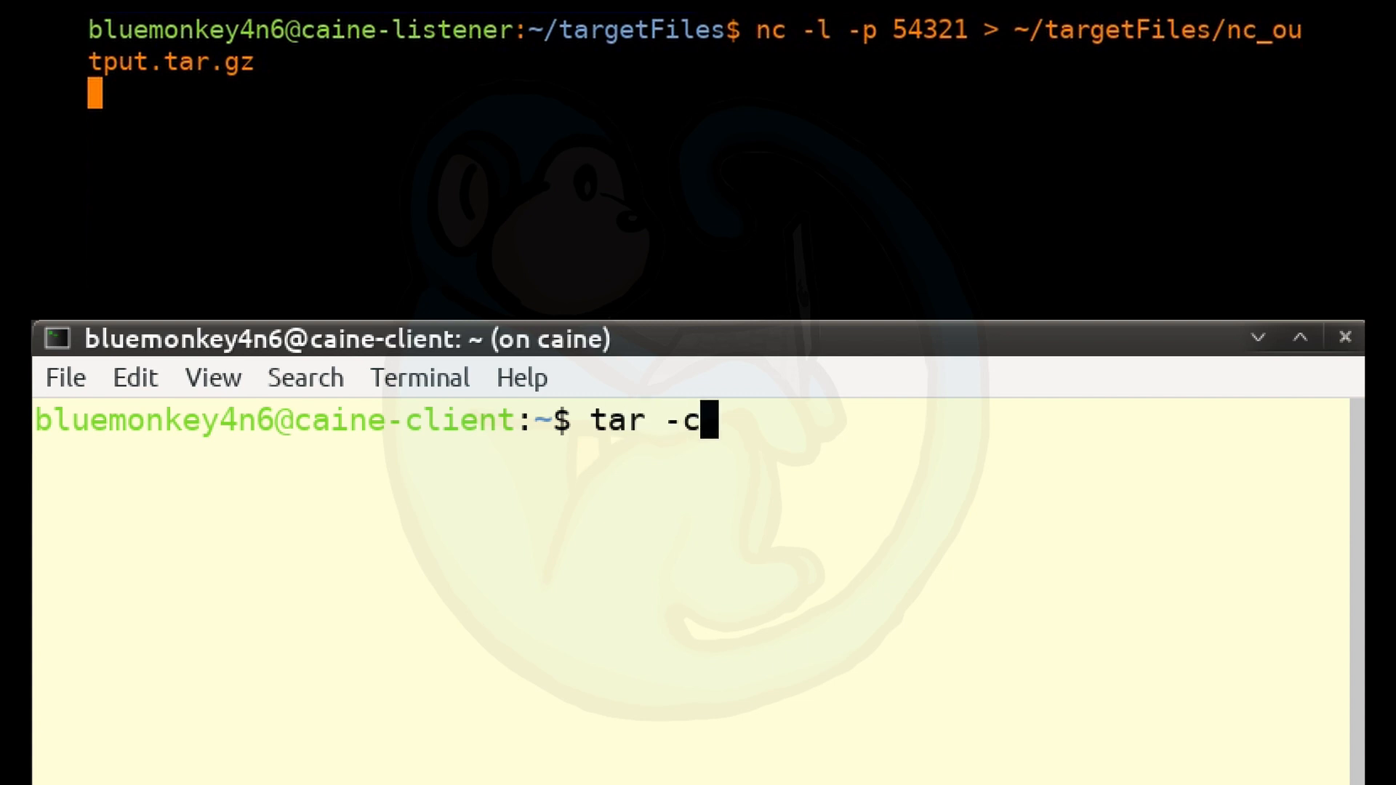
text(/etc/*)
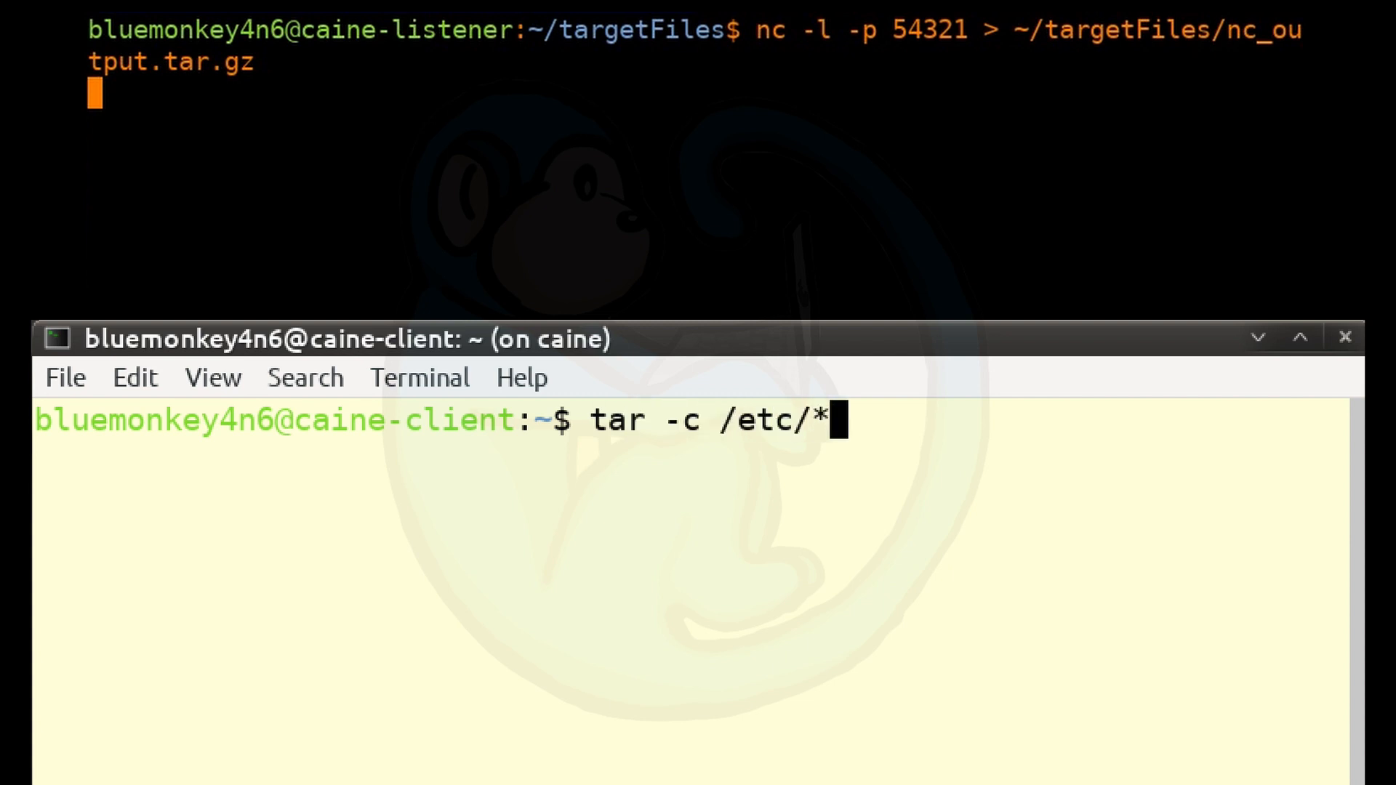
text(.conf | nc)
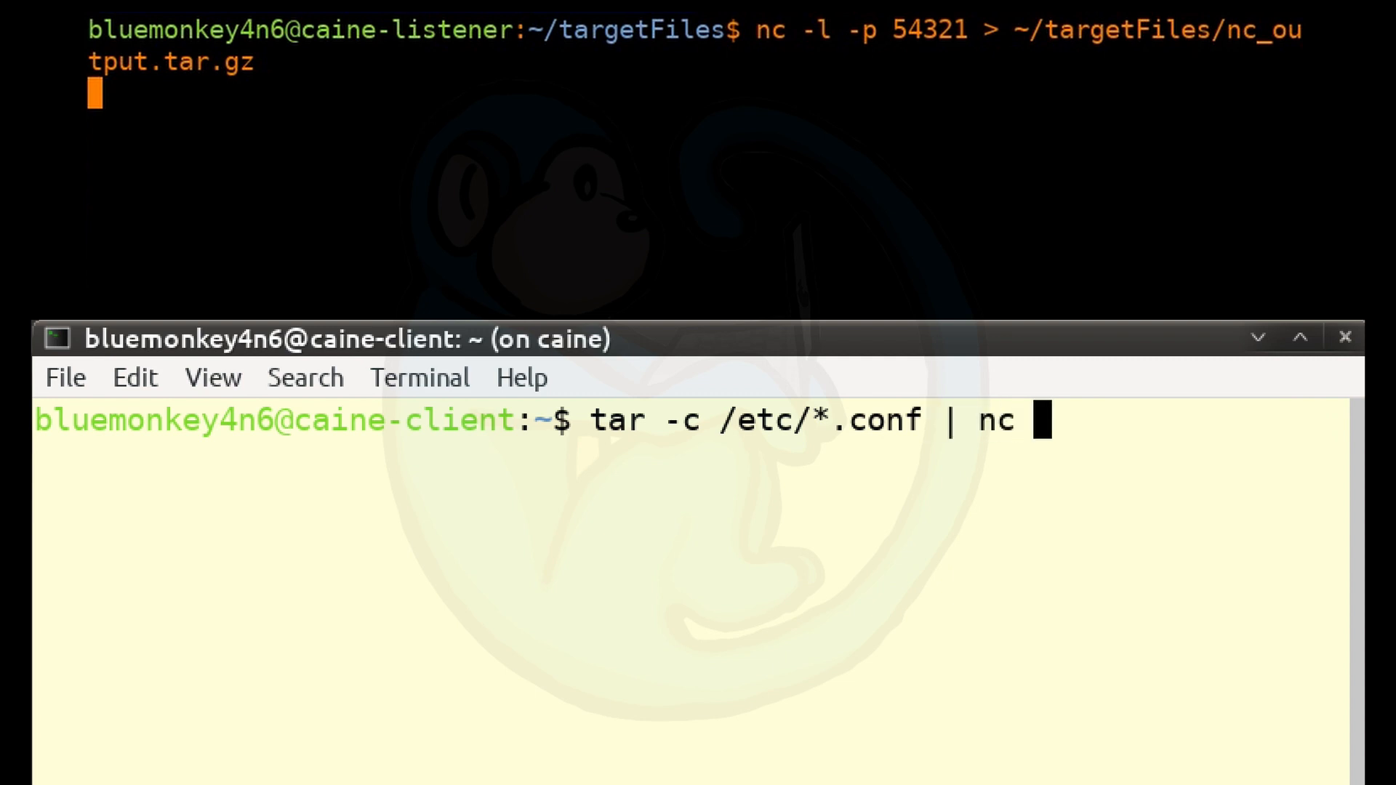
text(192.168.)
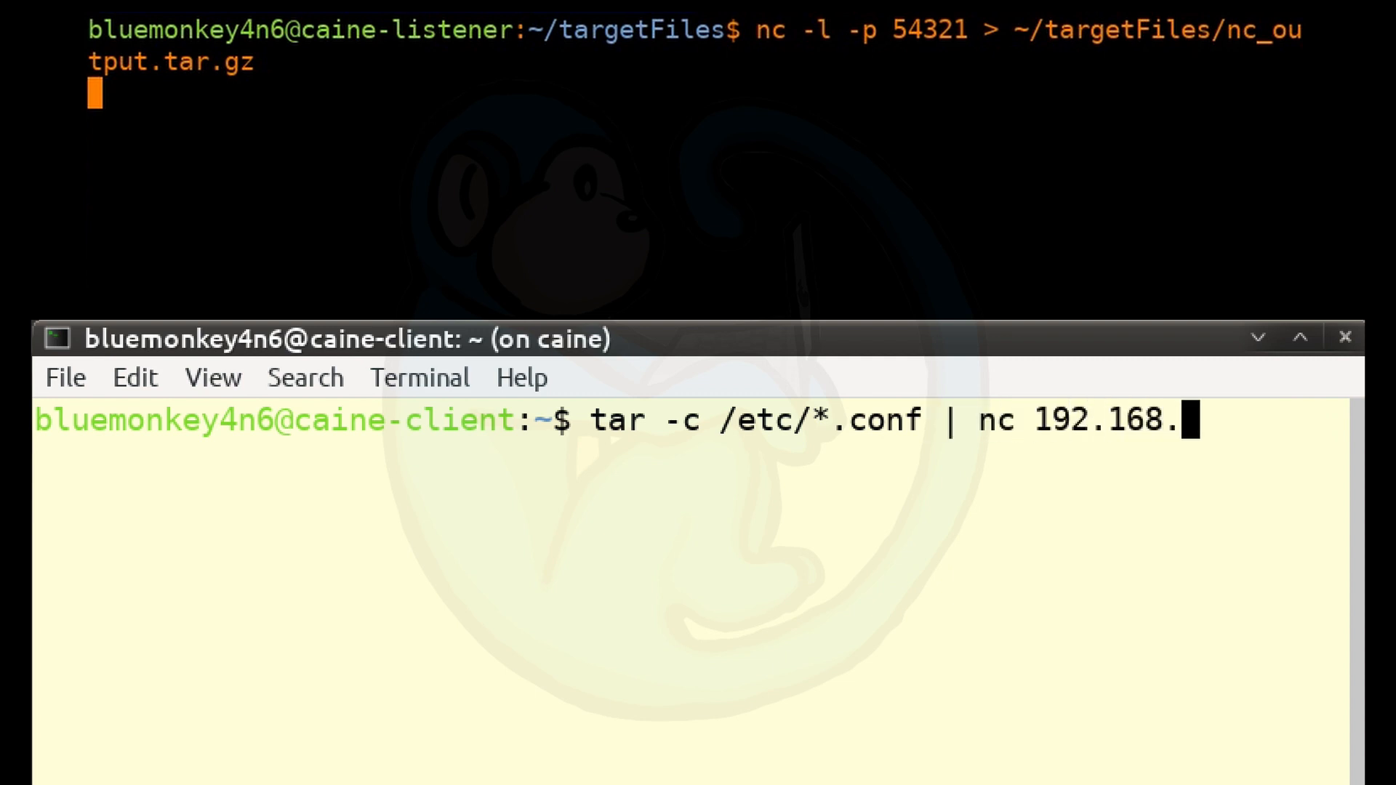
text(10.10)
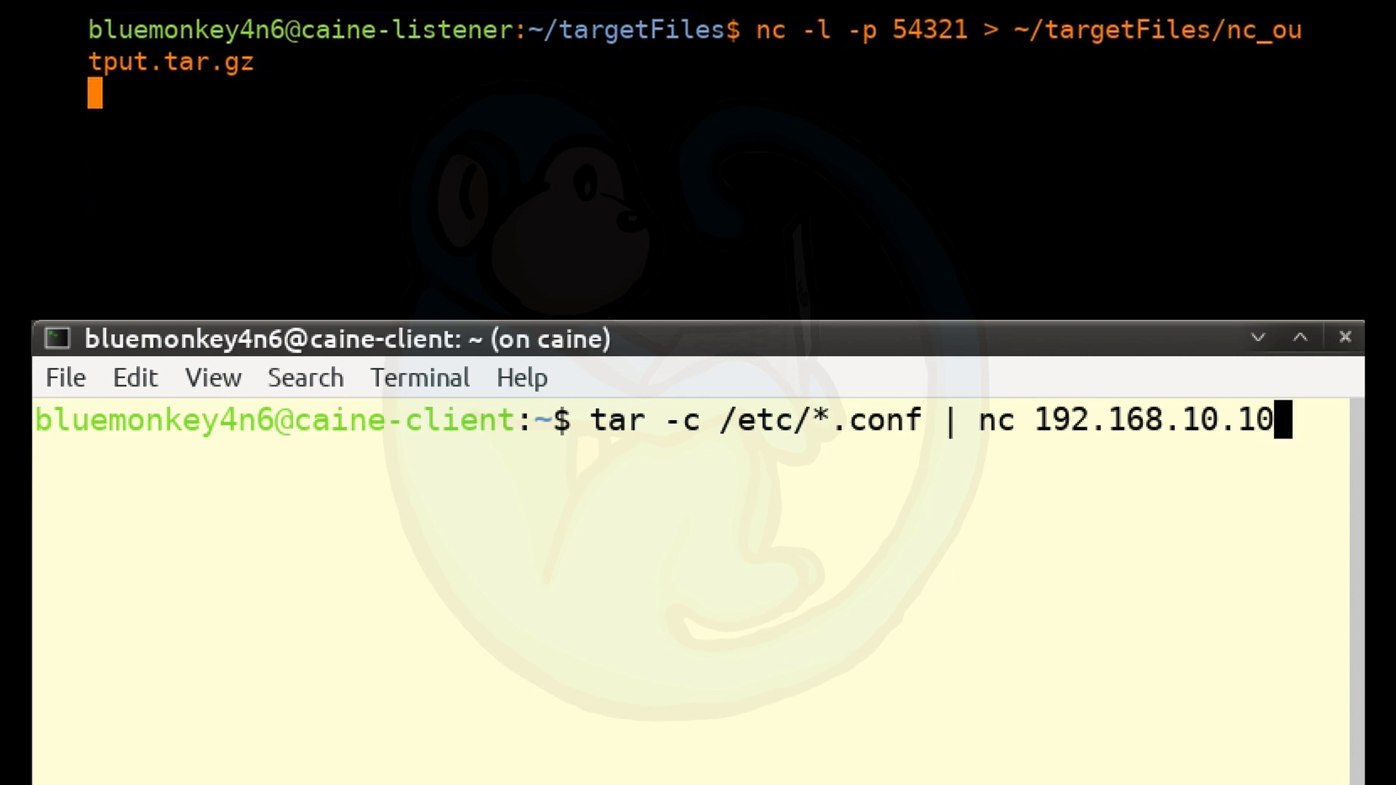
text(0)
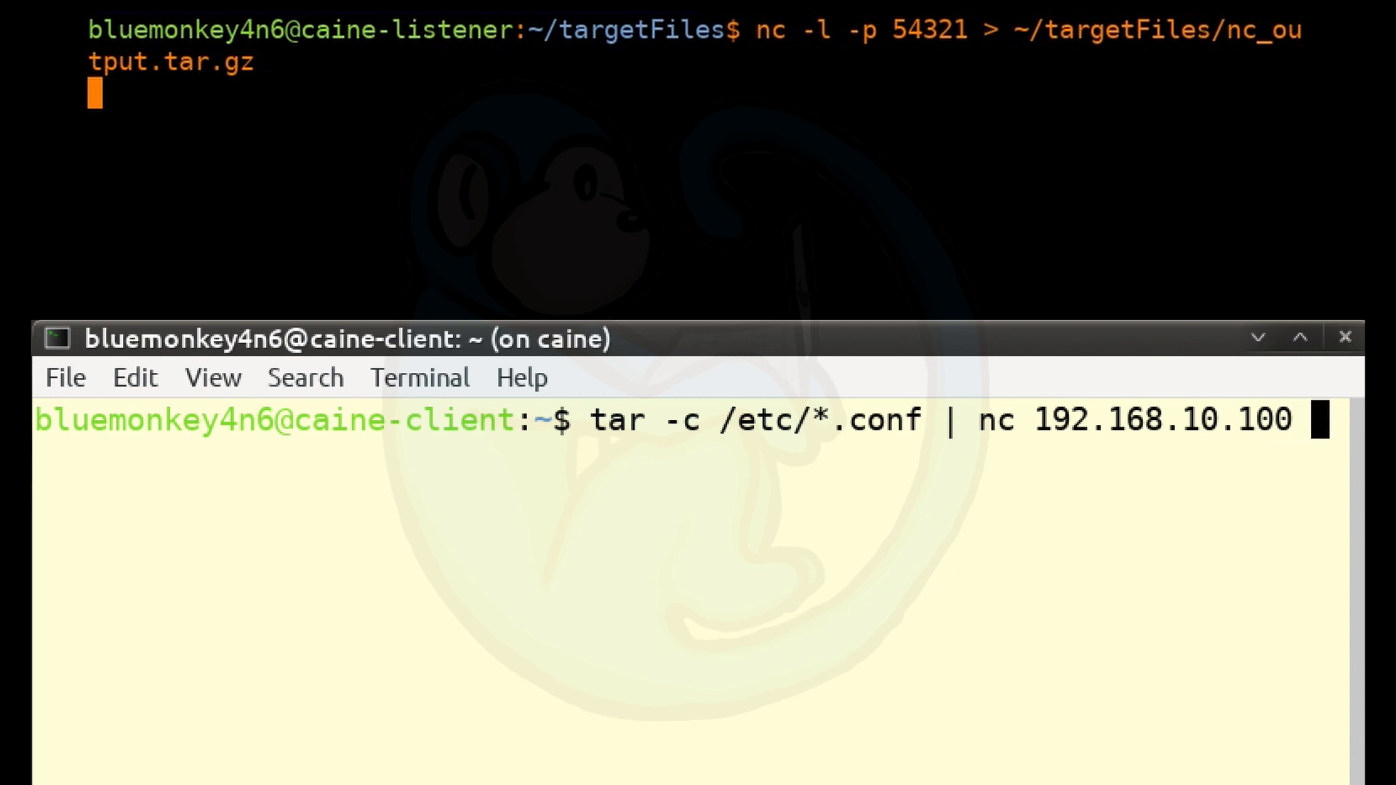
text(54321)
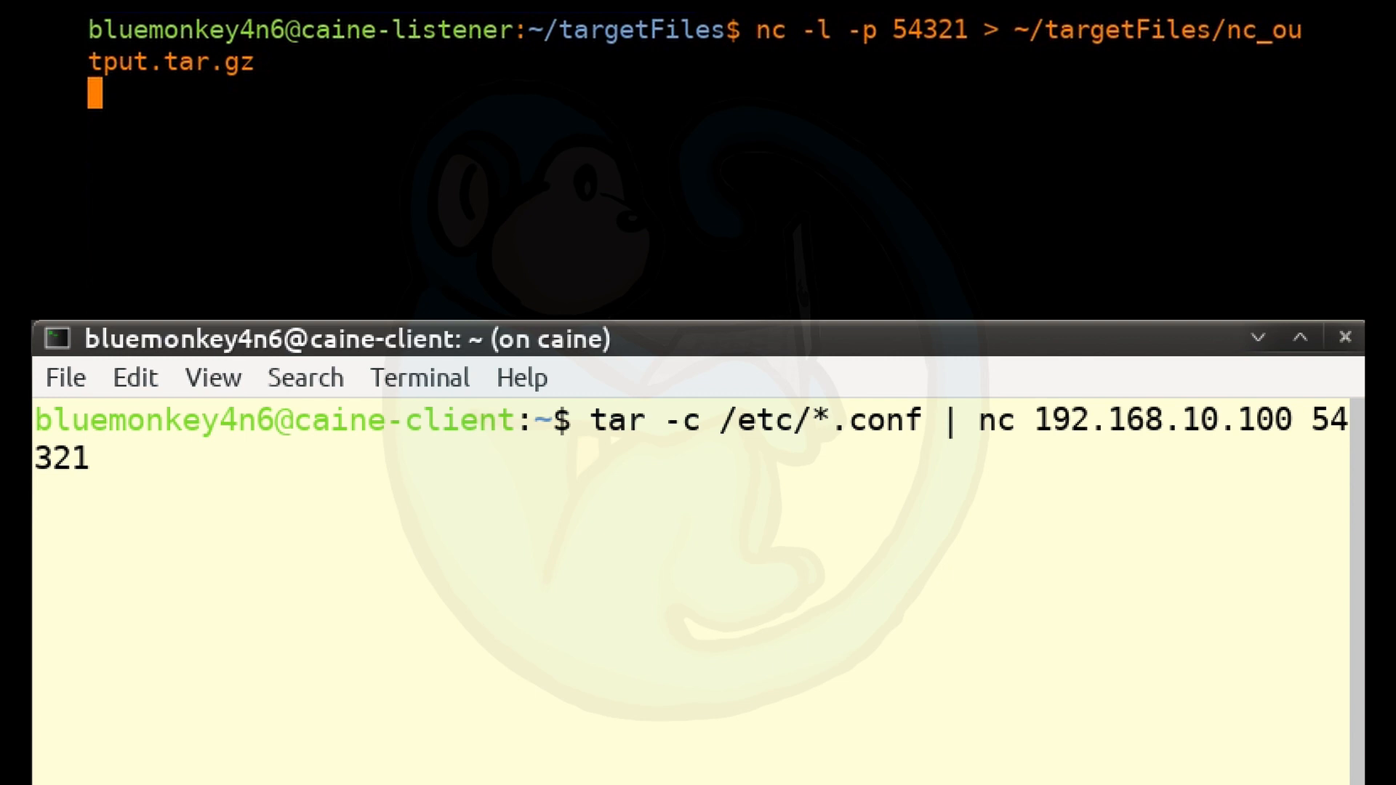
key(Return)
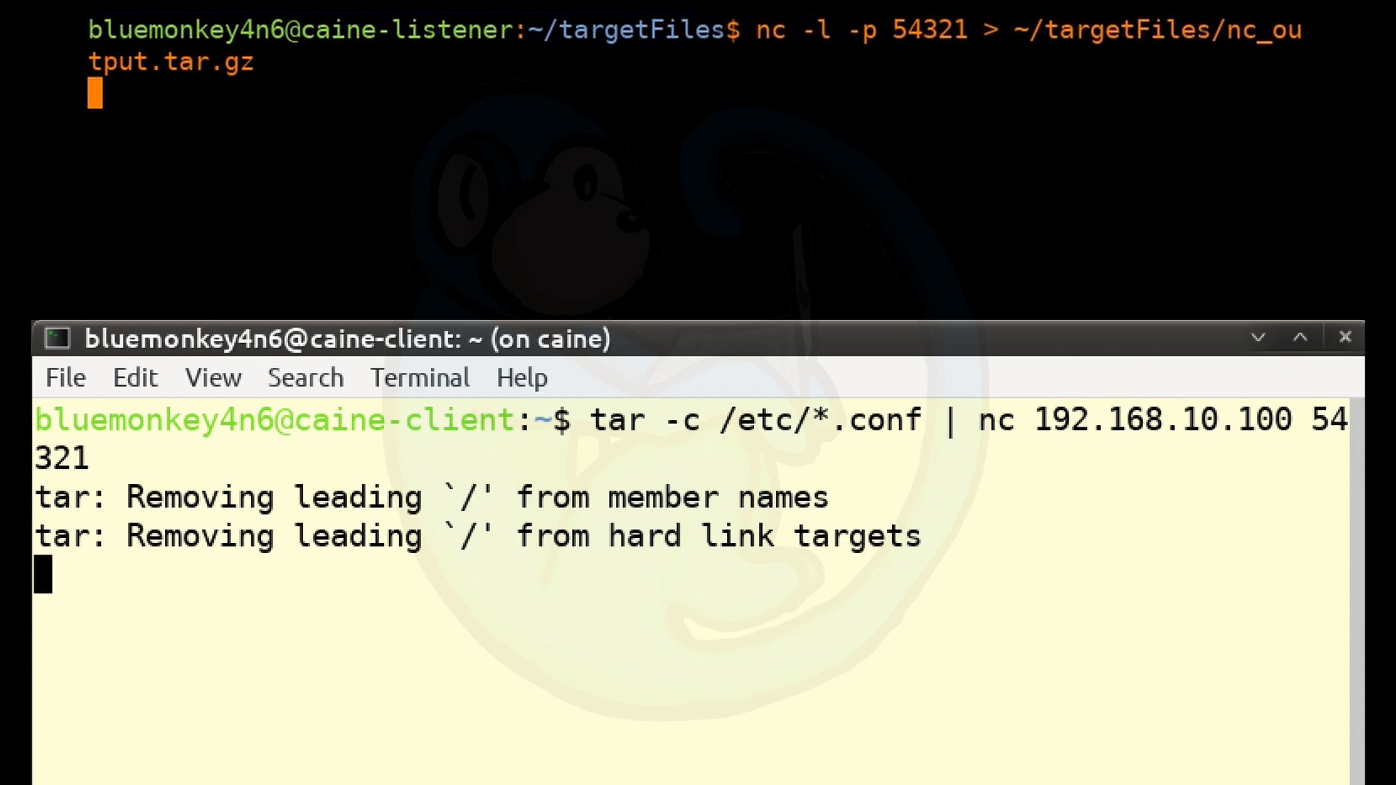
key(ctrl+c)
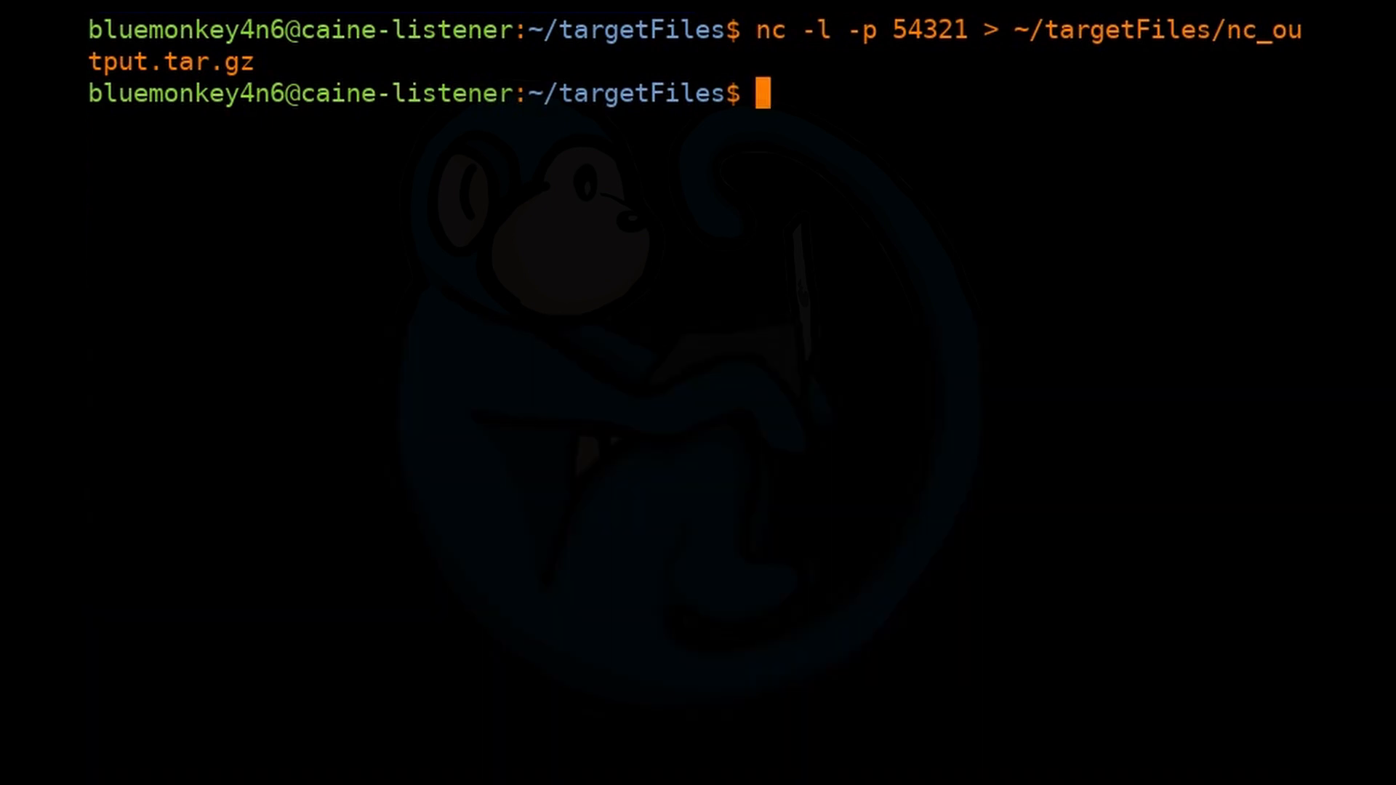
List targetFiles showing nc_output.tar.gz, then compose tar -tf nc_output.tar.gz to view its contents.
text(ls -l)
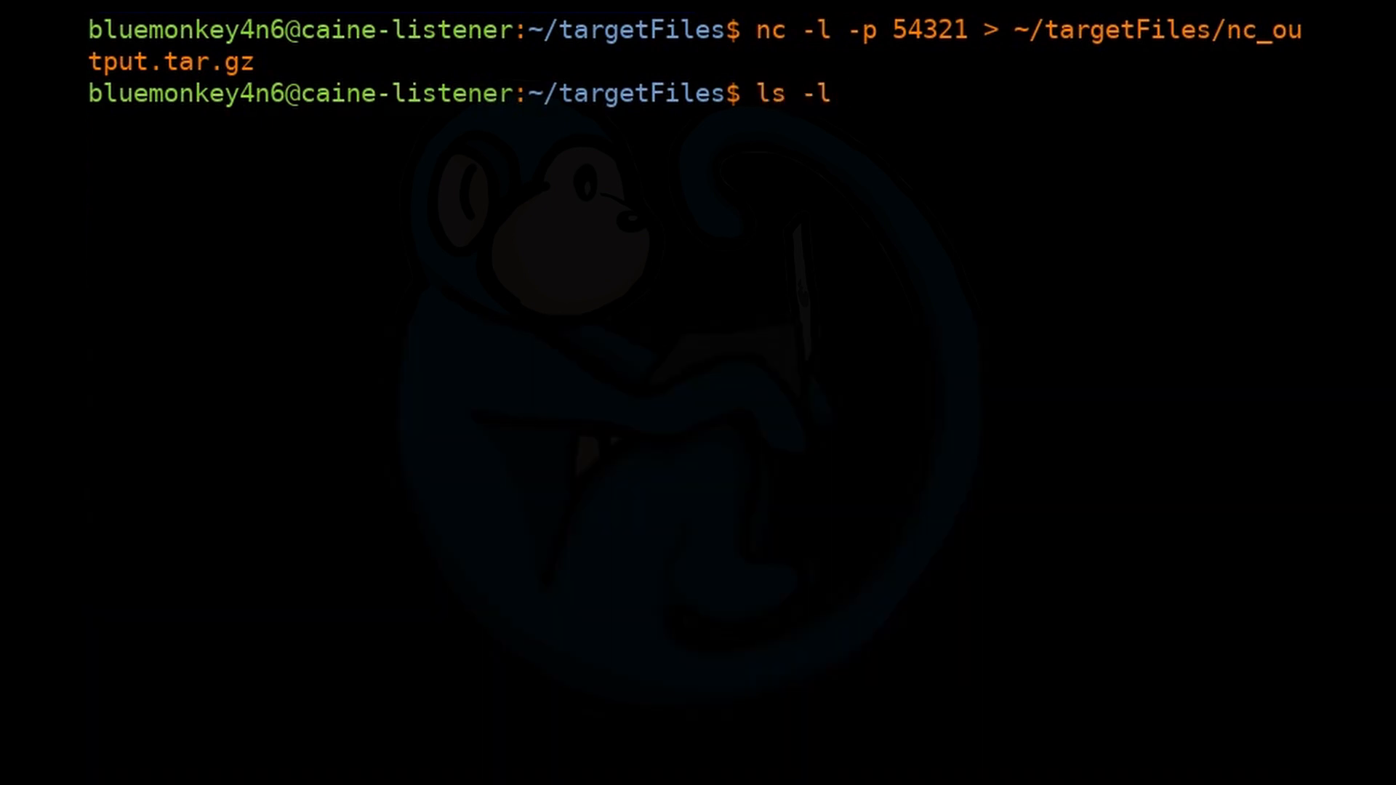
key(Return)
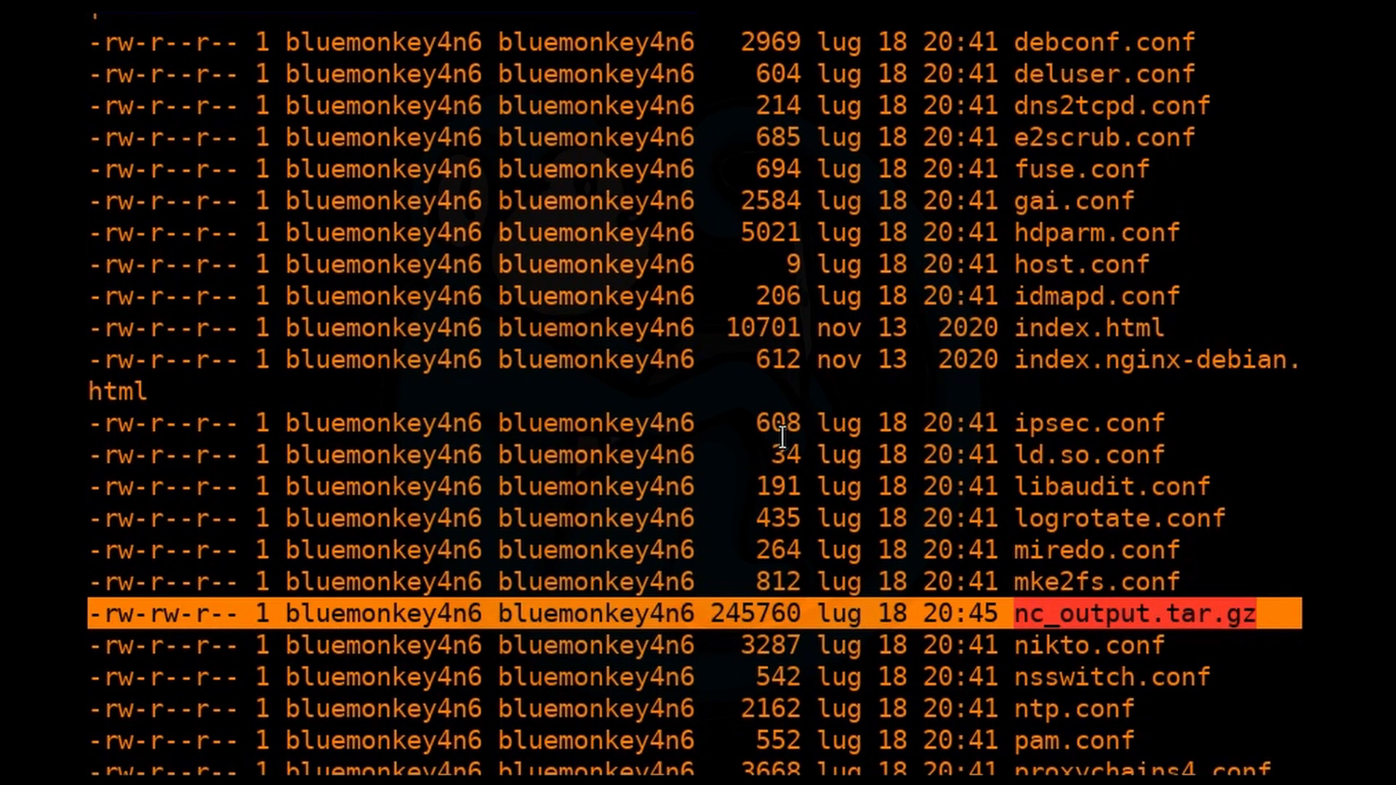
text(tar)
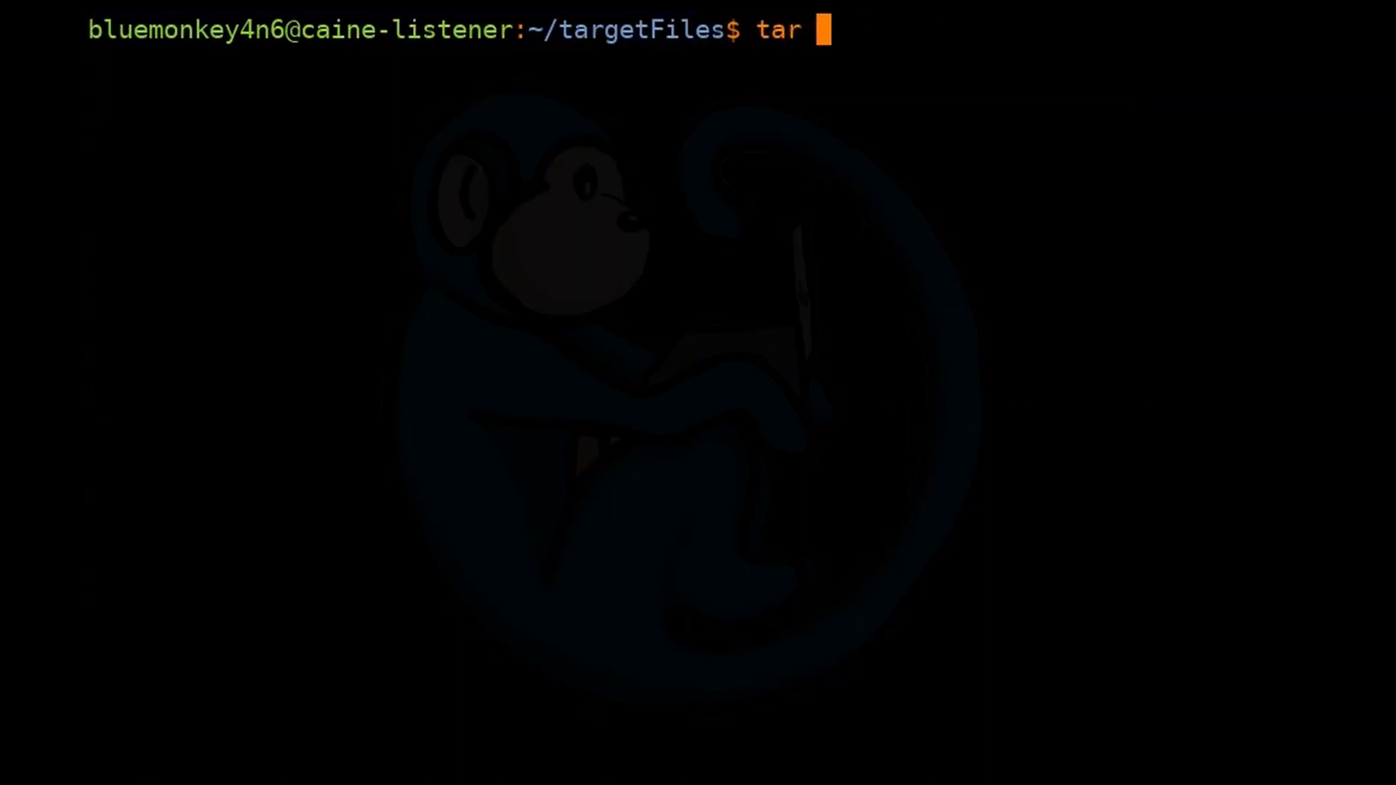
text(-tf)
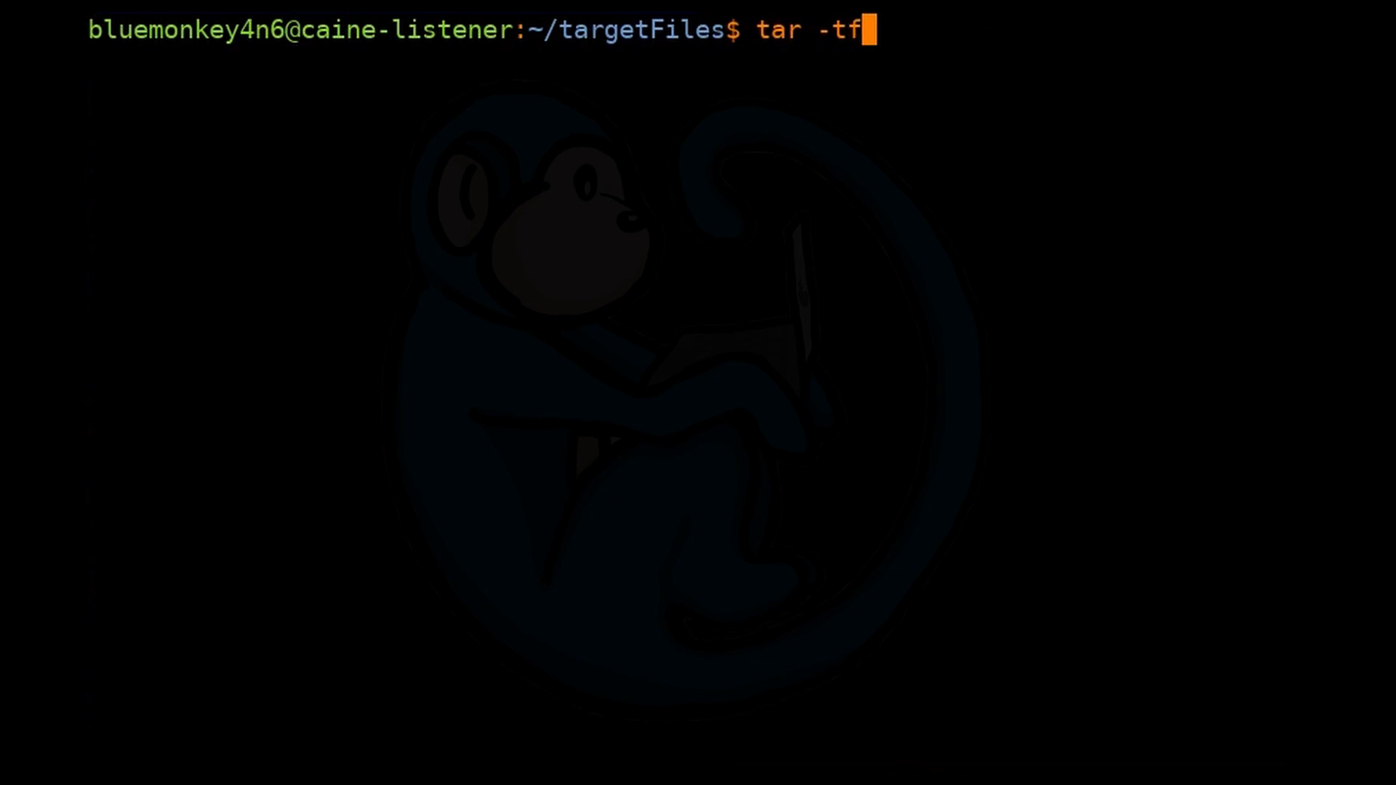
text(nc_output.tar.gz)
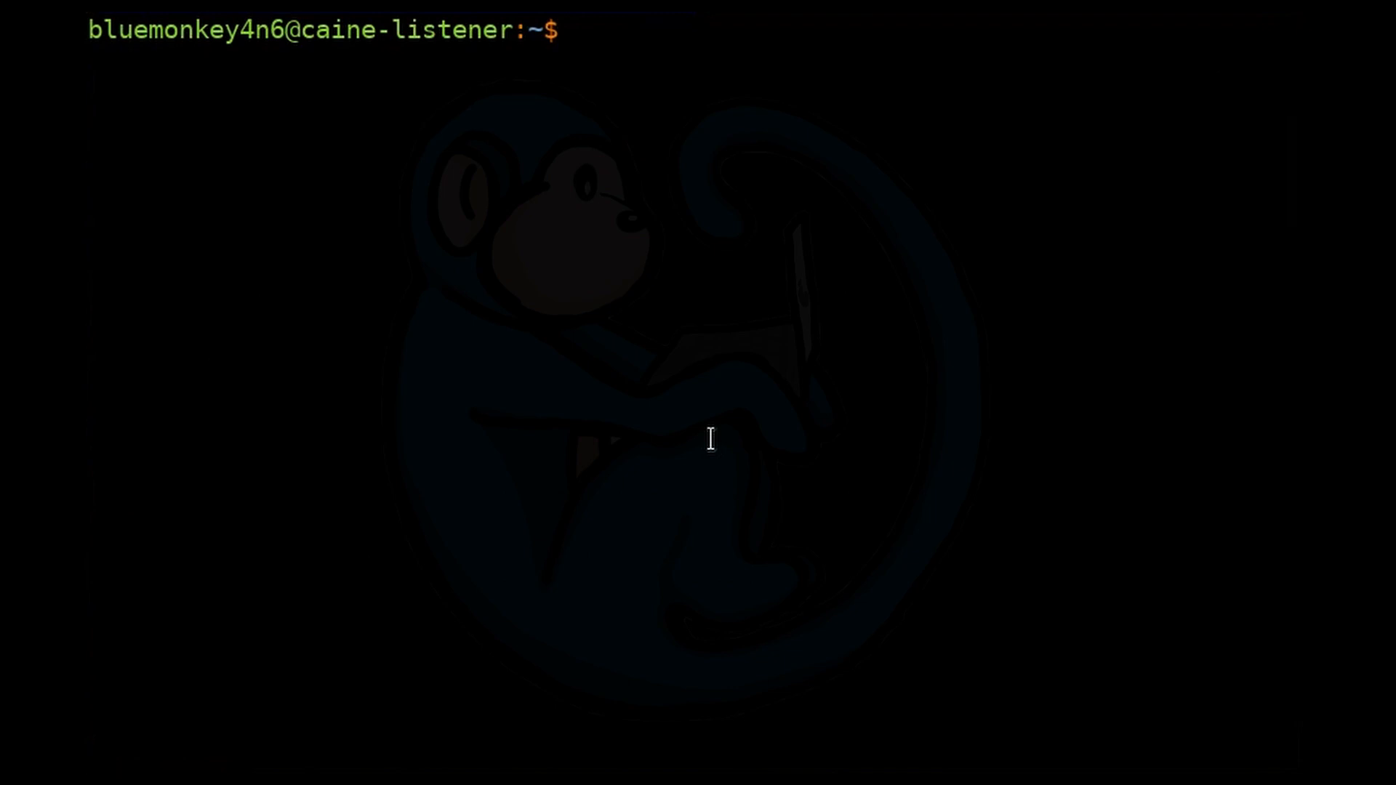
Compose the listener command nc -l -p 54321 > ~/targetFiles/evidence123.dd.
text(nc -)
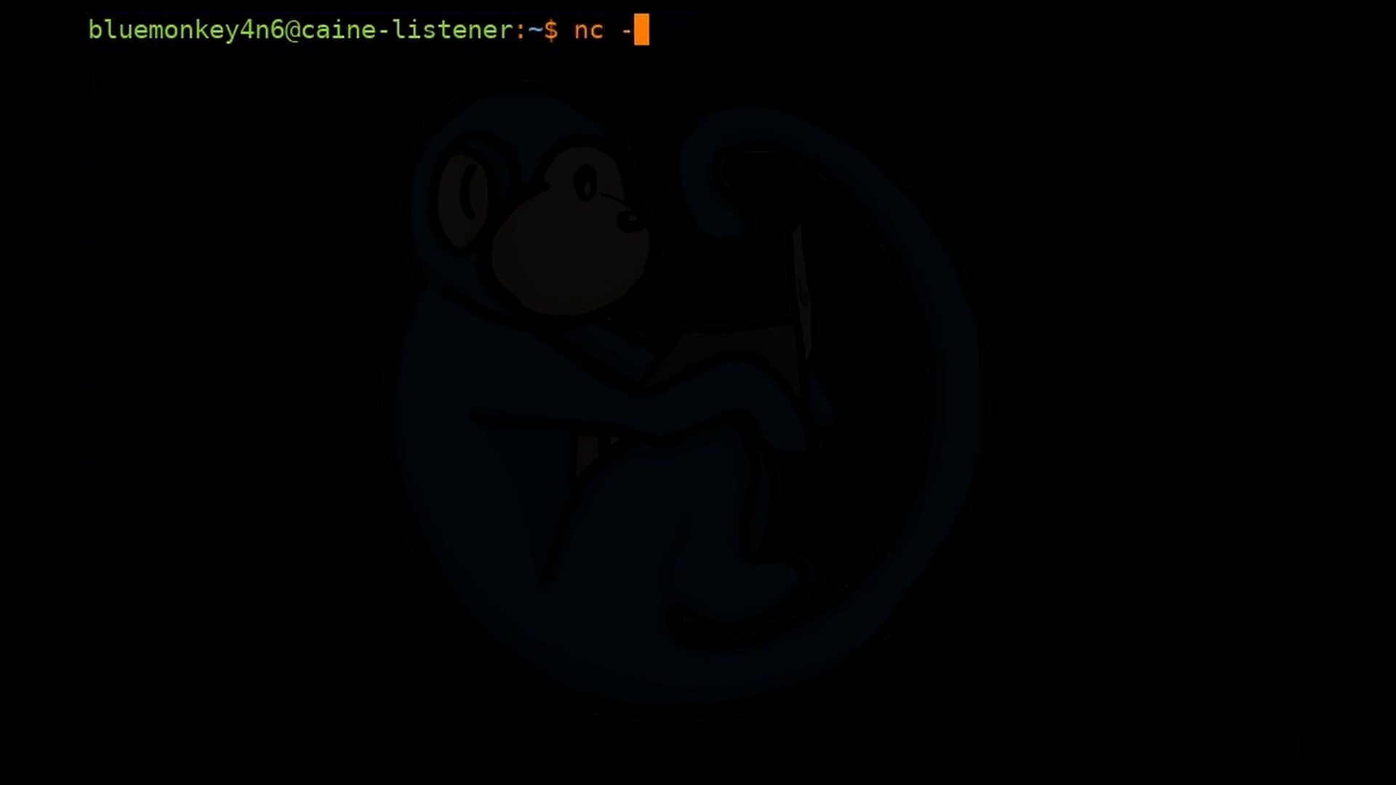
text(l -p)
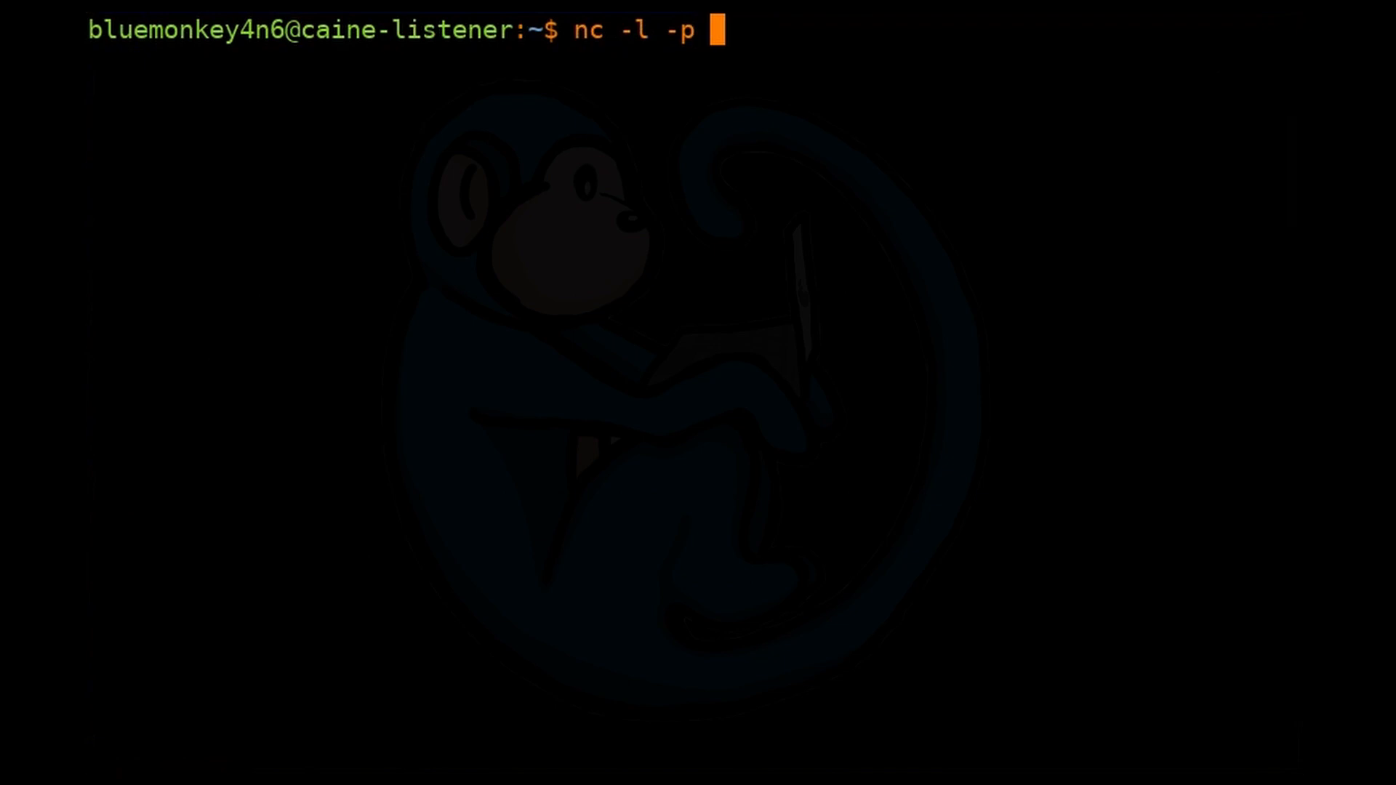
text(54321)
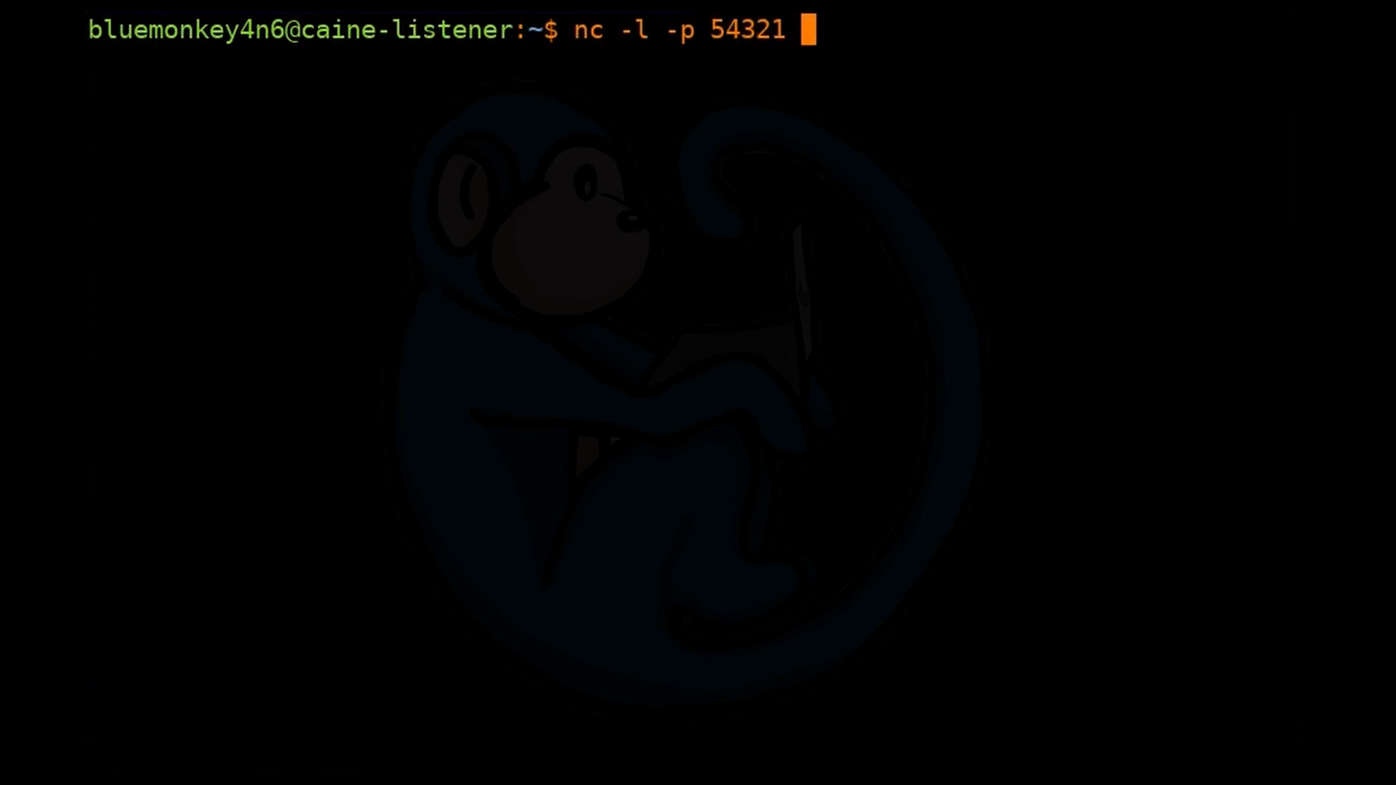
text(> ~/)
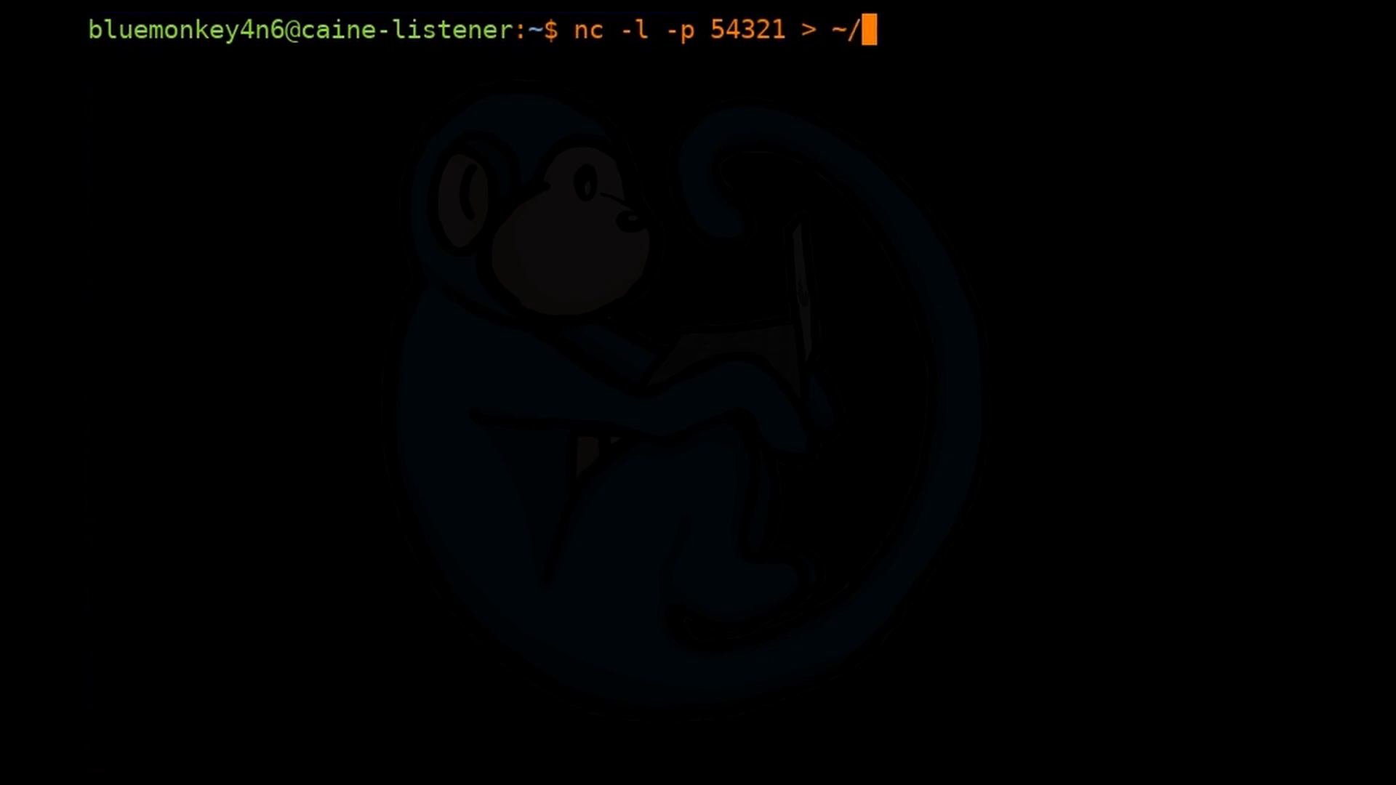
text(targetFiles/)
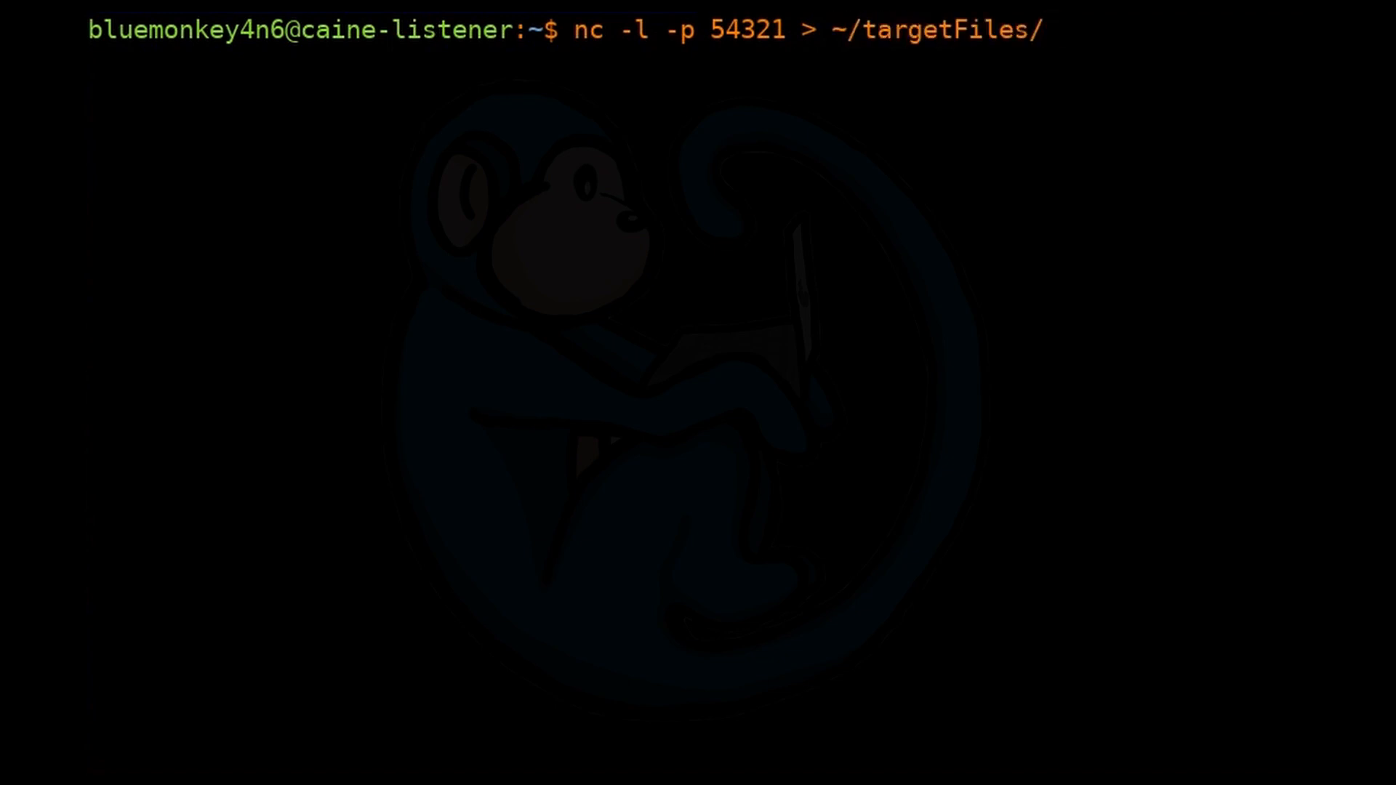
text(evidence)
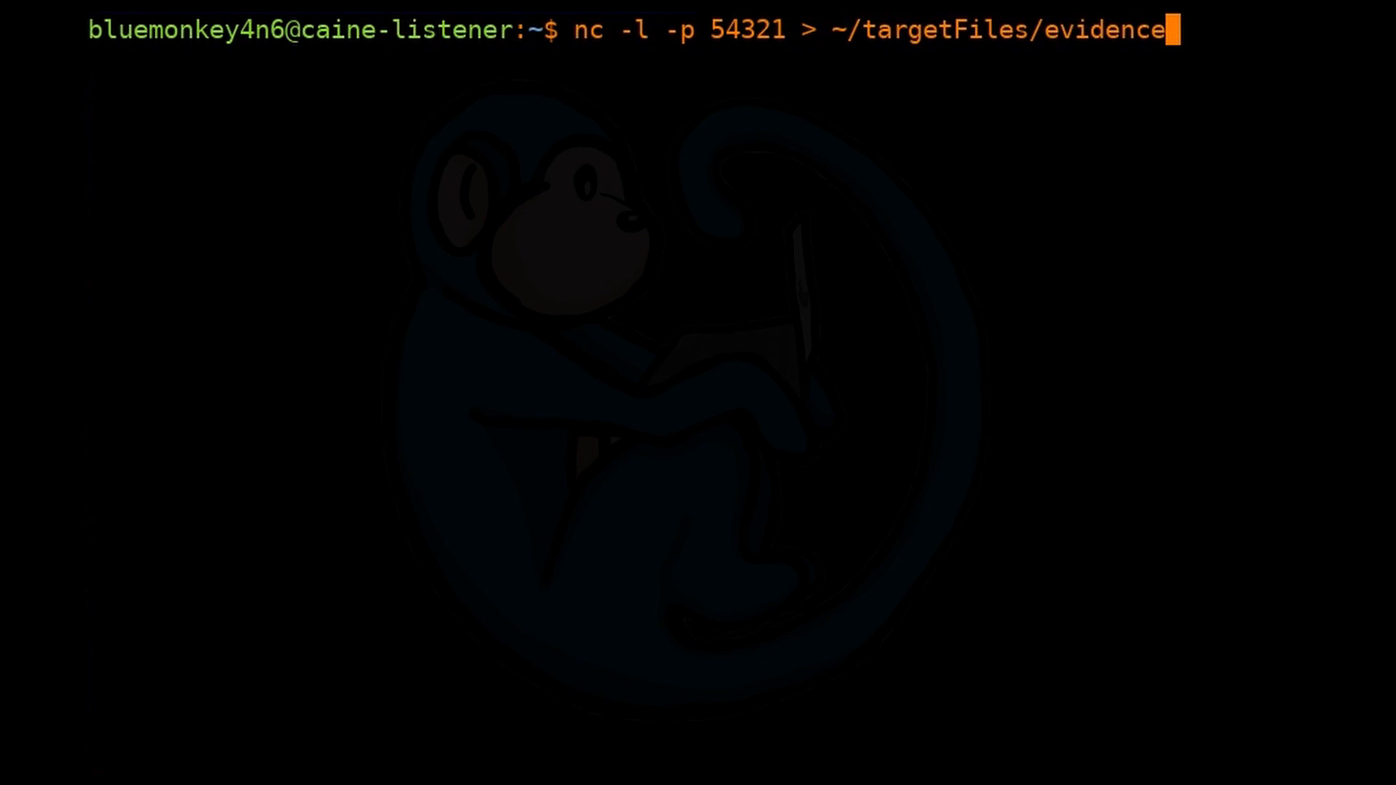
text(123.dd)
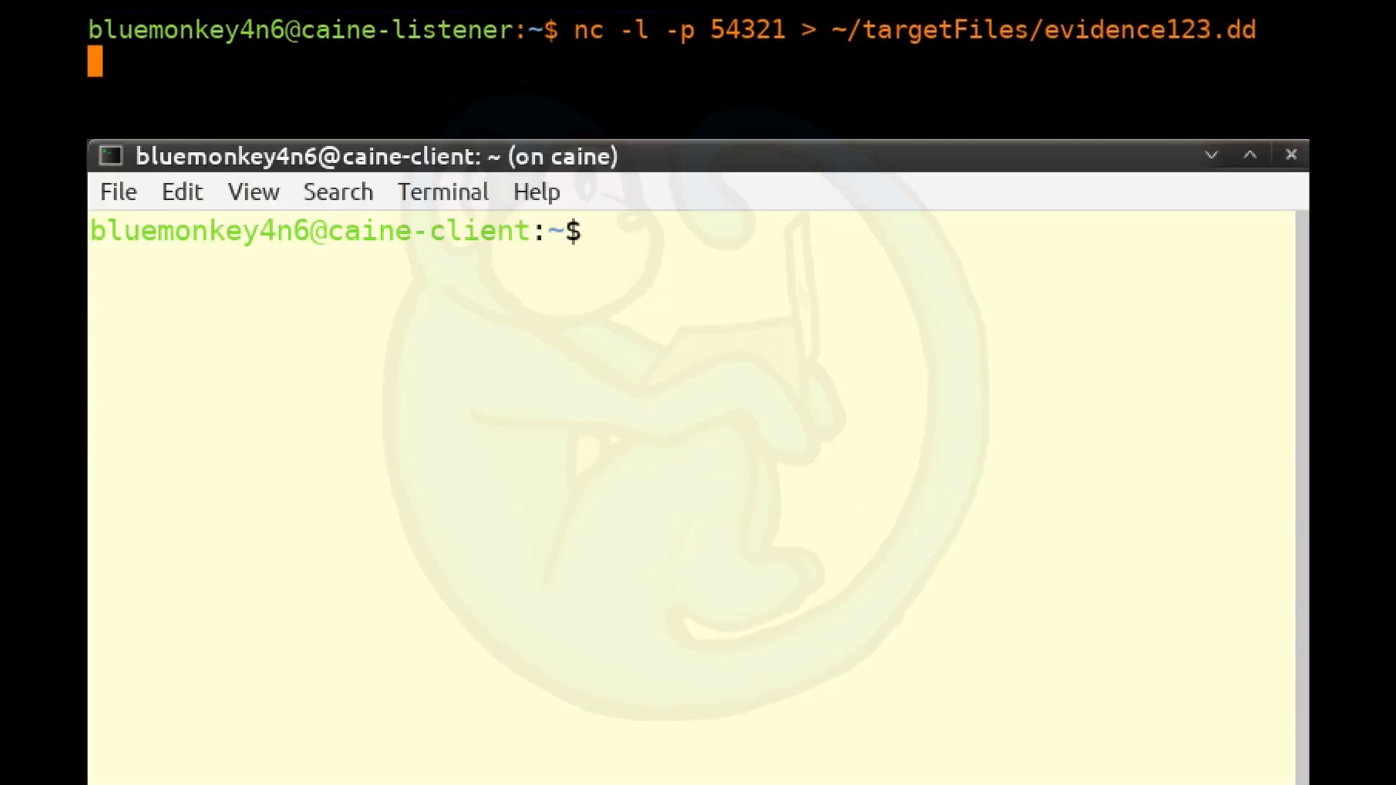
Start the netcat listener on port 54321 writing to evidence123.dd.
click(606, 230)
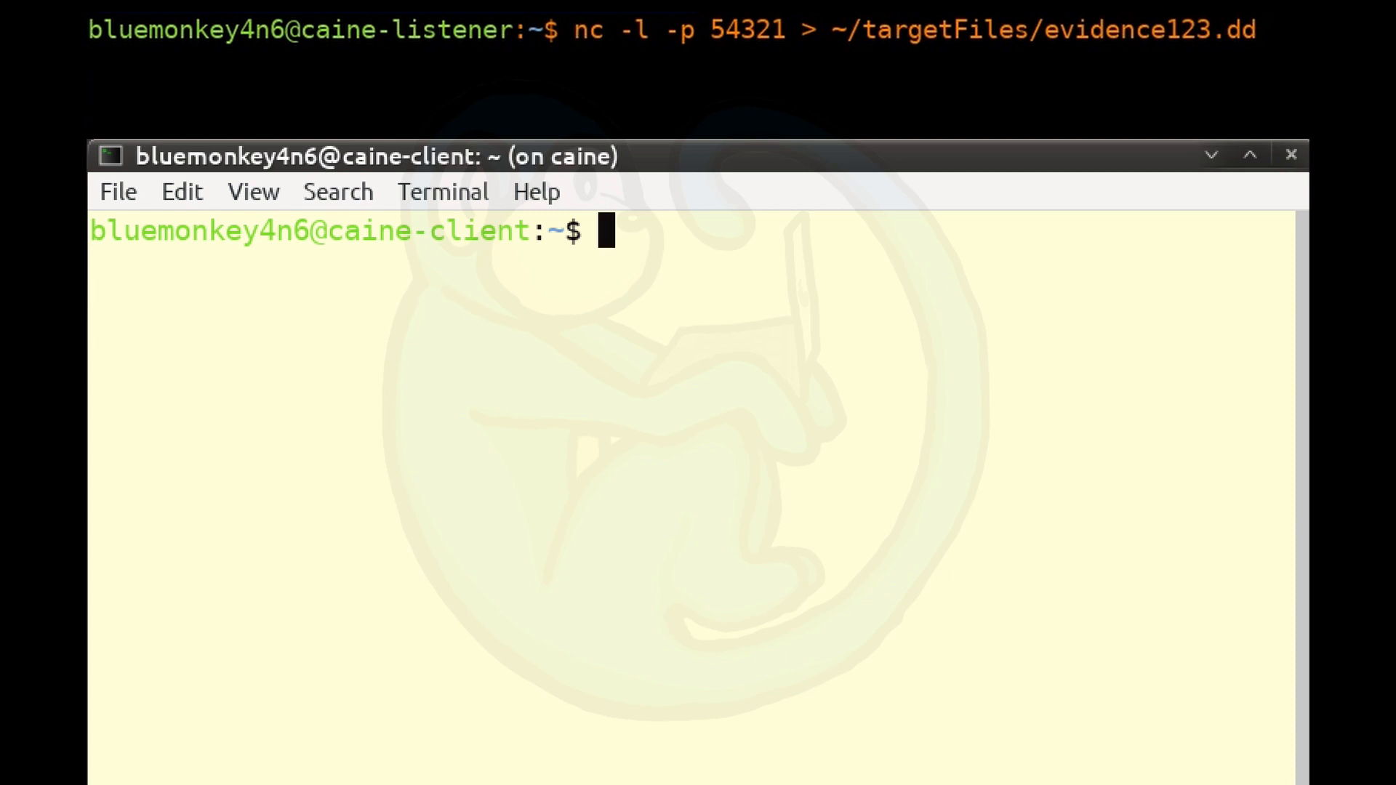
key(Return)
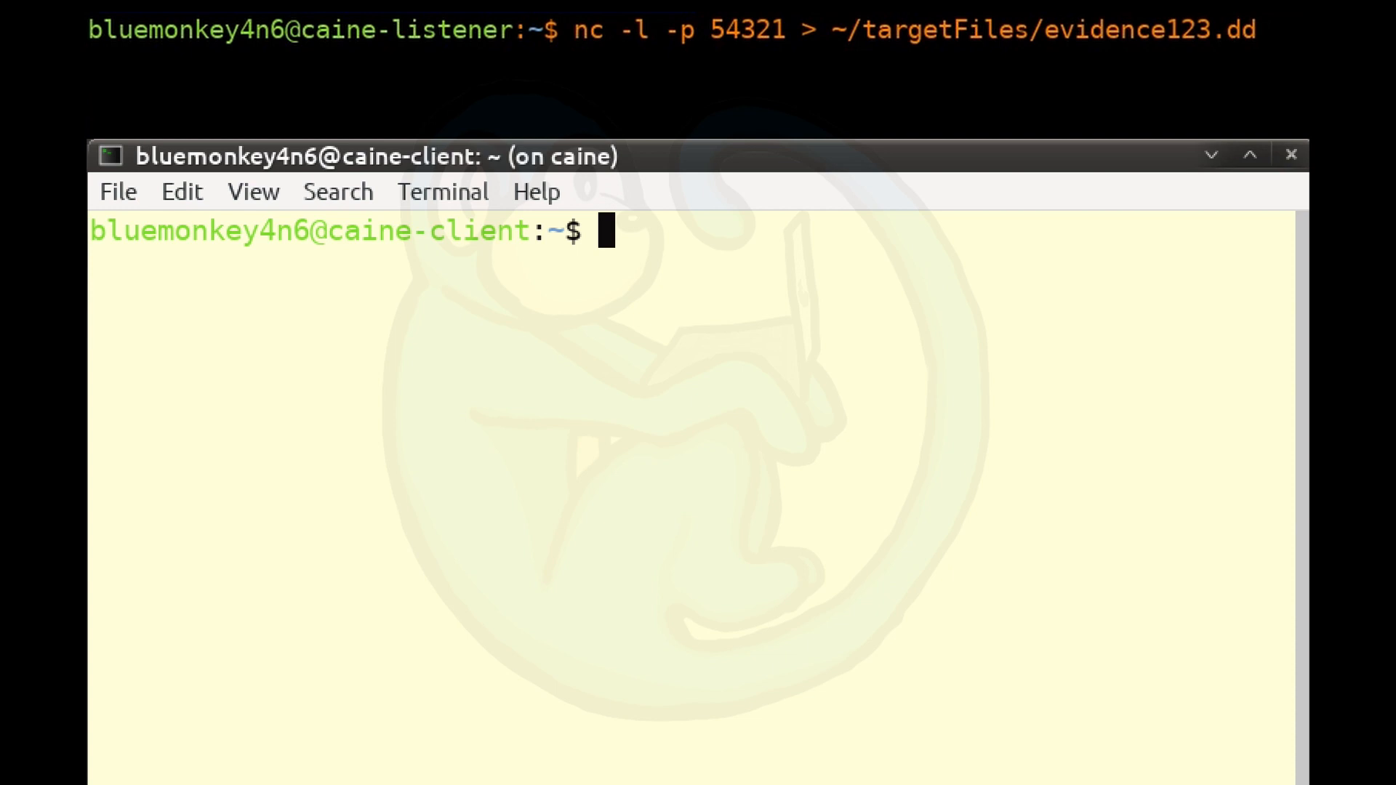
key(Return)
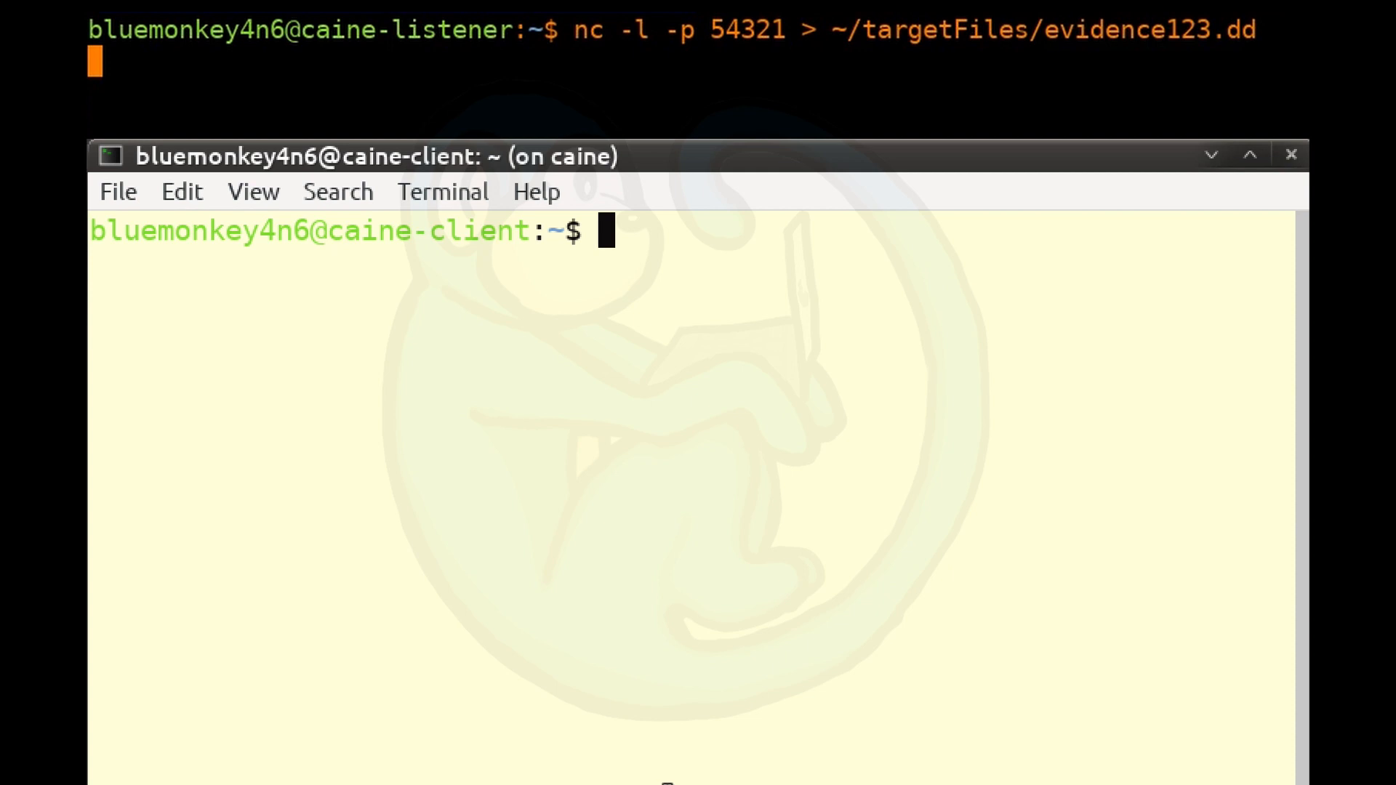
On the client, compose sudo dc3dd if=/dev/sdb cnt=2k hash=md5 log=/tmp/ncat.log.
text(sudo dc3)
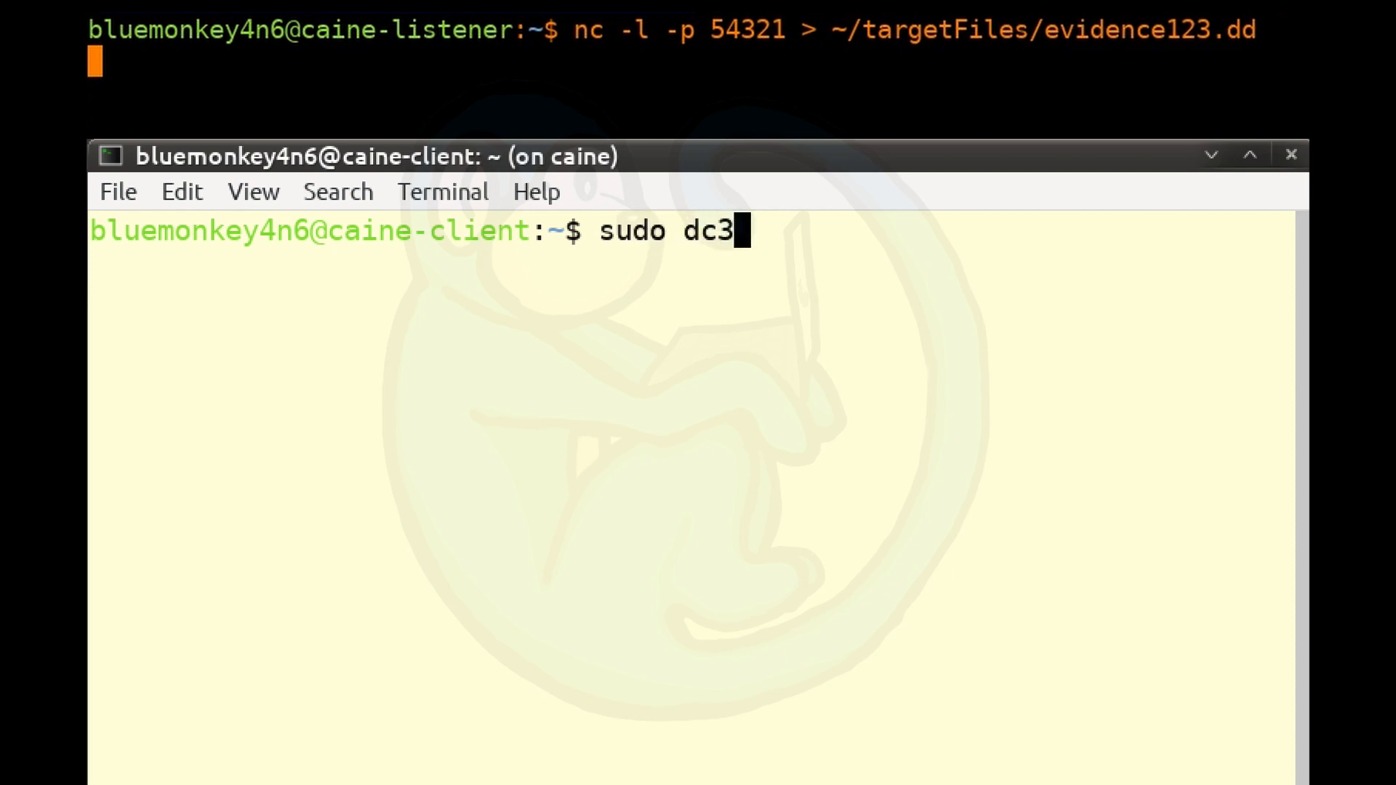
text(d if)
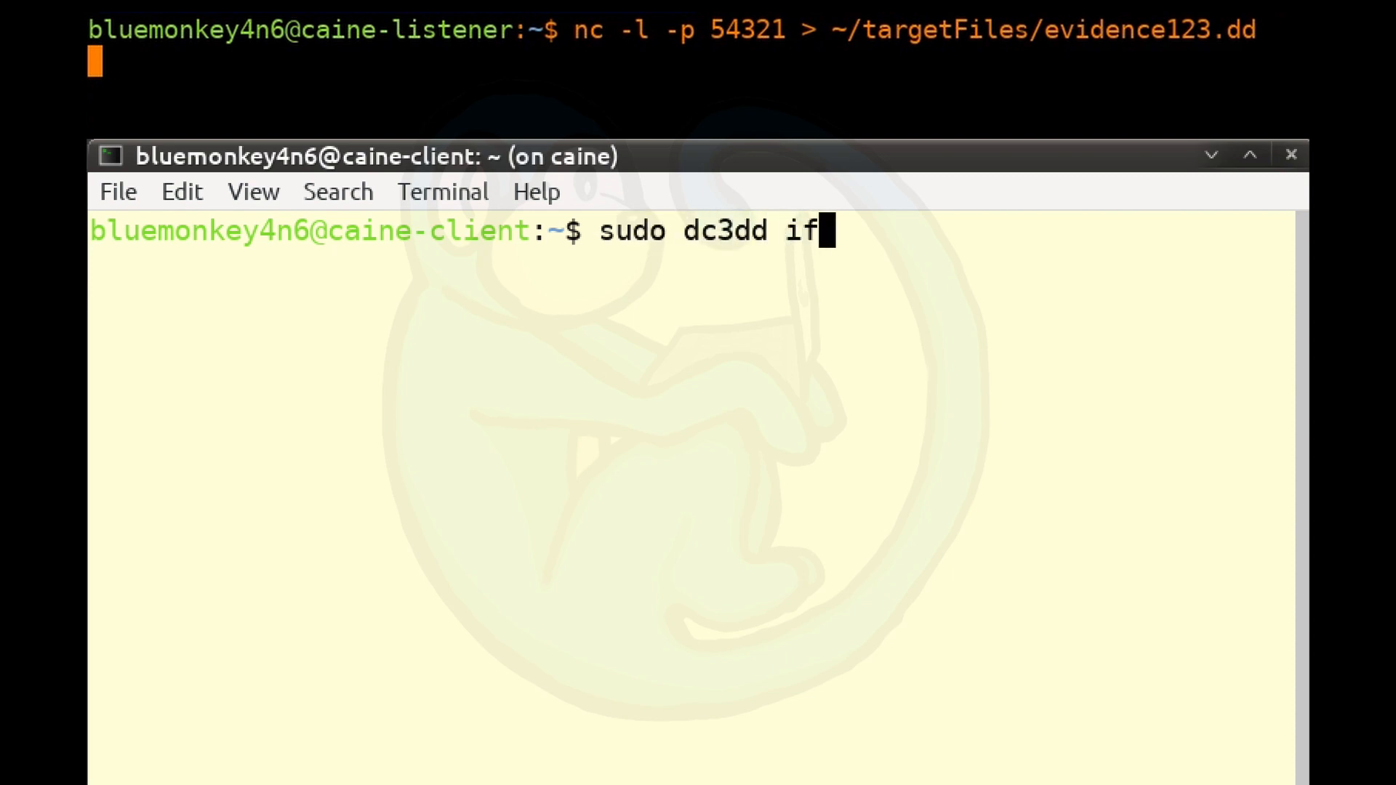
text(=/)
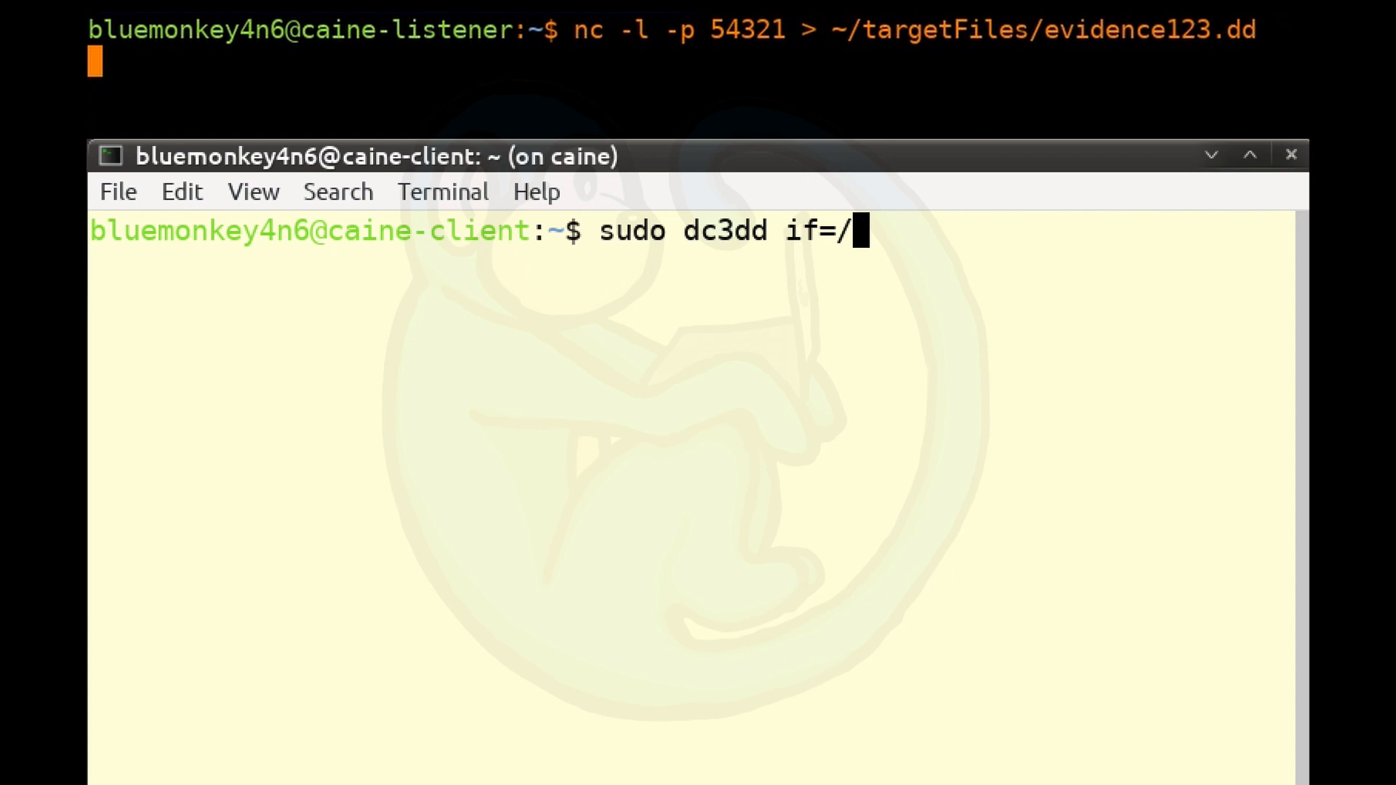
text(dev/sdb)
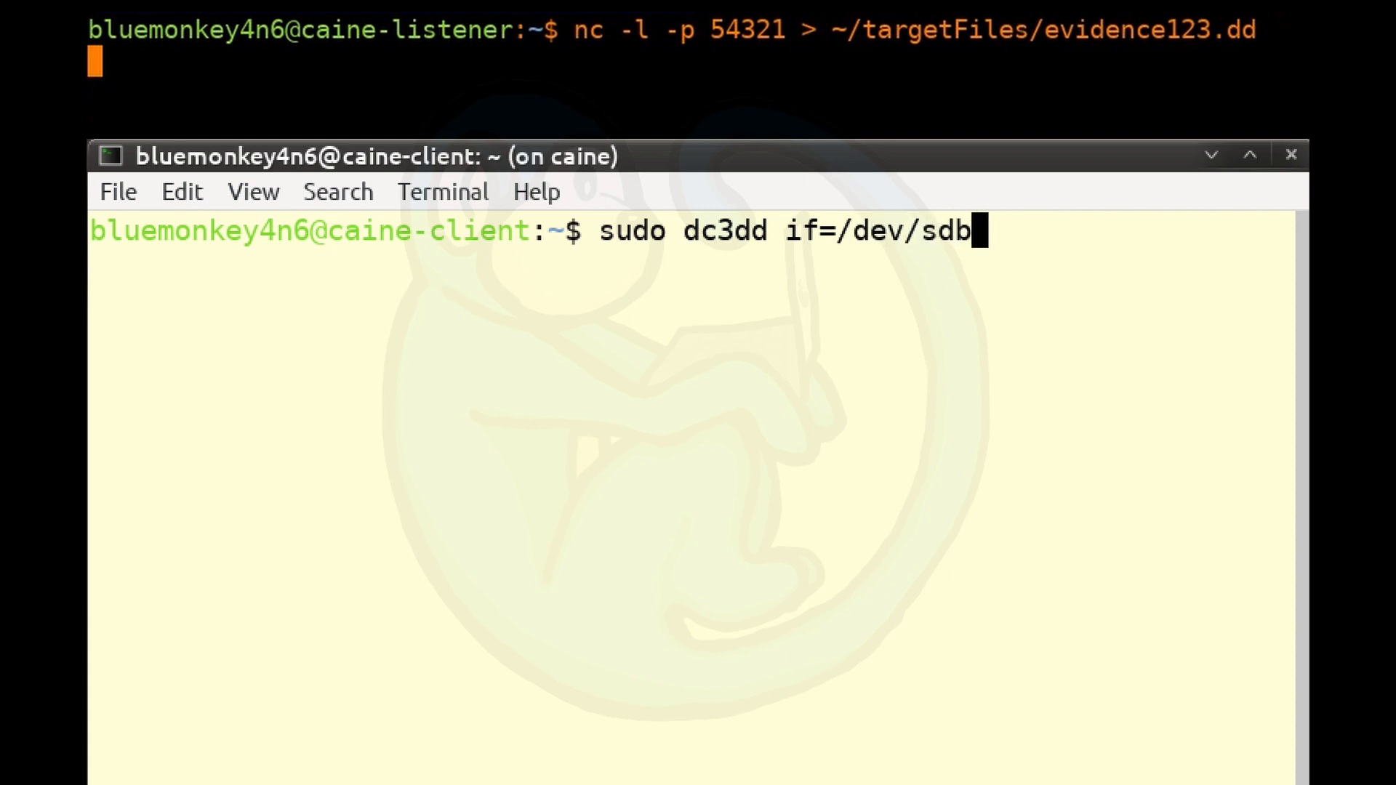
text(cnt)
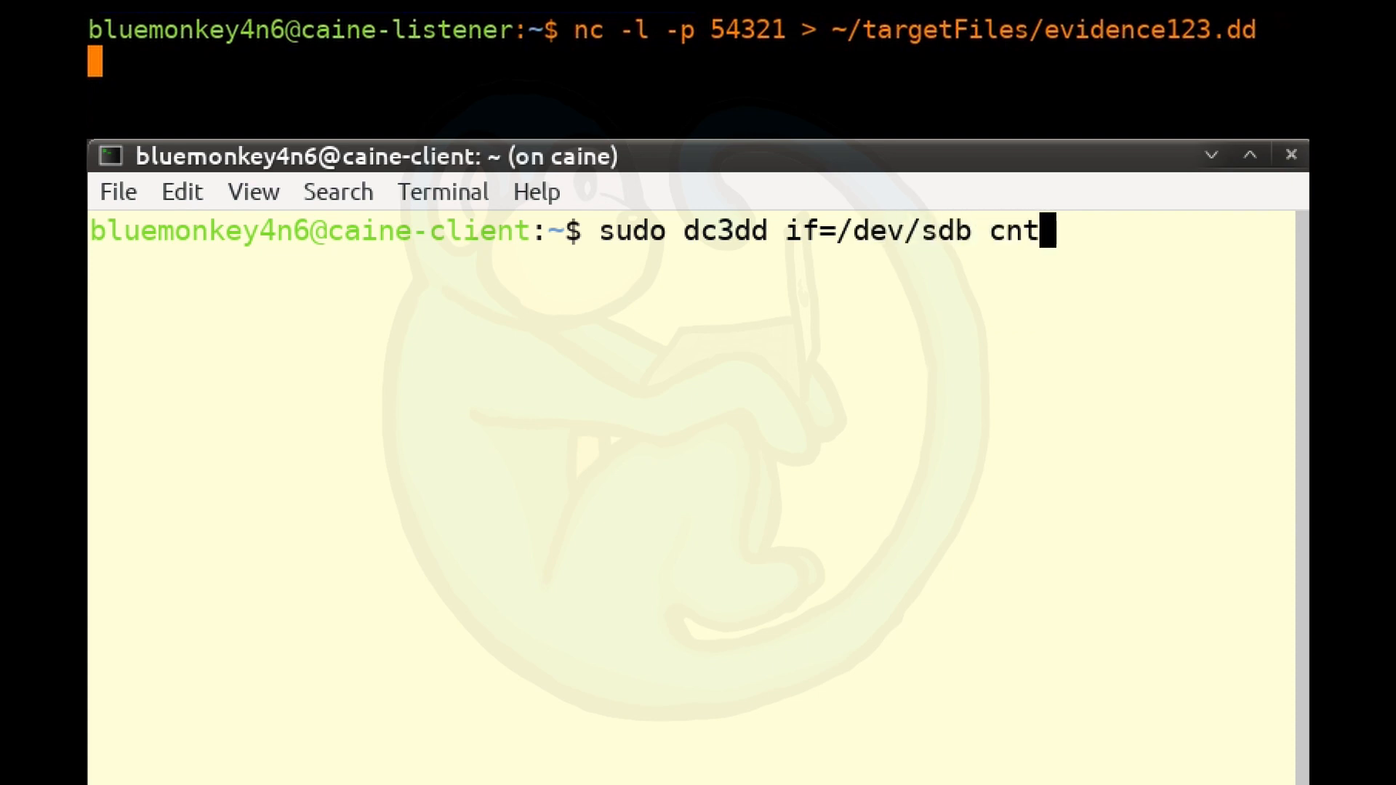
text(=2)
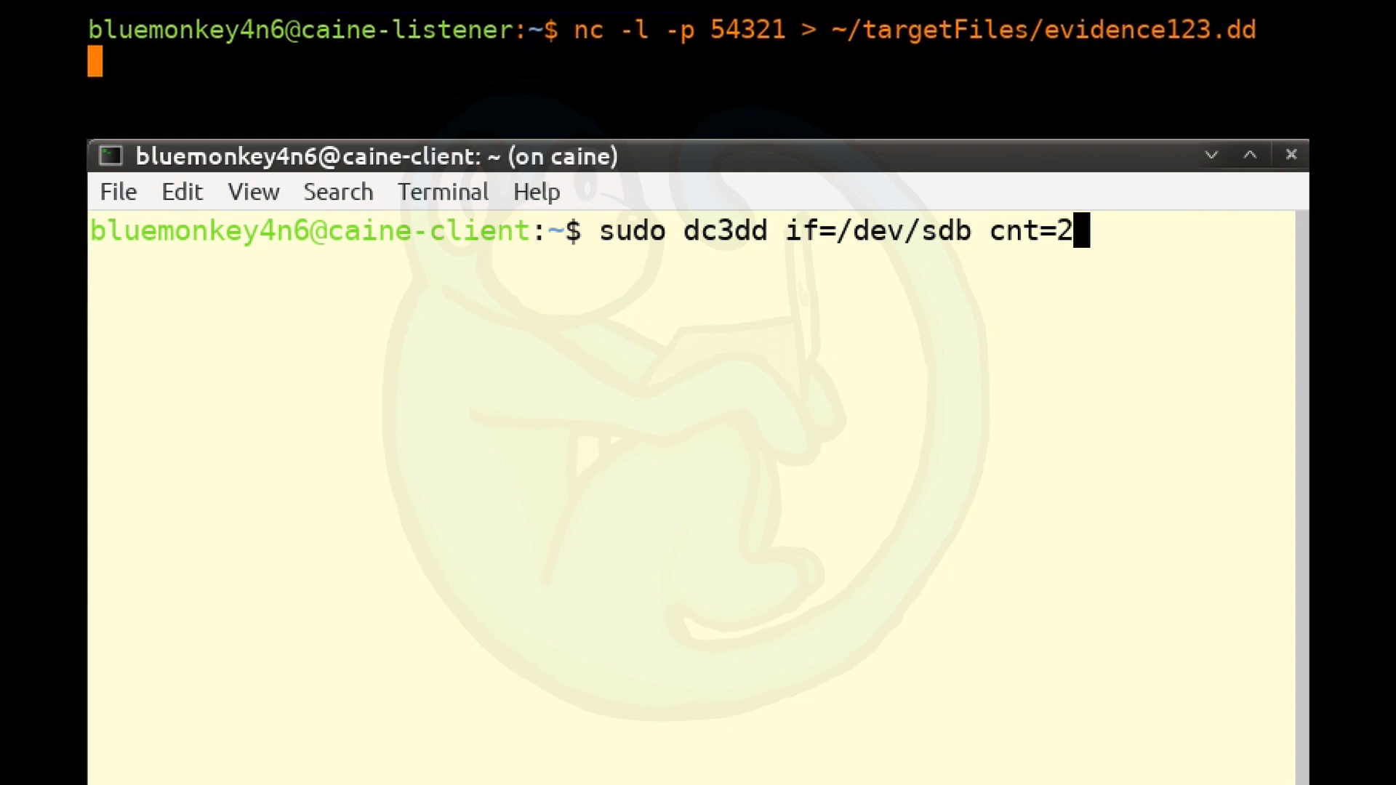
text(k hash=)
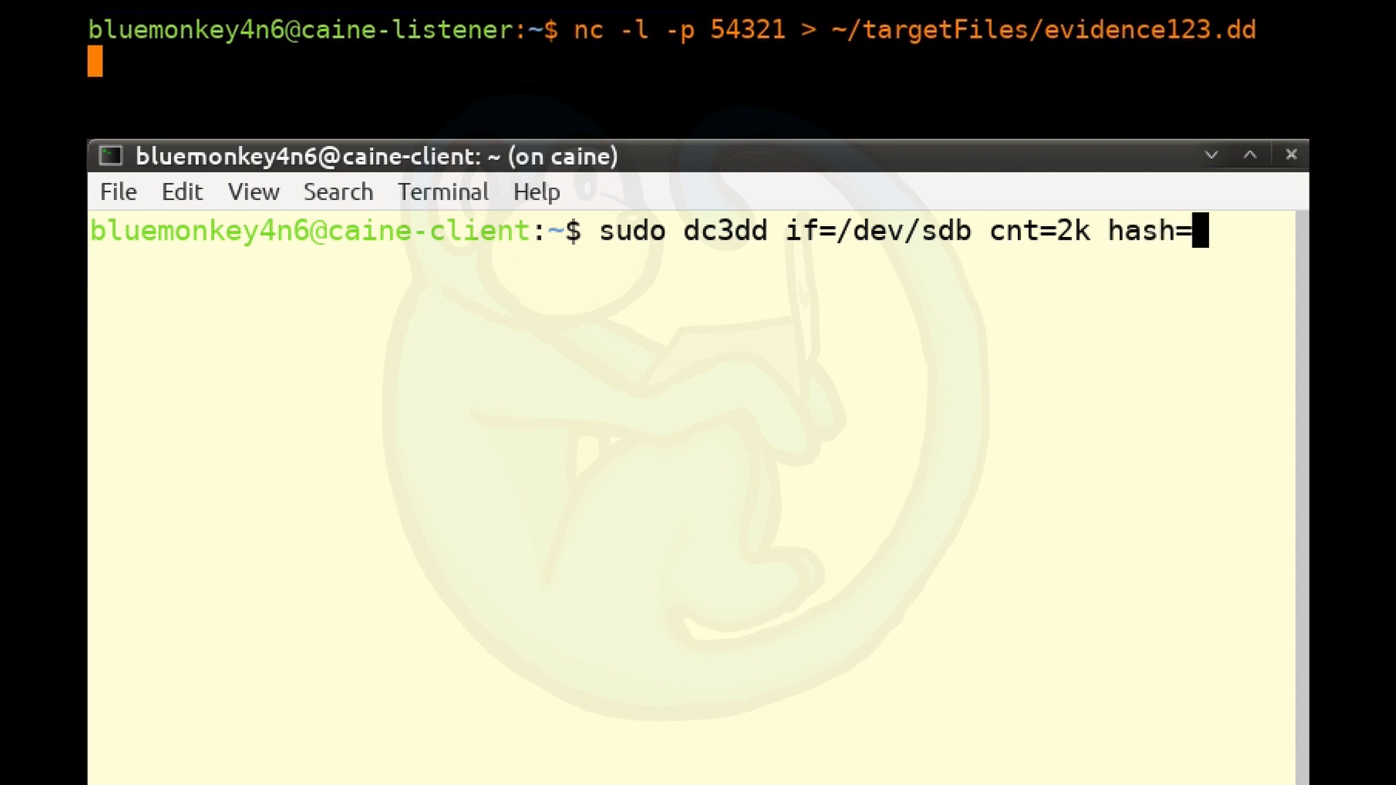
text(md5 l)
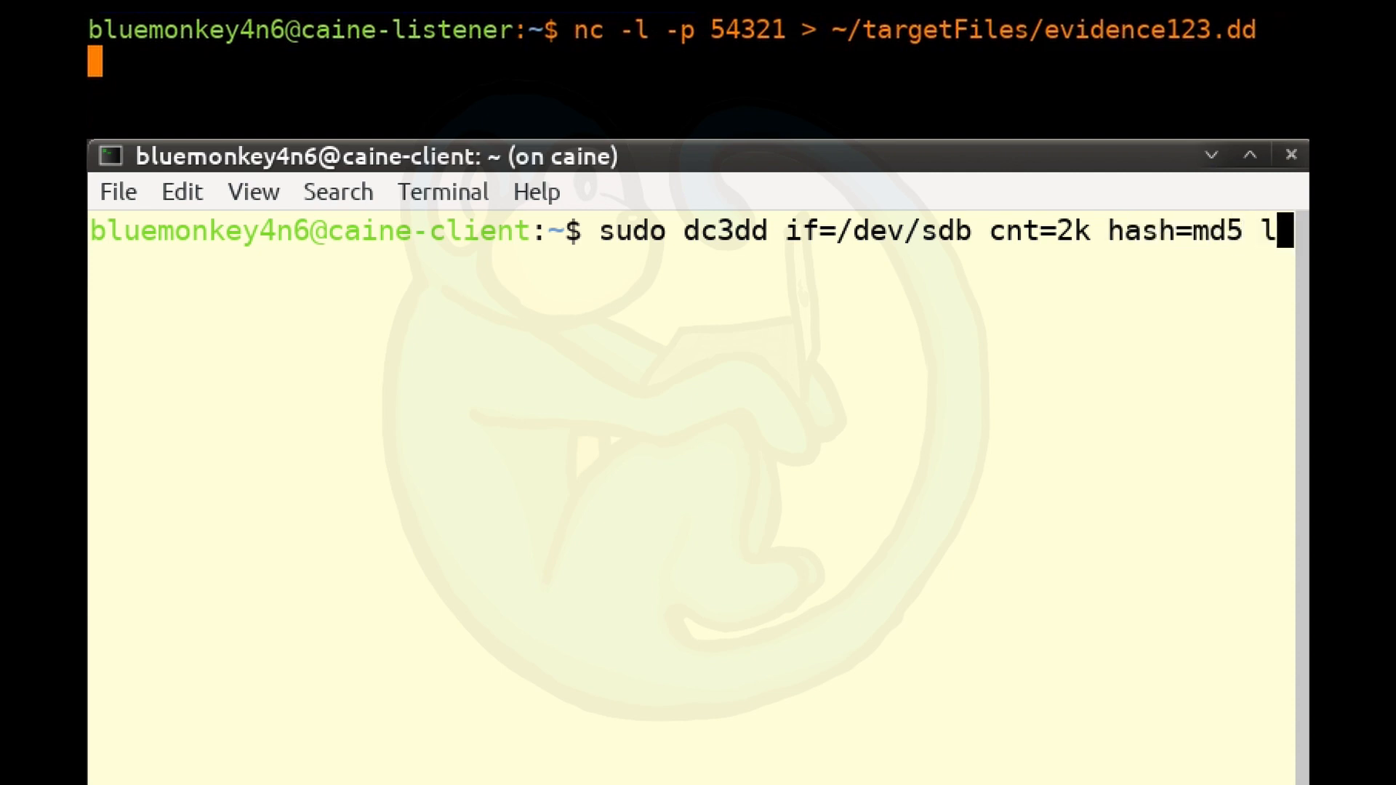
text(og=/tmp/)
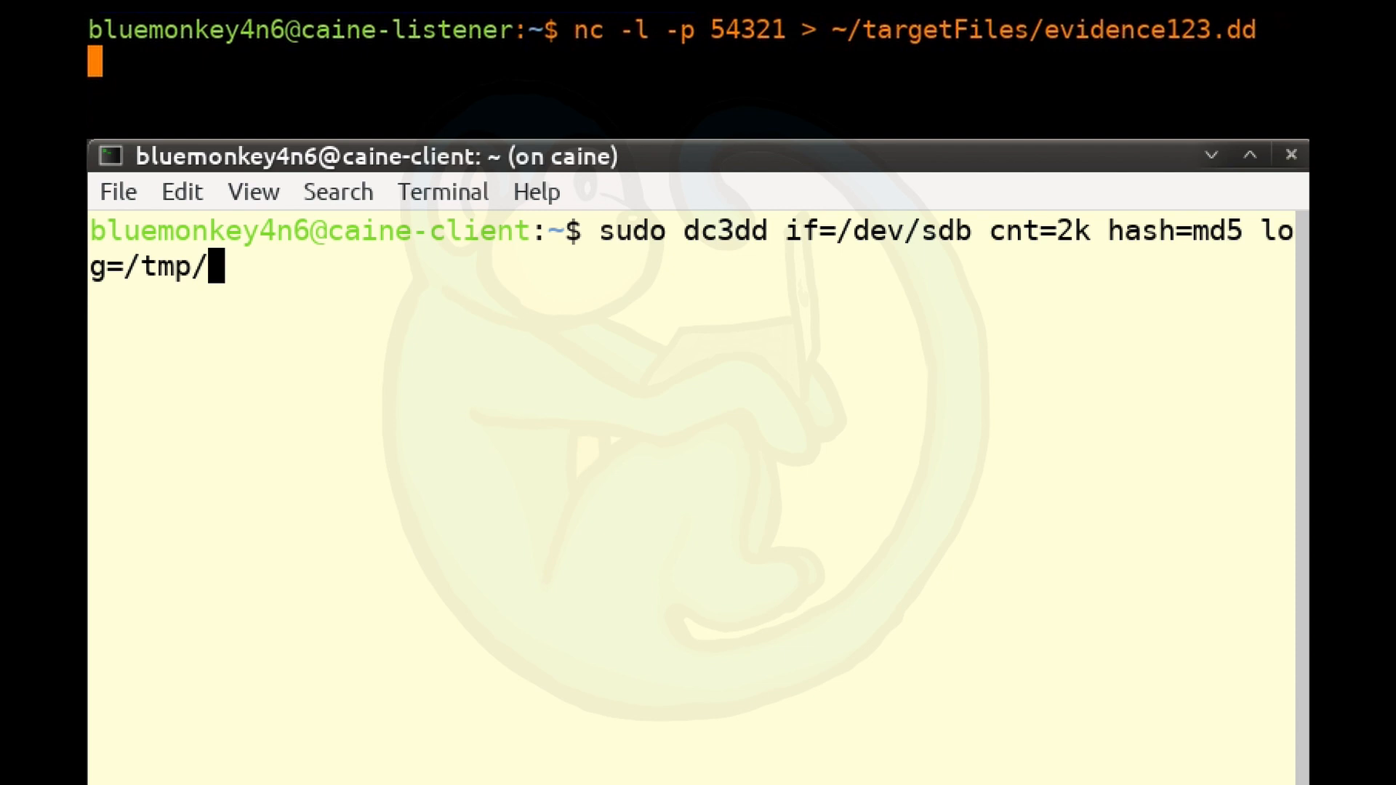
text(ncat.log)
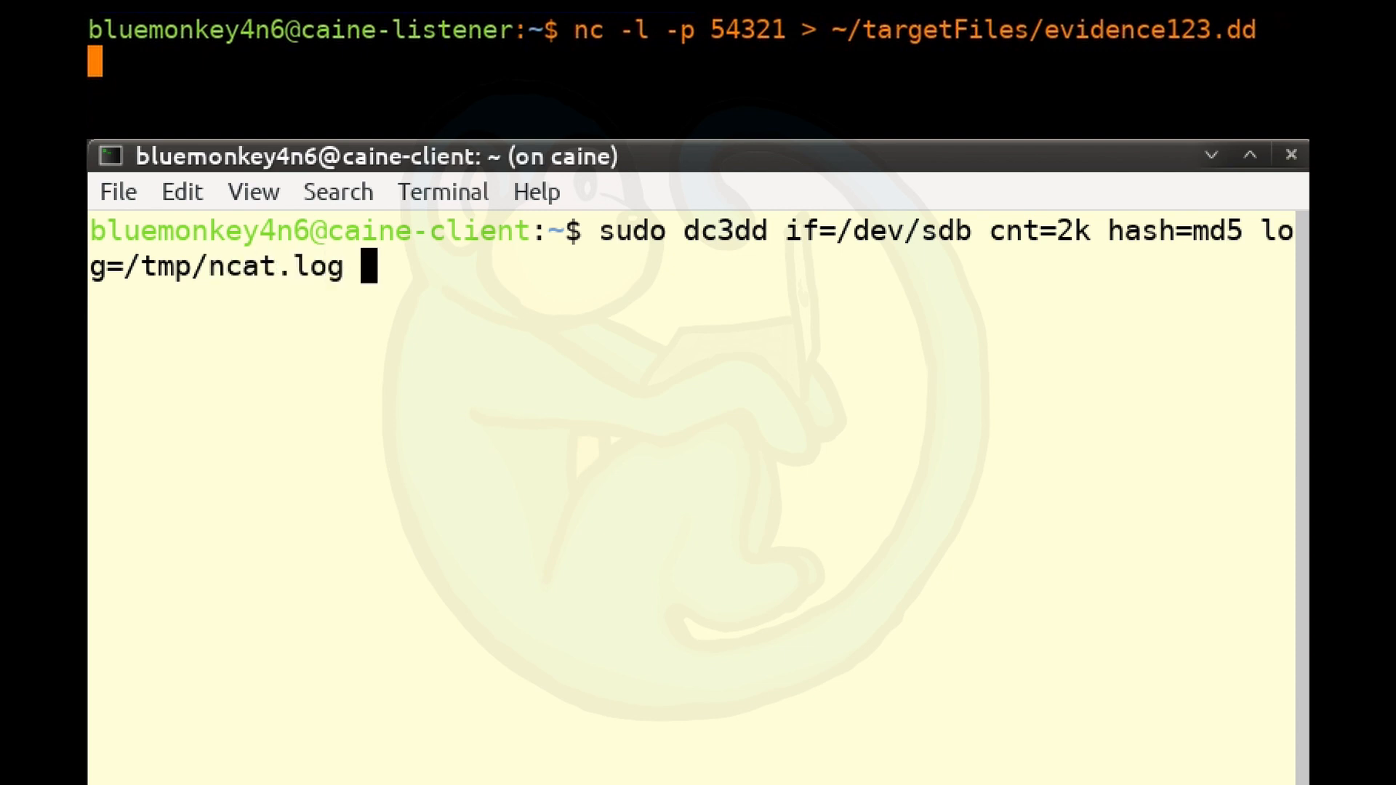
Pipe the dc3dd image into nc 192.168.10.100 54321 and run the transfer.
text(| nc 19)
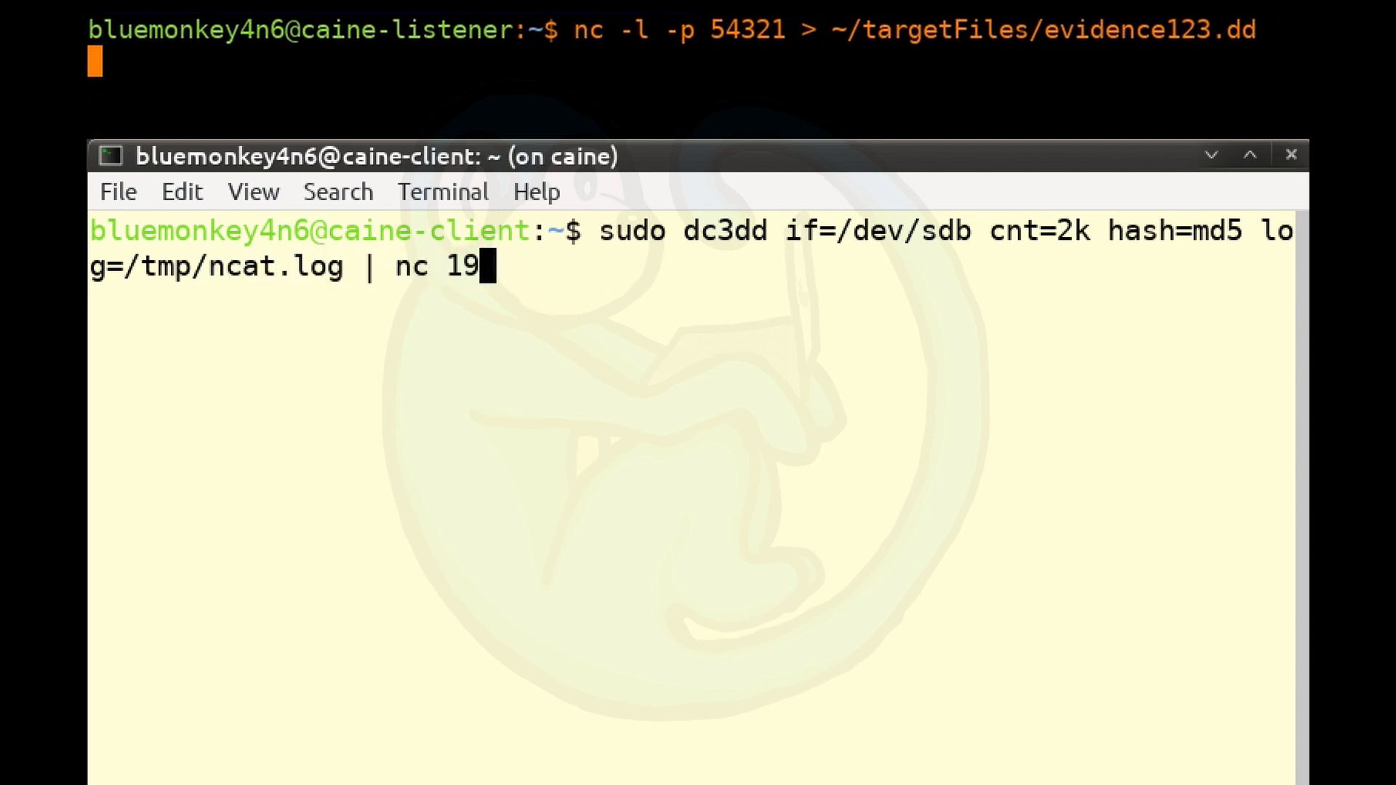
text(2.168)
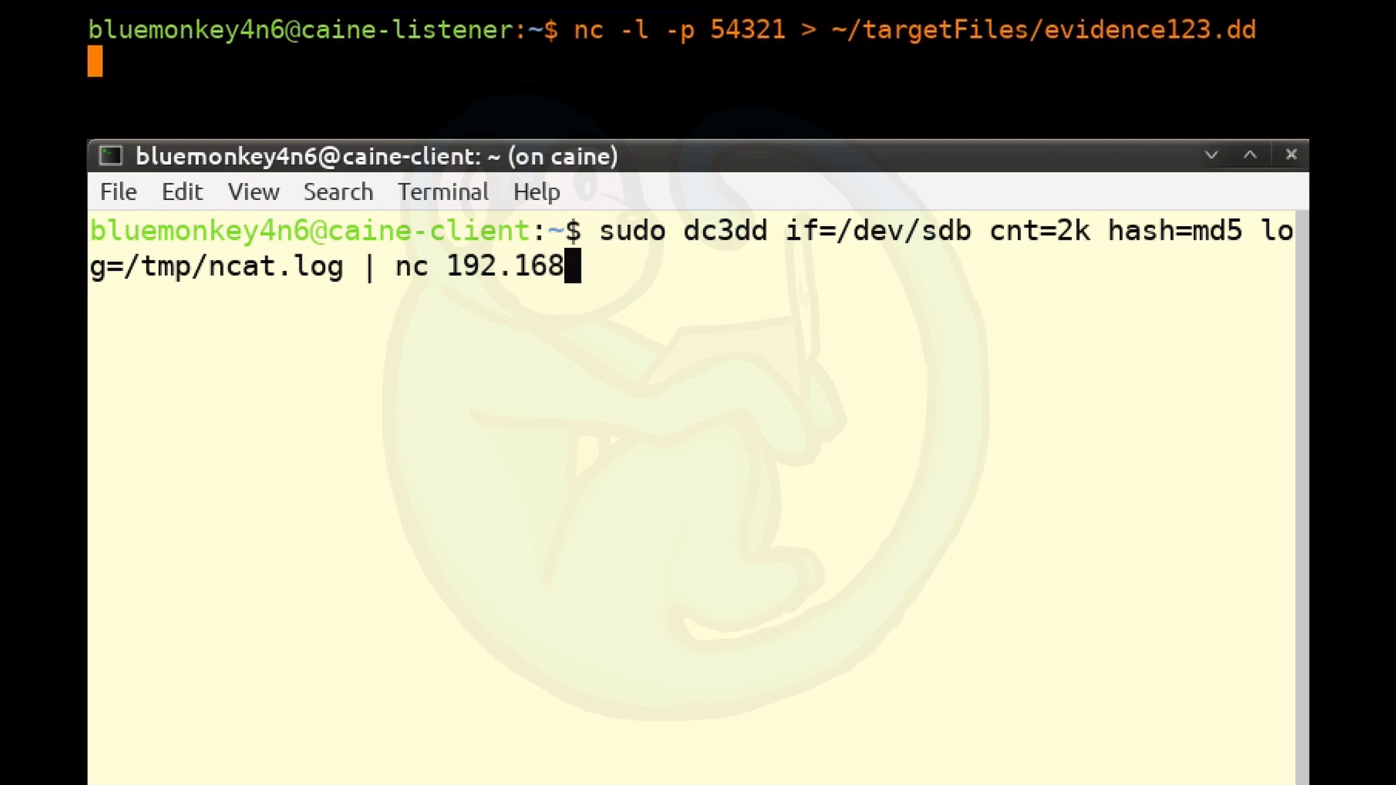
text(.)
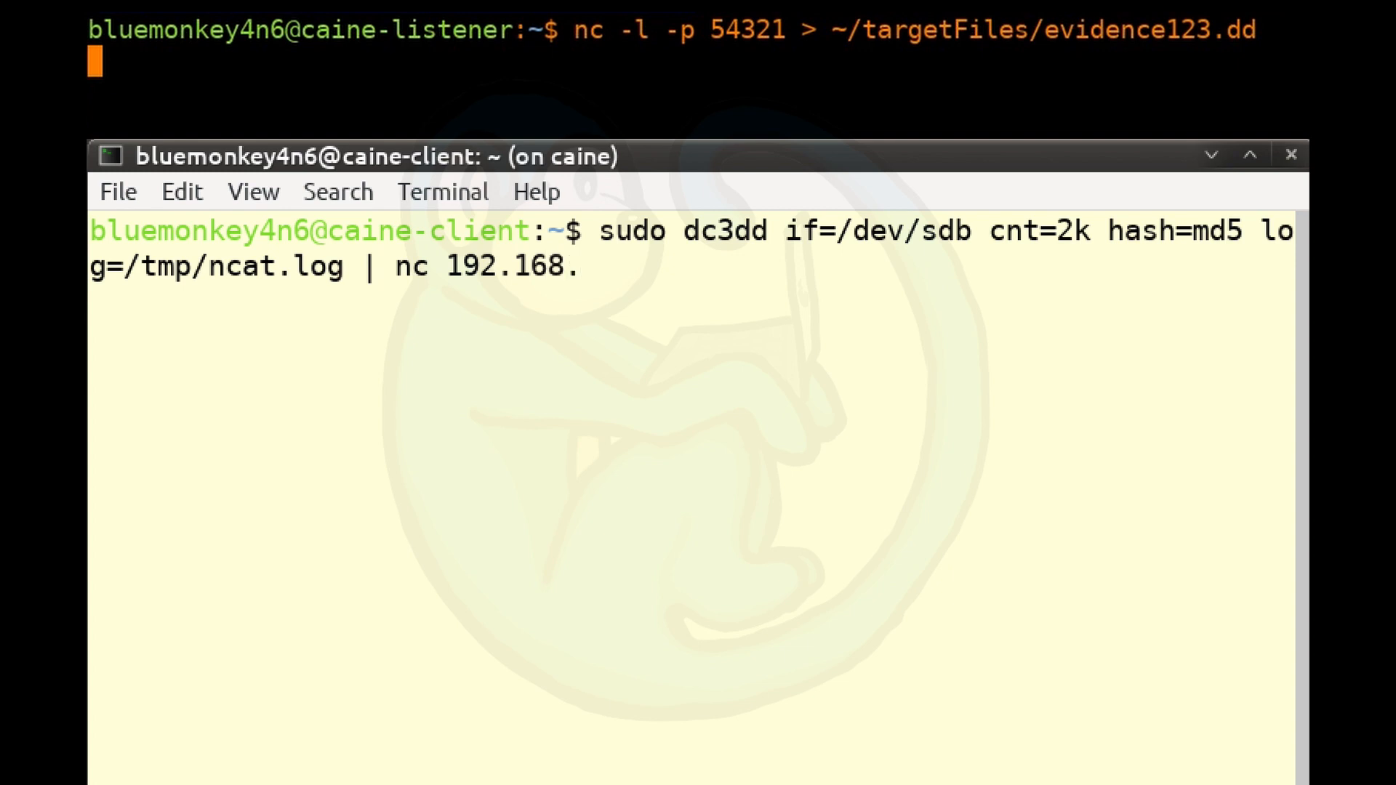
text(10.)
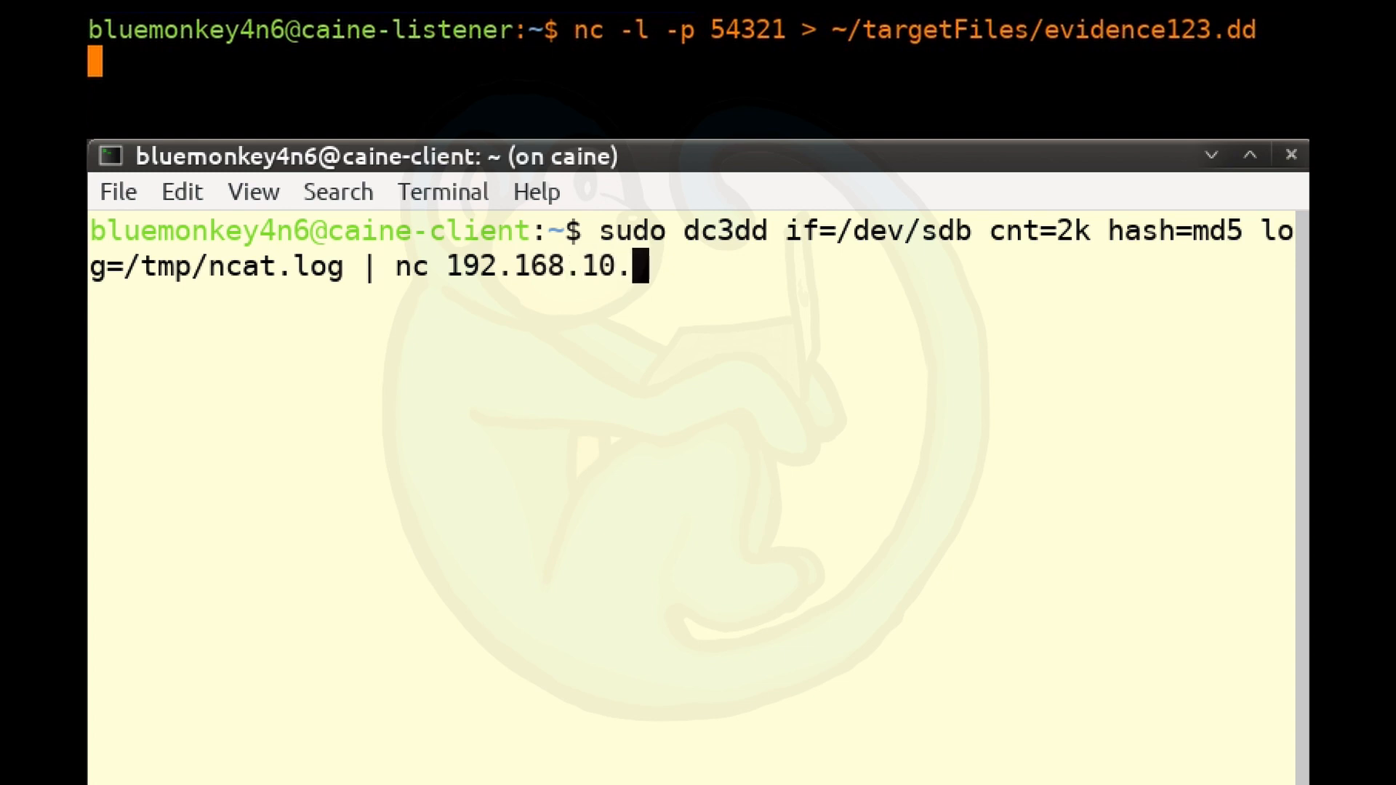
text(100)
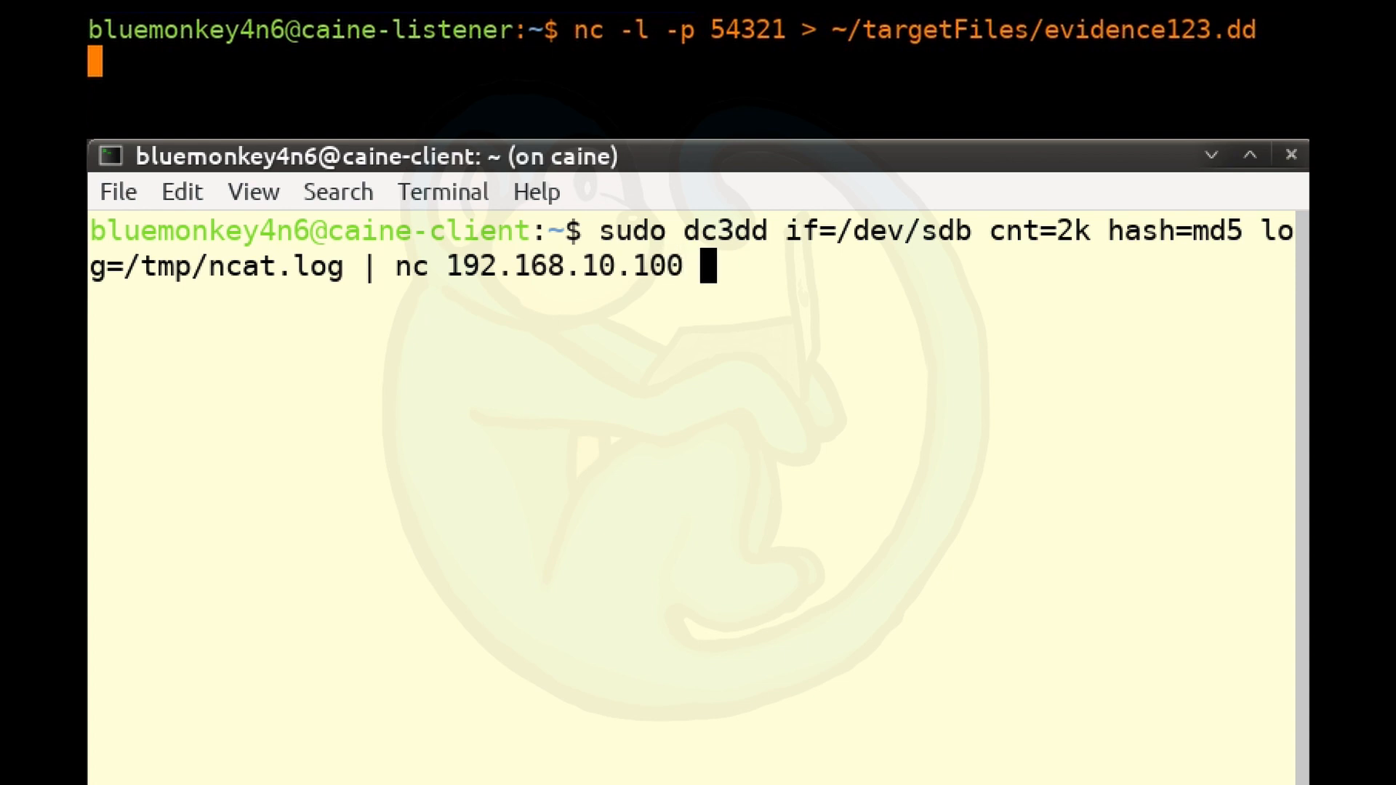
text(5432)
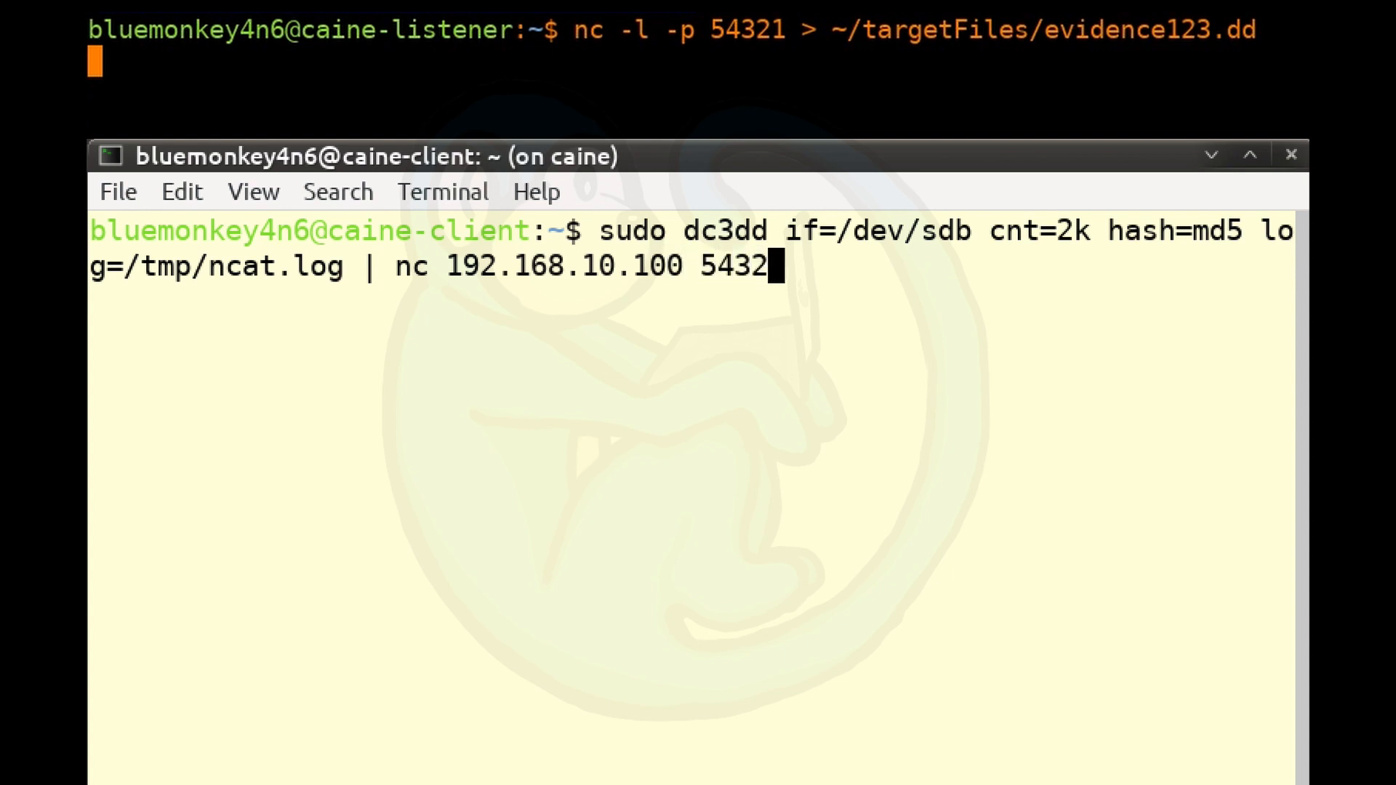
text(1)
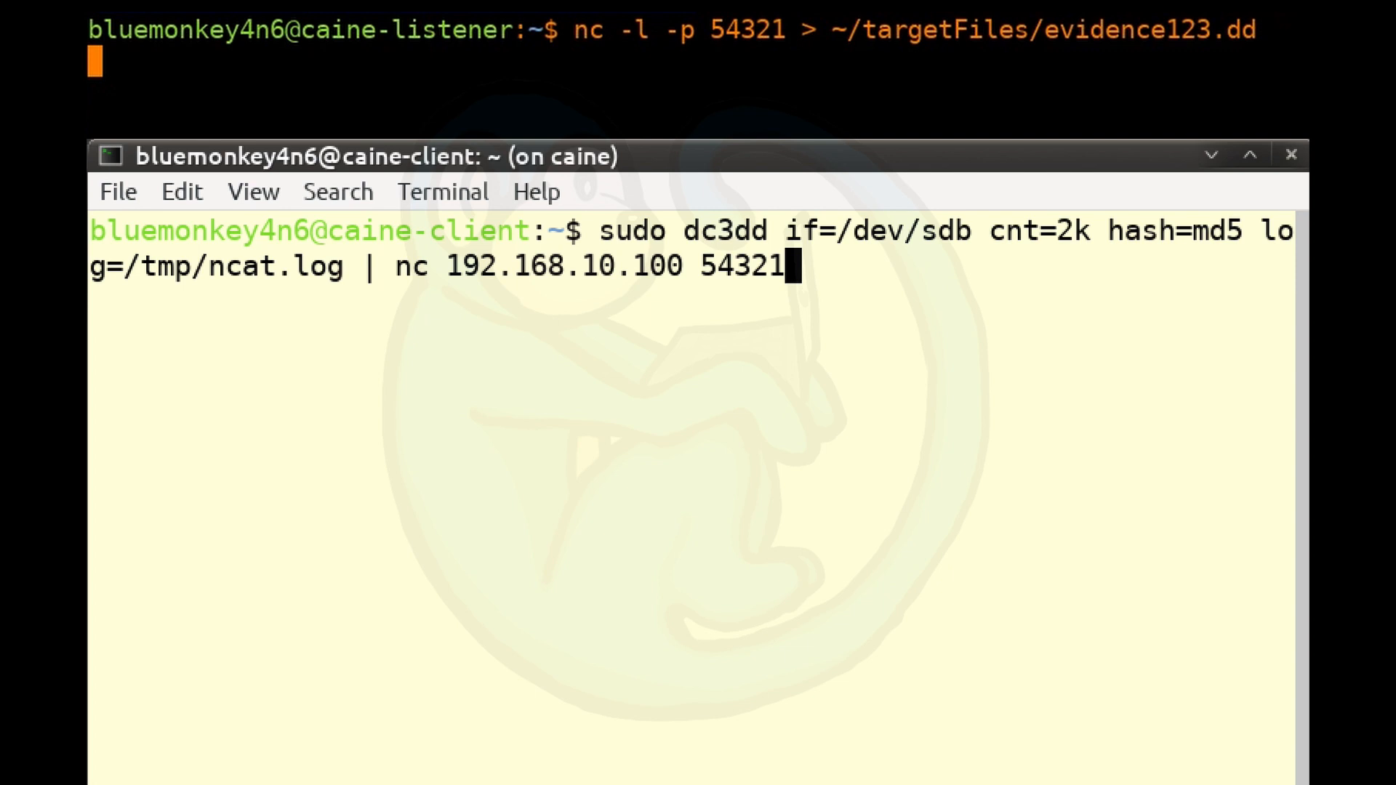
key(Return)
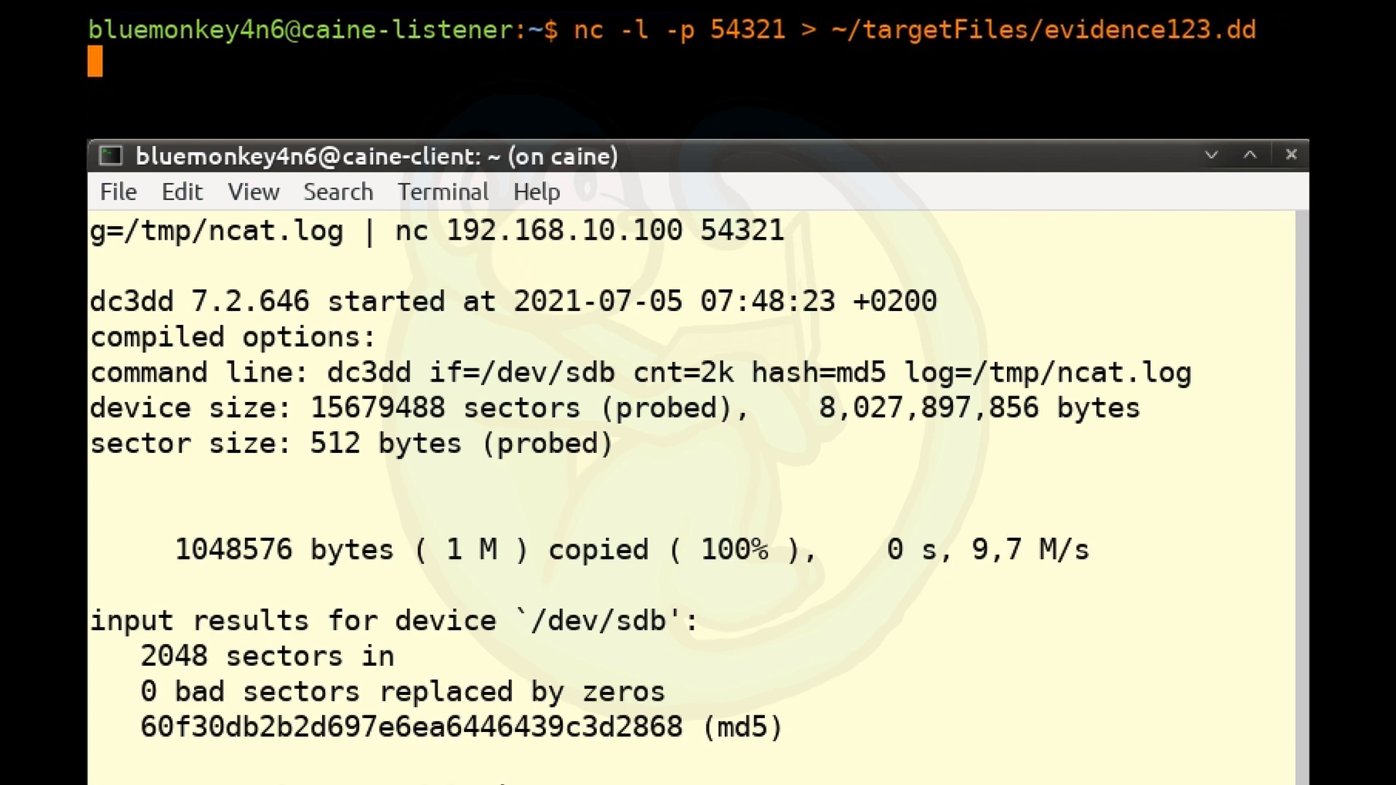
mouse_move(878, 776)
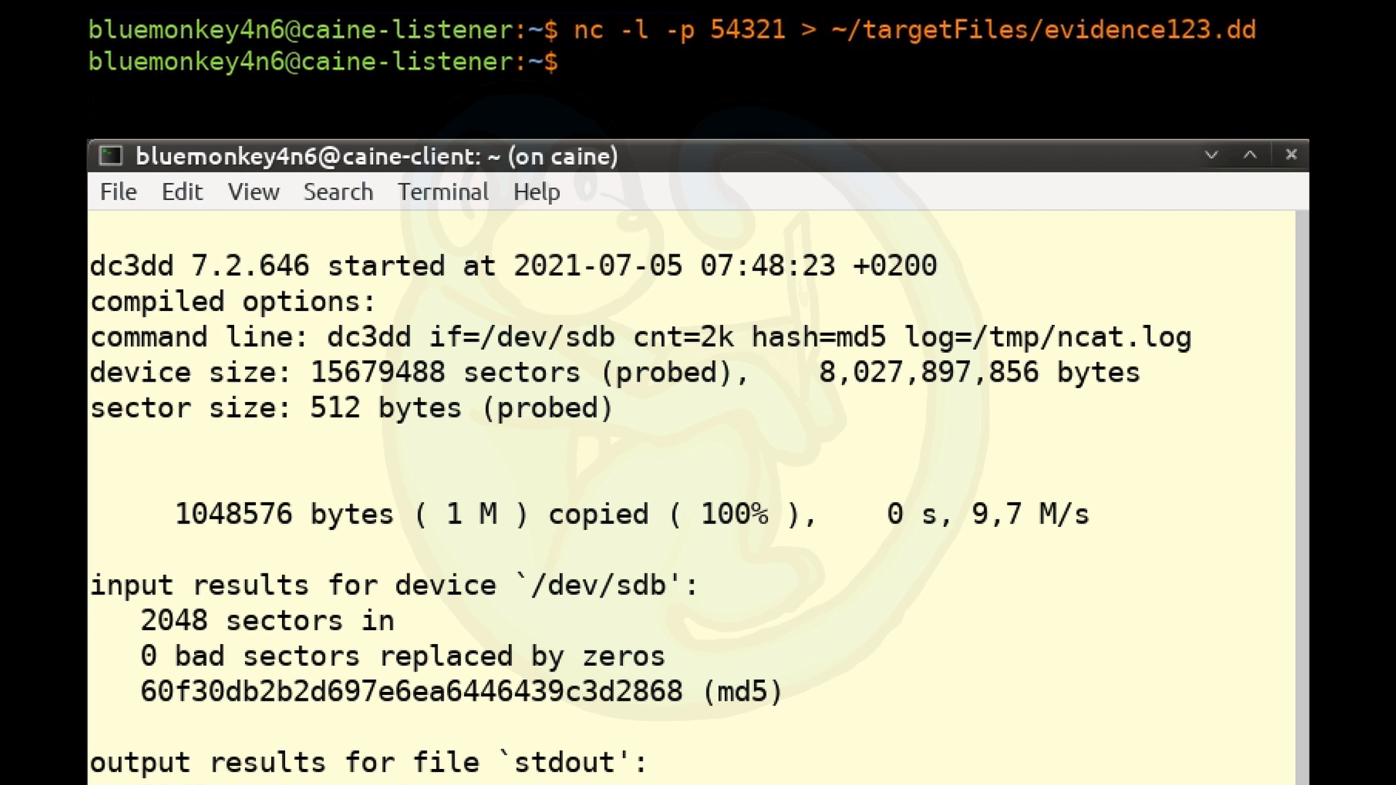
Run md5sum ~/targetFiles/evidence123.dd to get 60f30db2b2d697e6ea6446439c3d2868 matching dc3dd's hash.
text(md)
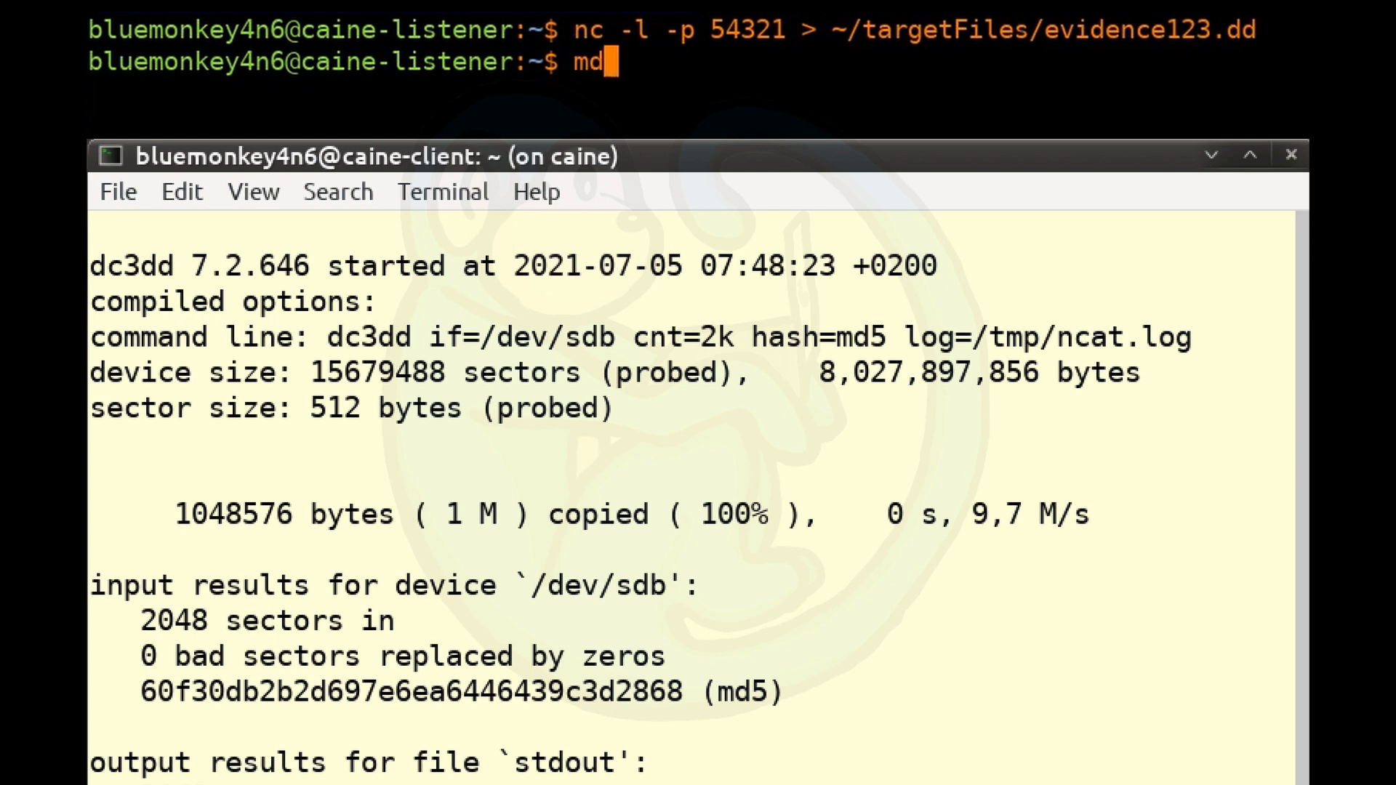
text(5sum ~/targetFiles/)
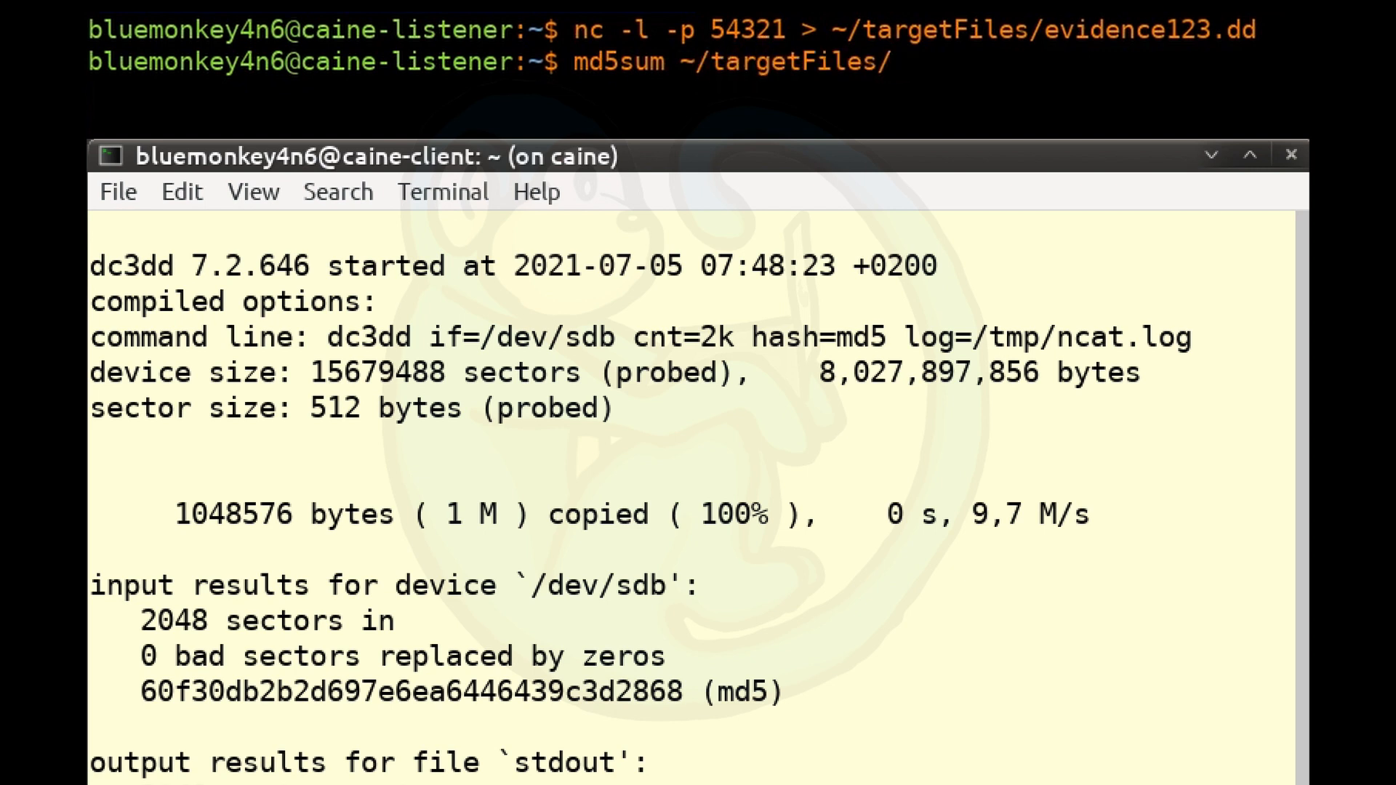
text(evidence123.dd)
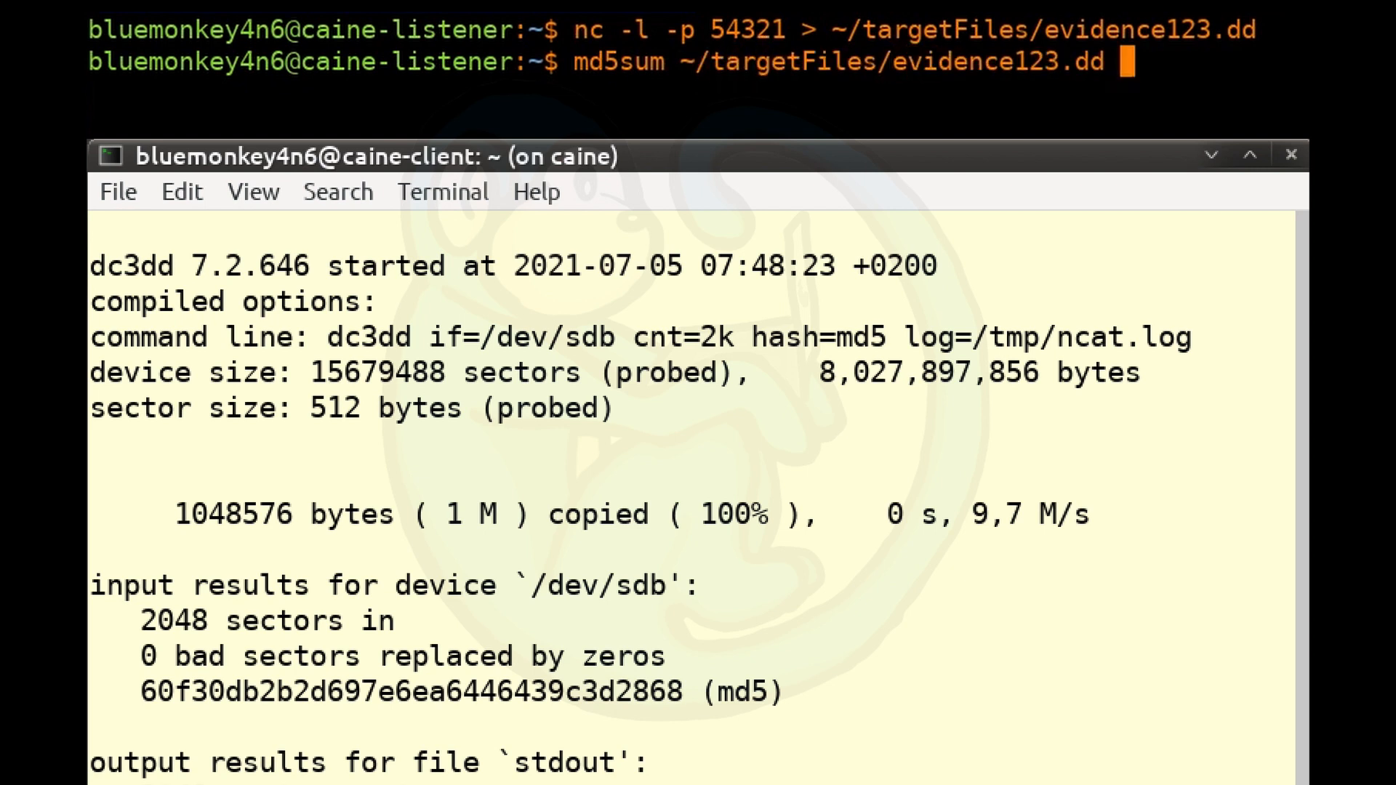
key(Return)
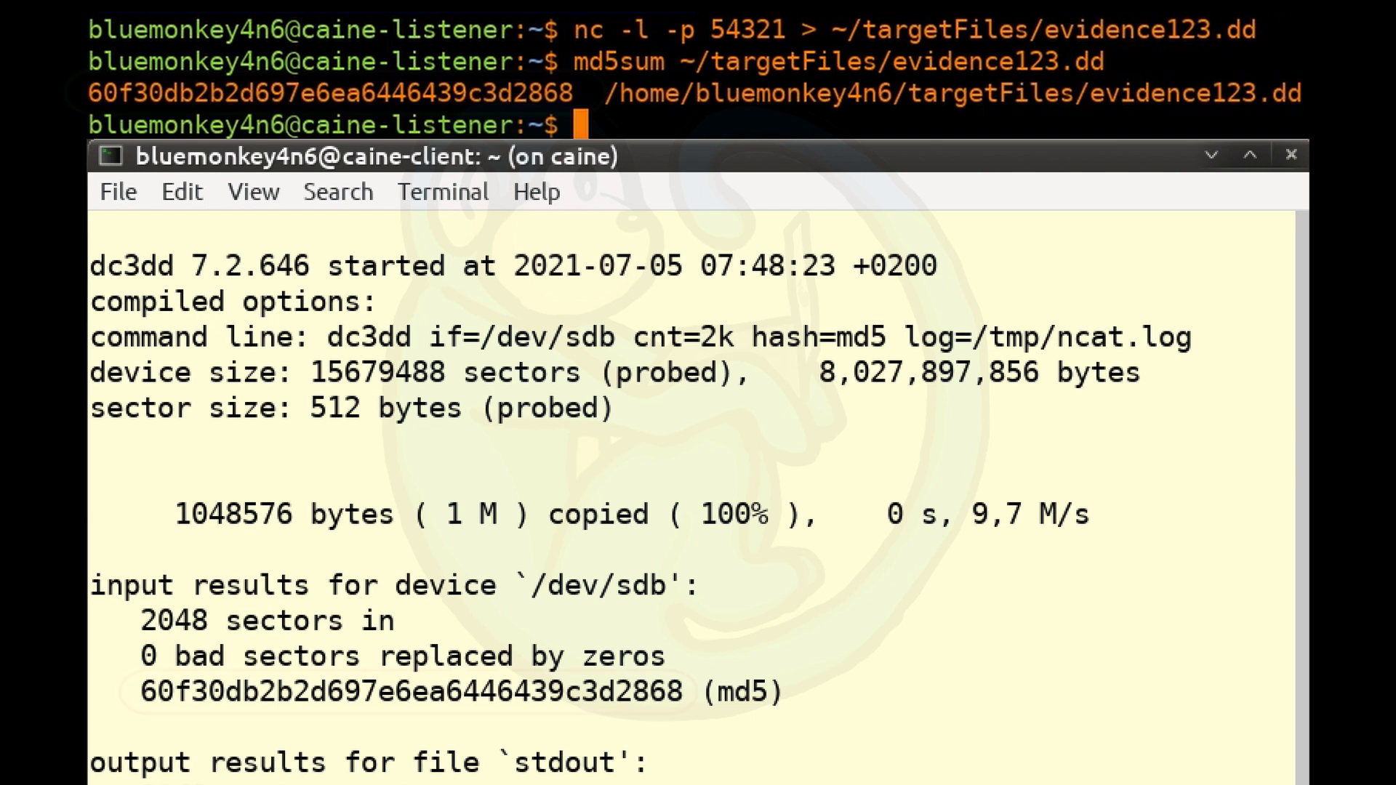